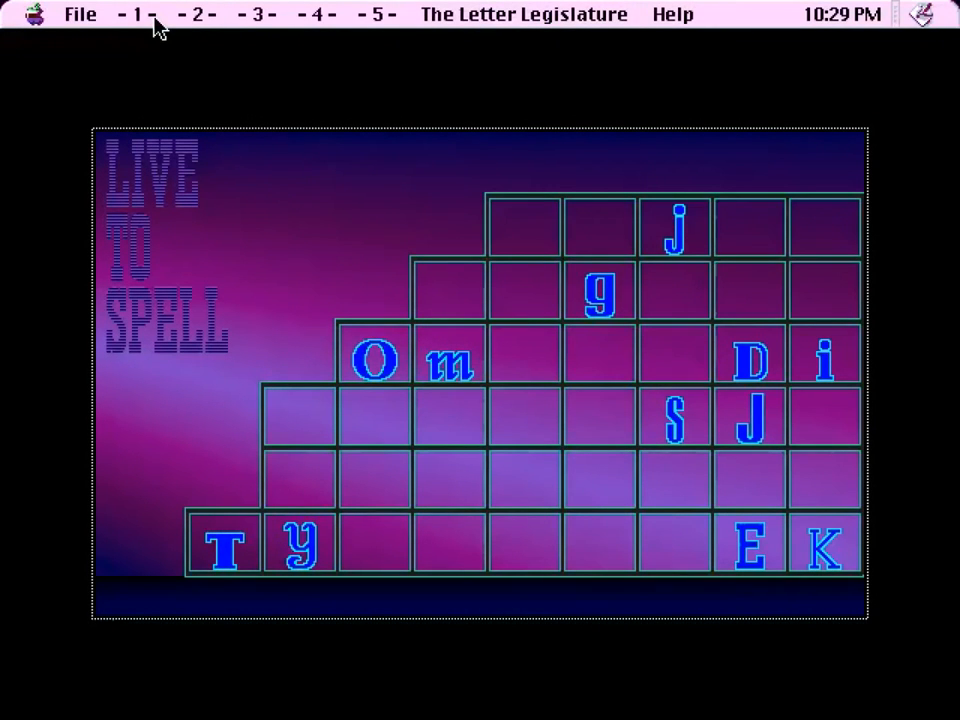
Step: Browse the -1-, -2- and -3- level menus and switch to the Learn your ABC's puzzle
left_click(136, 14)
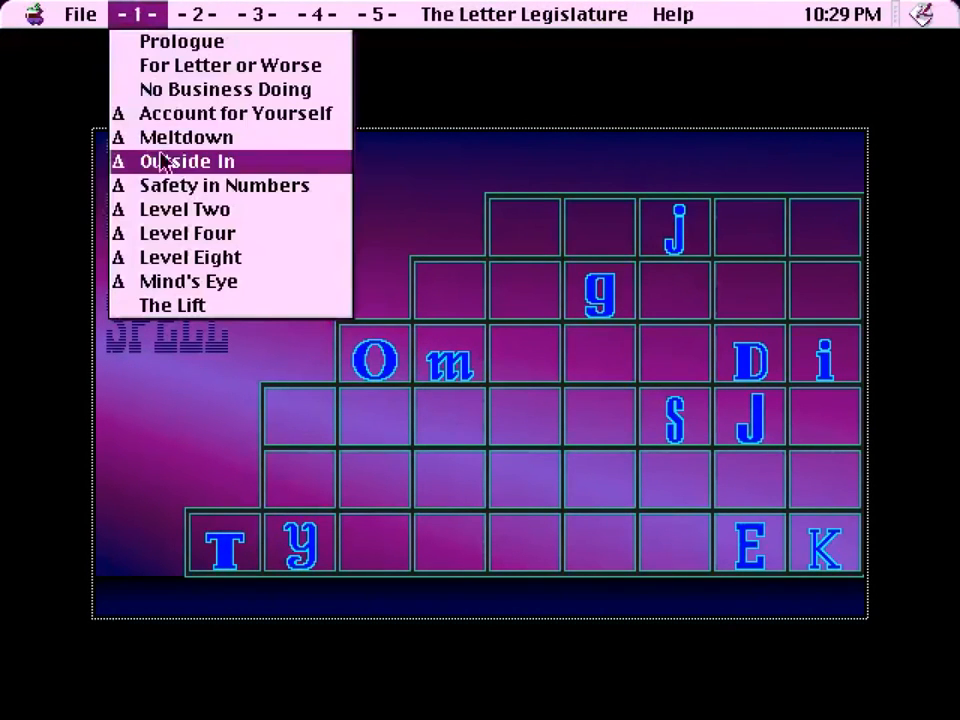
left_click(196, 14)
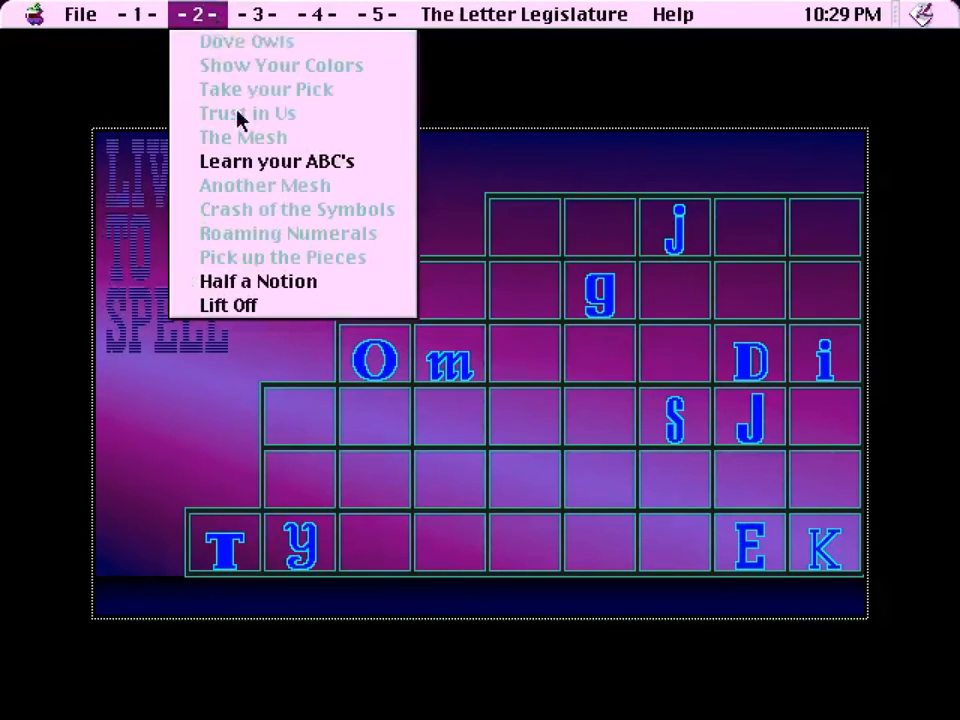
left_click(256, 14)
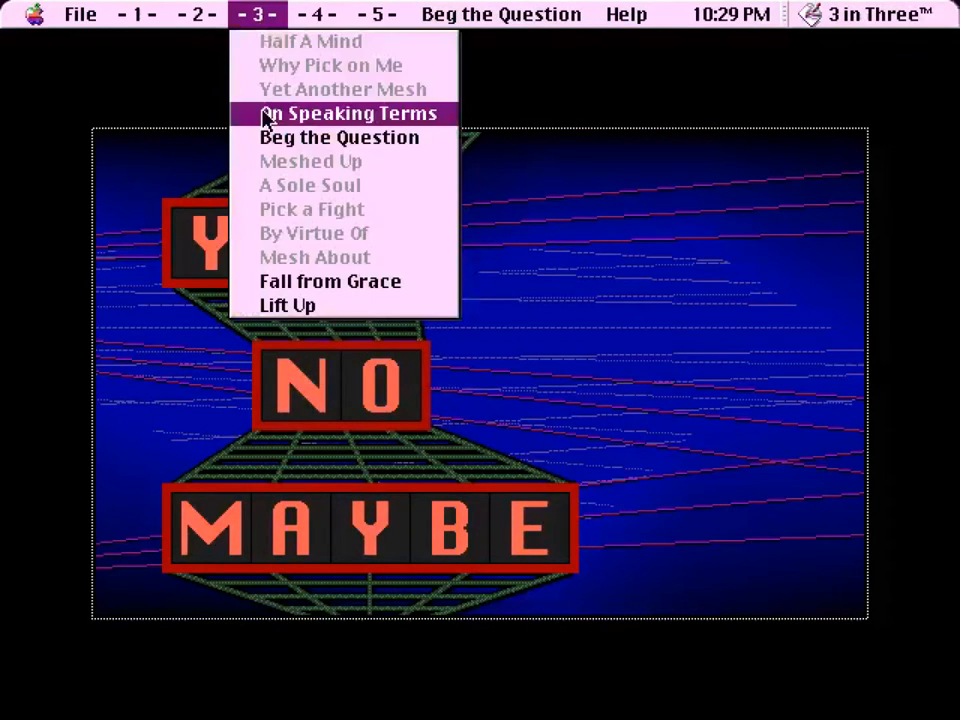
left_click(346, 112)
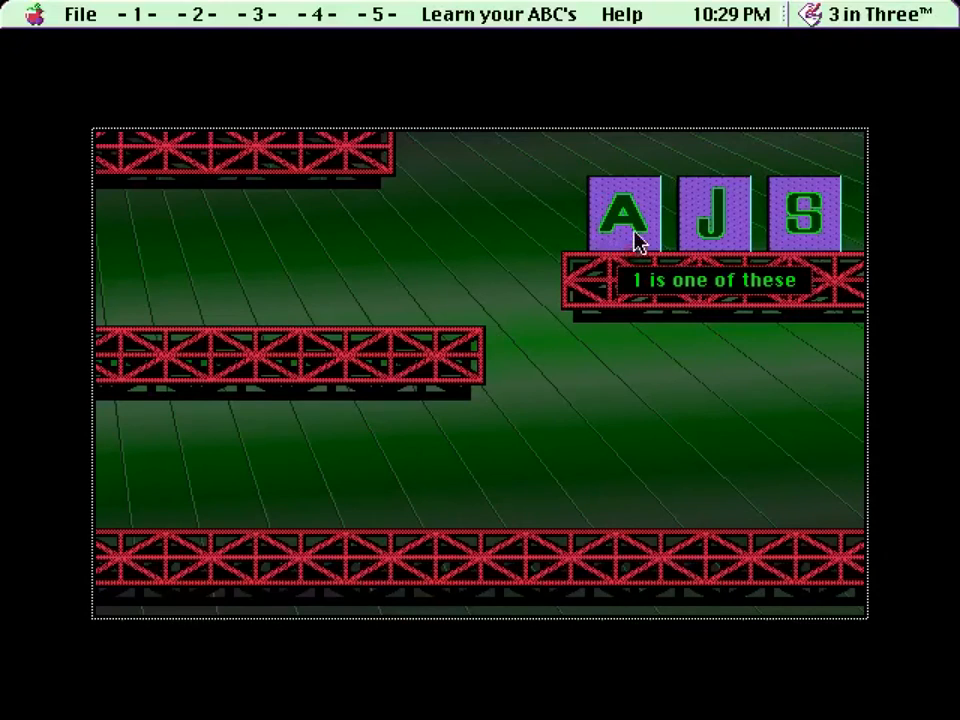
mouse_move(756, 250)
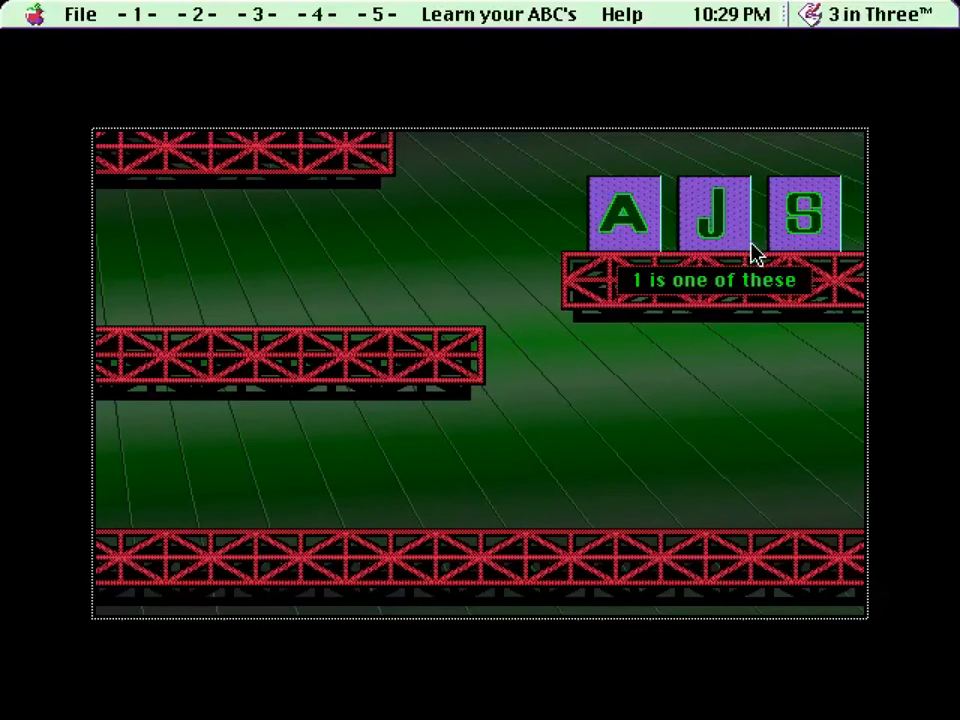
mouse_move(640, 228)
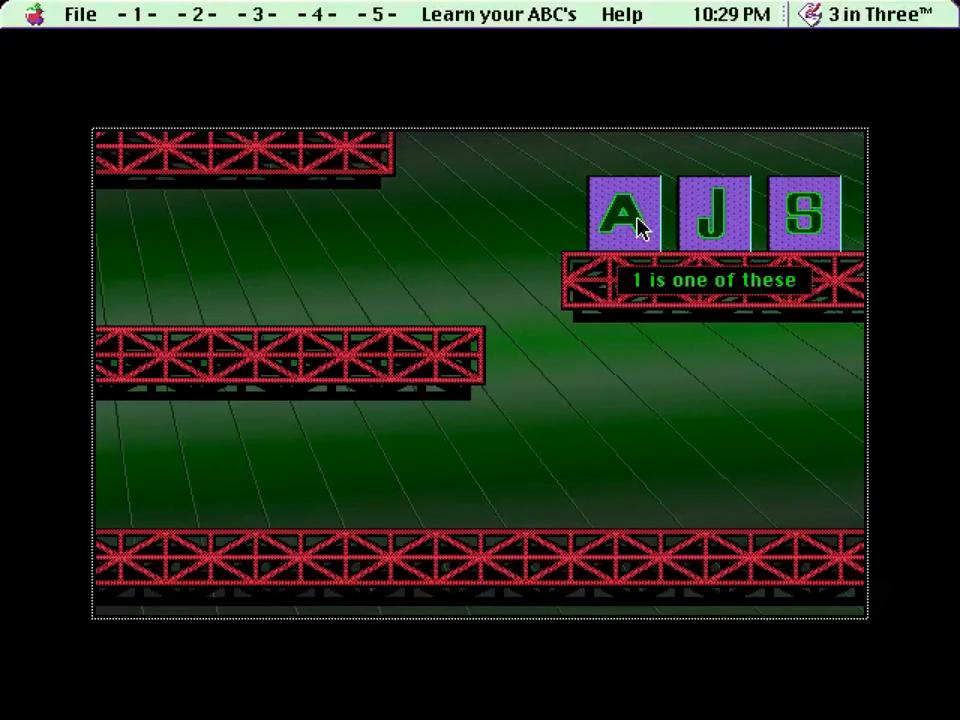
Step: Cycle the letter tiles to answer clue 1, advance to the clue-2 set, and read the hint
left_click(628, 216)
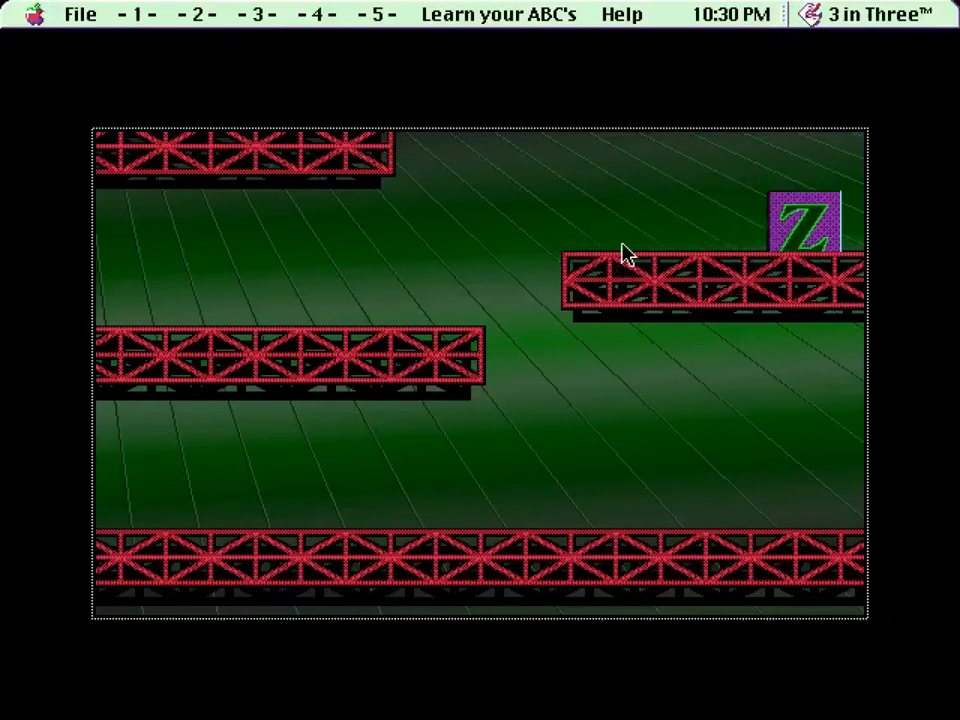
left_click(810, 222)
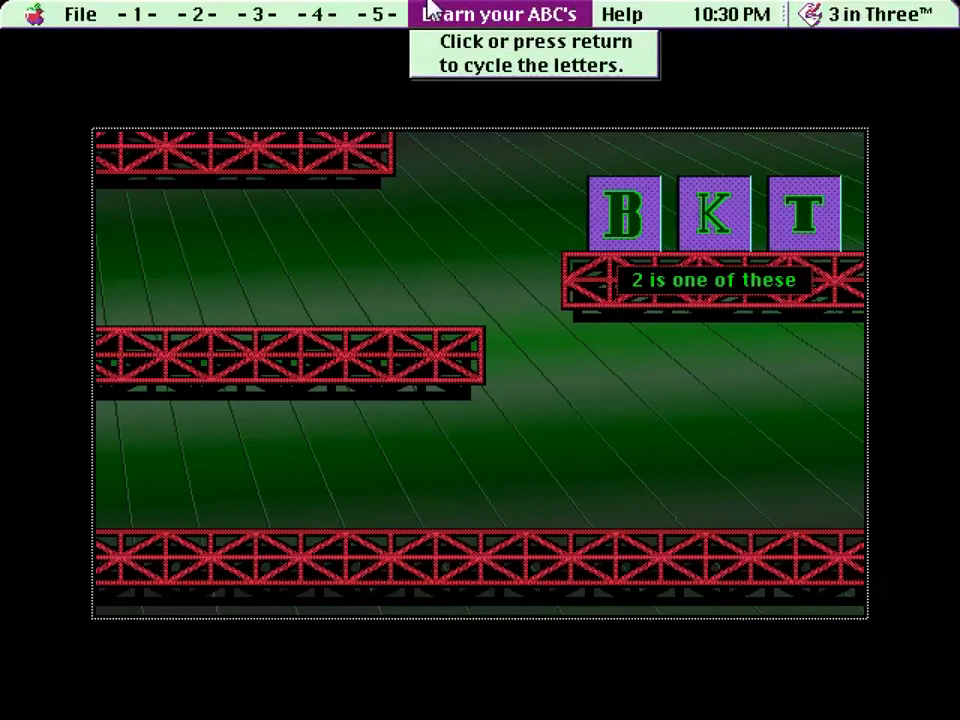
left_click(136, 14)
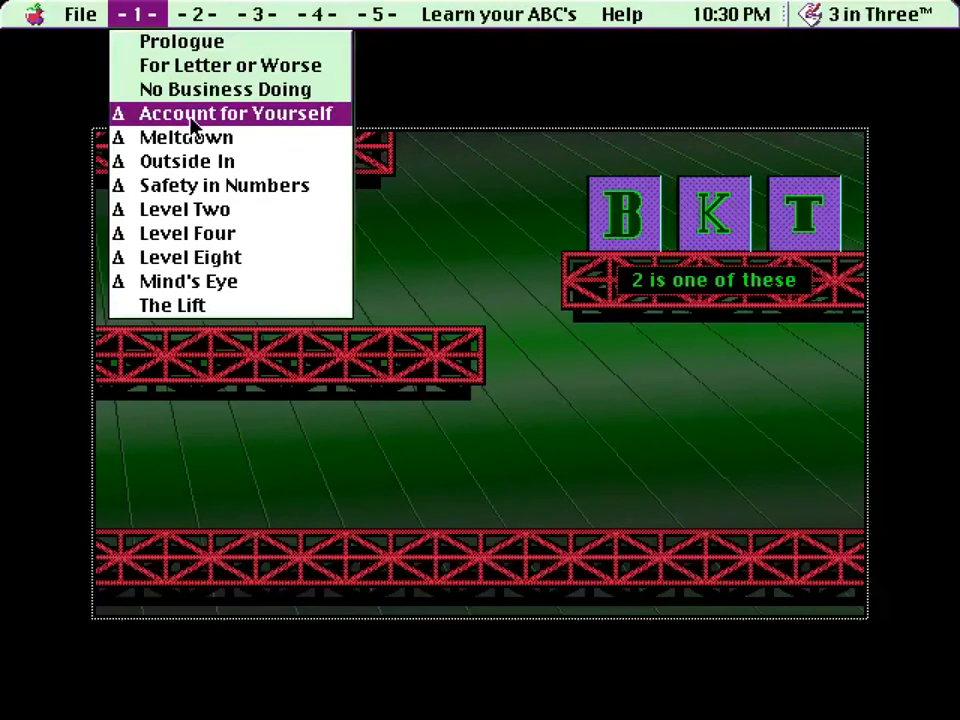
Step: Start Account for Yourself from the -1- menu and continue through its opening dialogue to the Petty Cash sheet
left_click(234, 112)
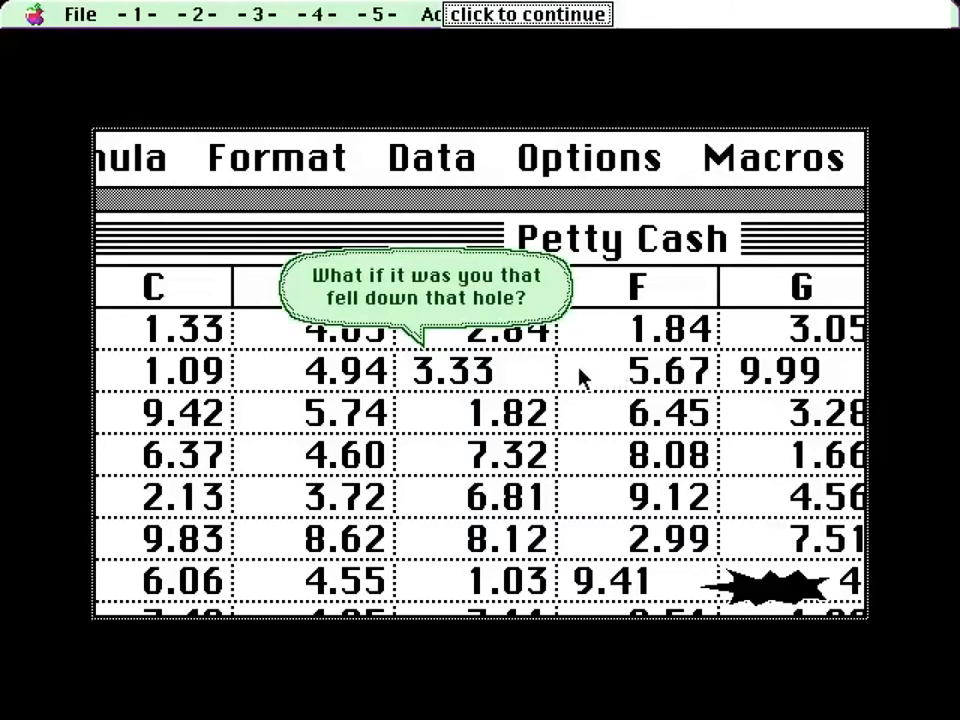
left_click(526, 14)
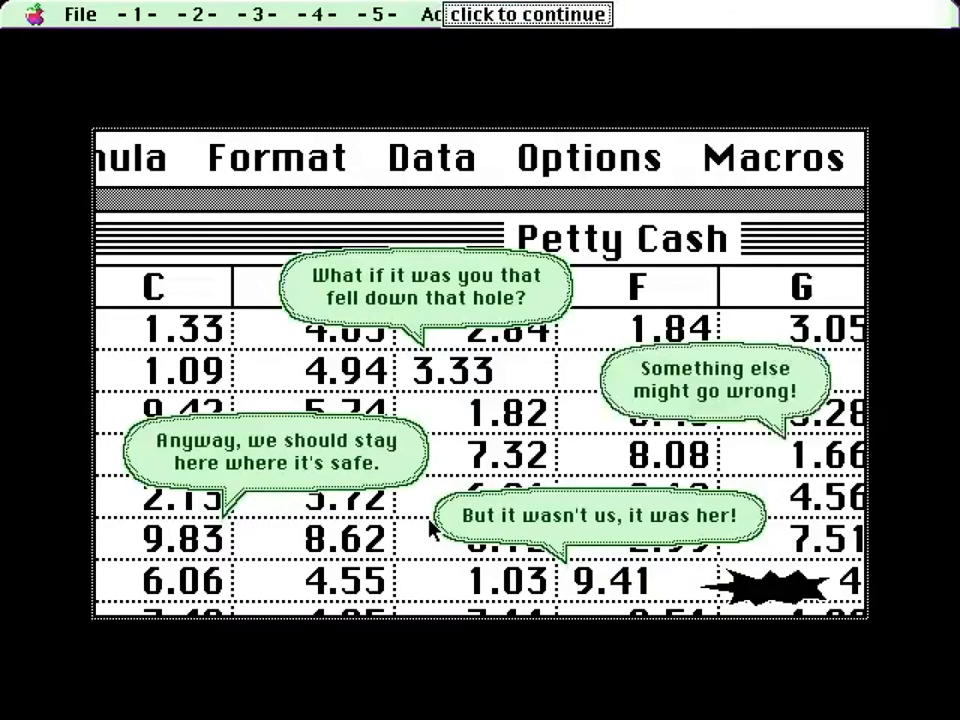
left_click(524, 14)
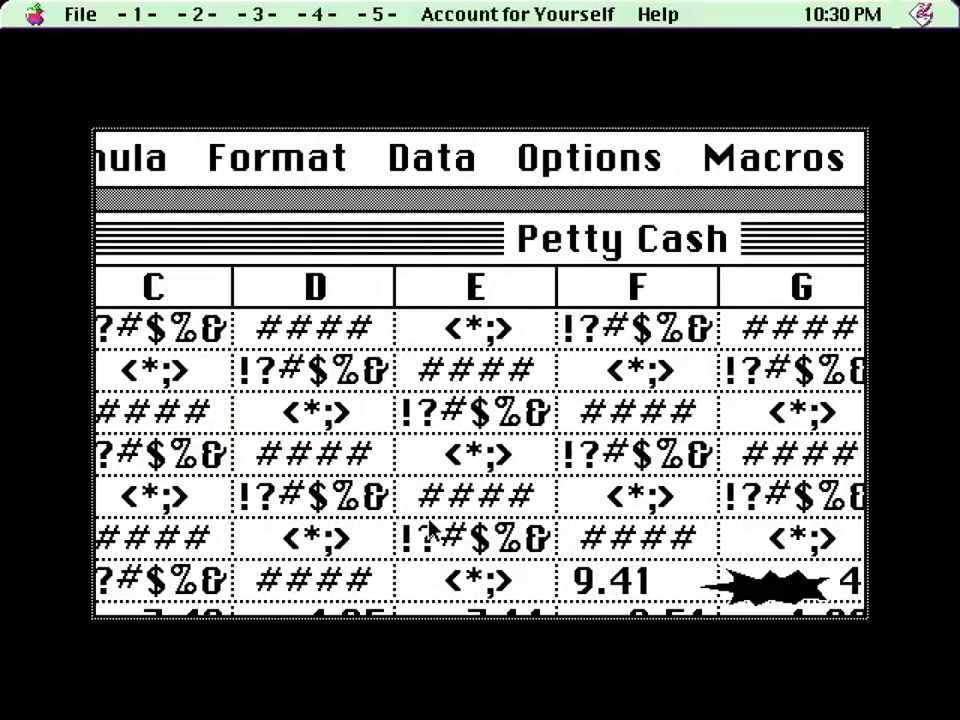
Step: Read the repair instructions and restore the first-row boxes to 1.33, 4.65, 2.84, 1.84
left_click(516, 14)
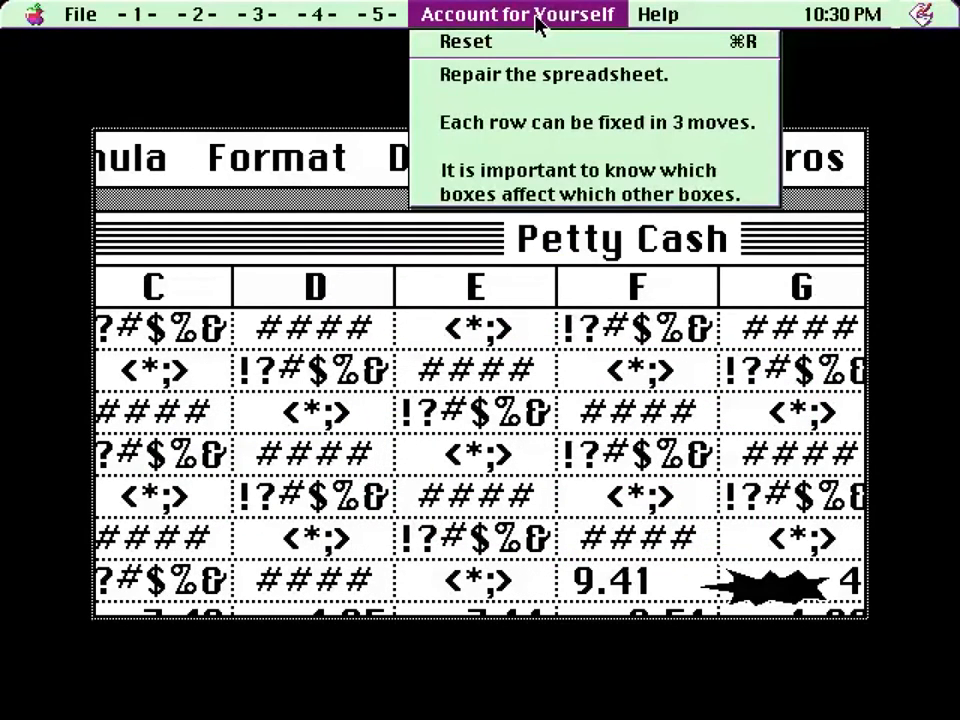
mouse_move(490, 42)
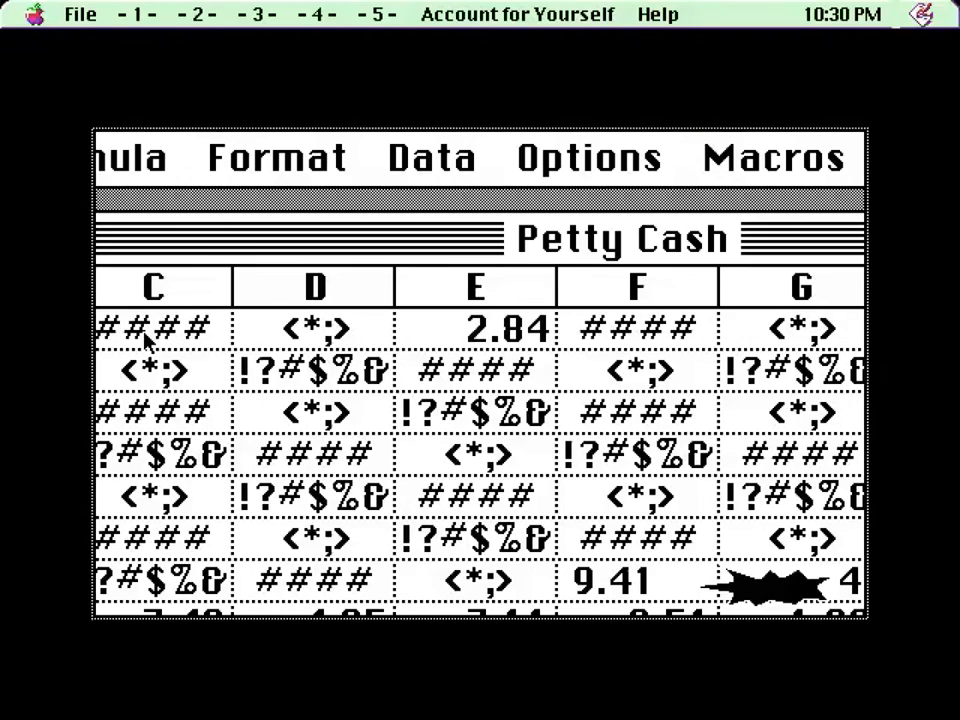
left_click(516, 14)
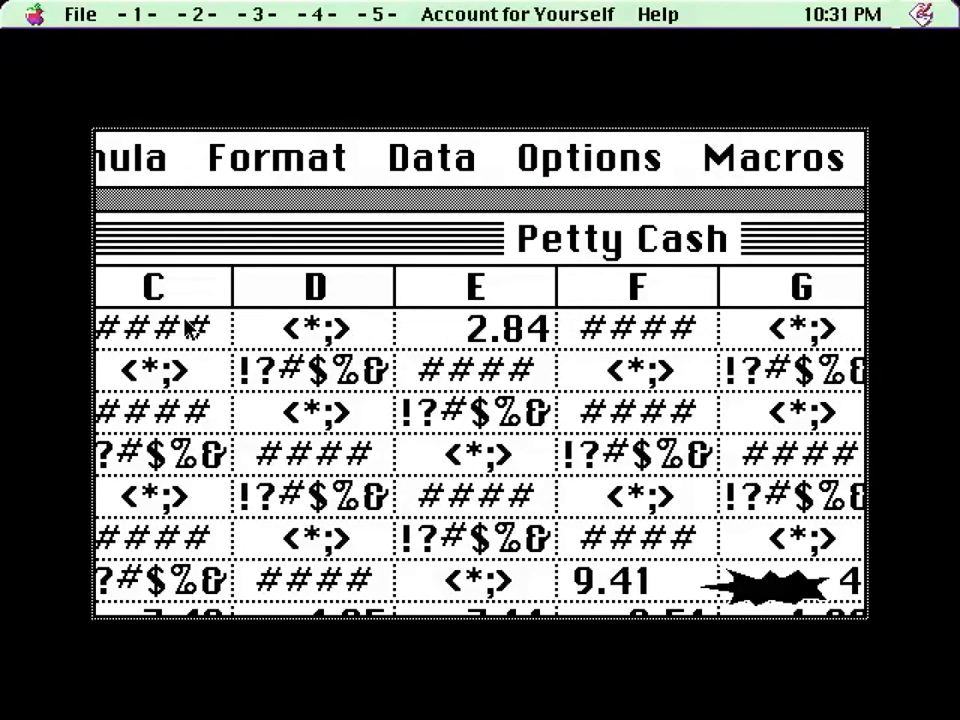
mouse_move(486, 180)
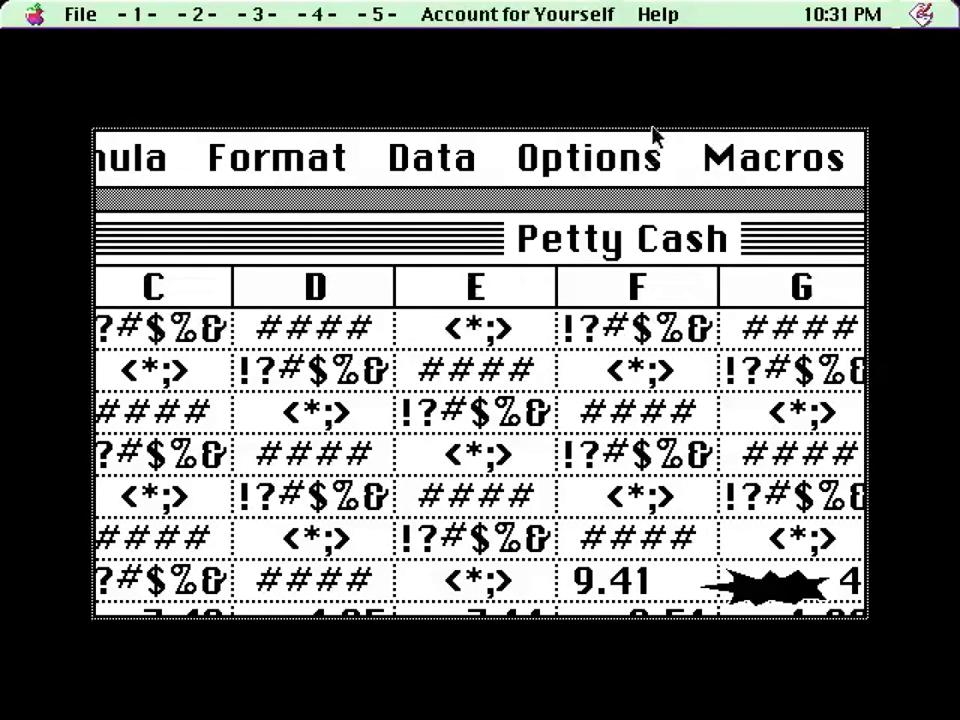
left_click(516, 14)
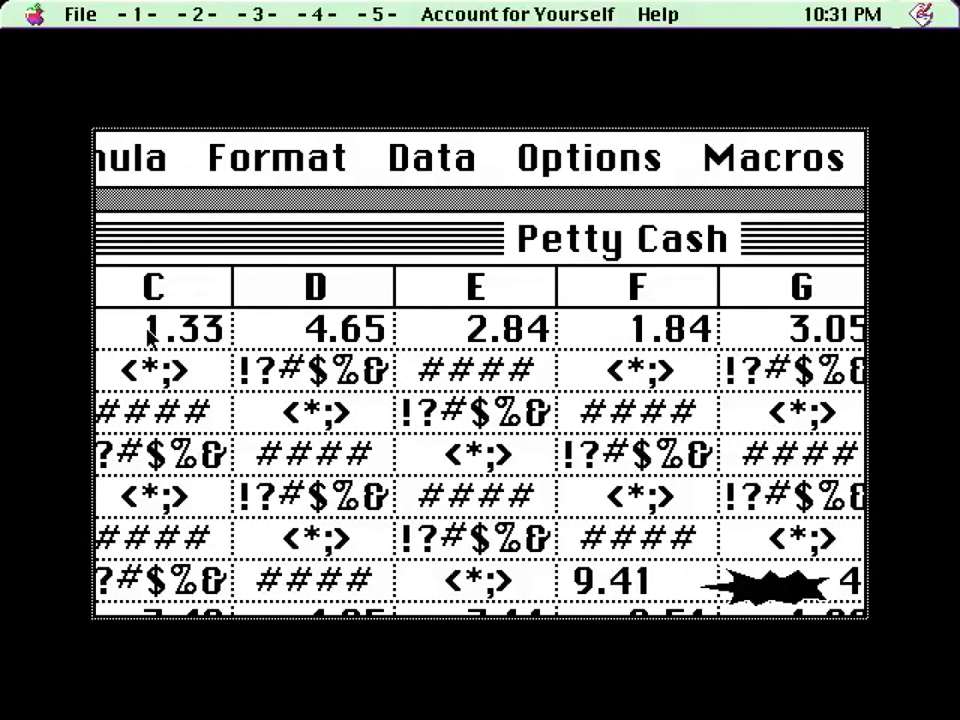
mouse_move(310, 344)
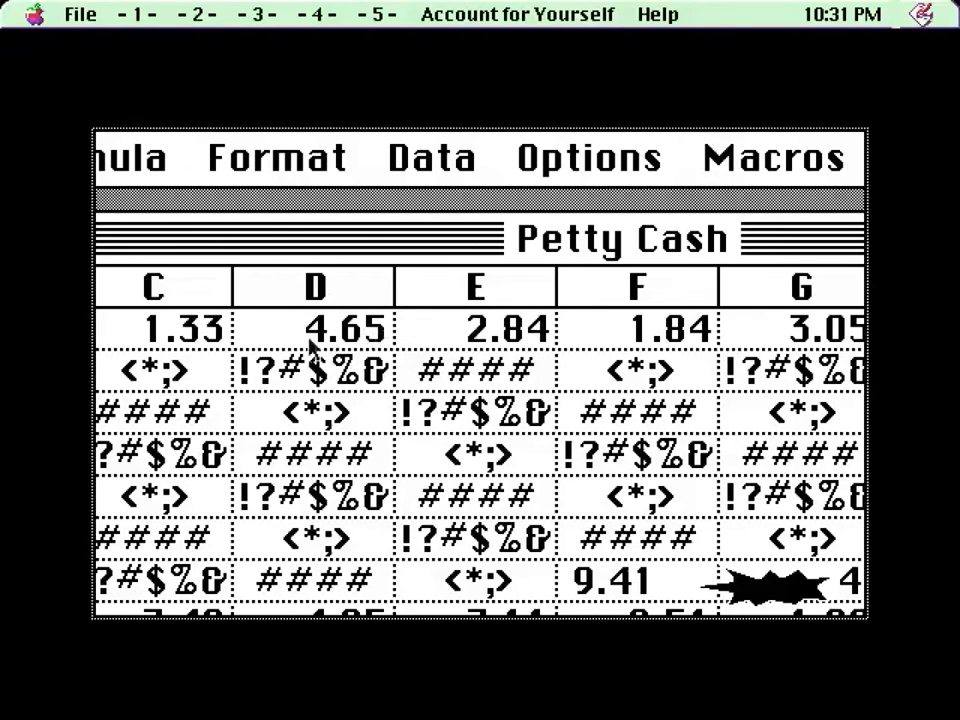
Step: Check the repair instructions again and dismiss them to return to the sheet
left_click(516, 14)
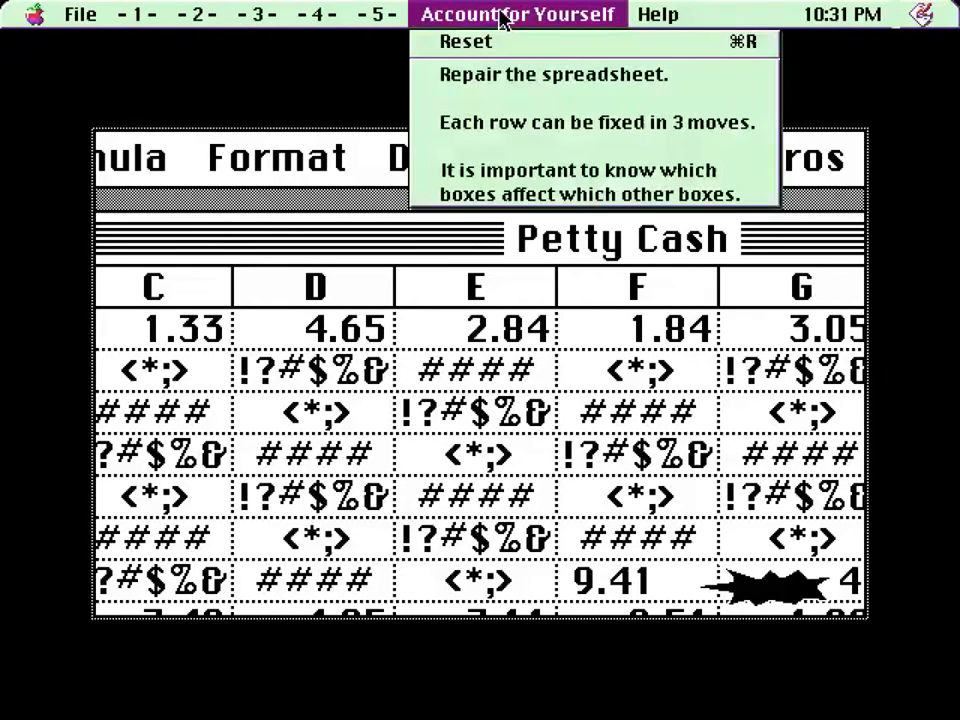
left_click(308, 344)
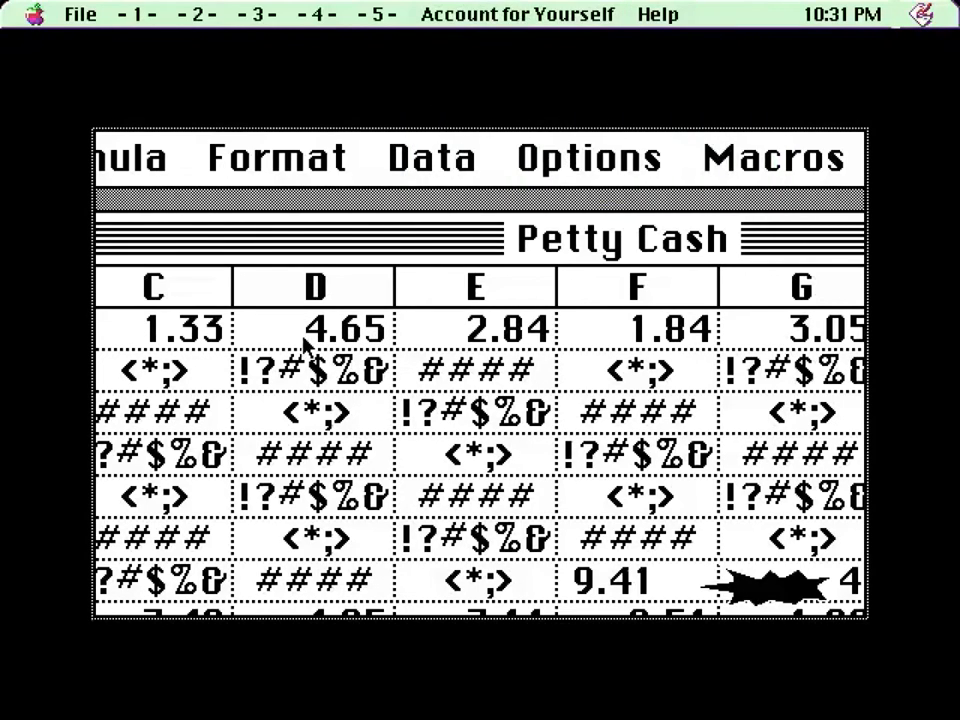
mouse_move(624, 330)
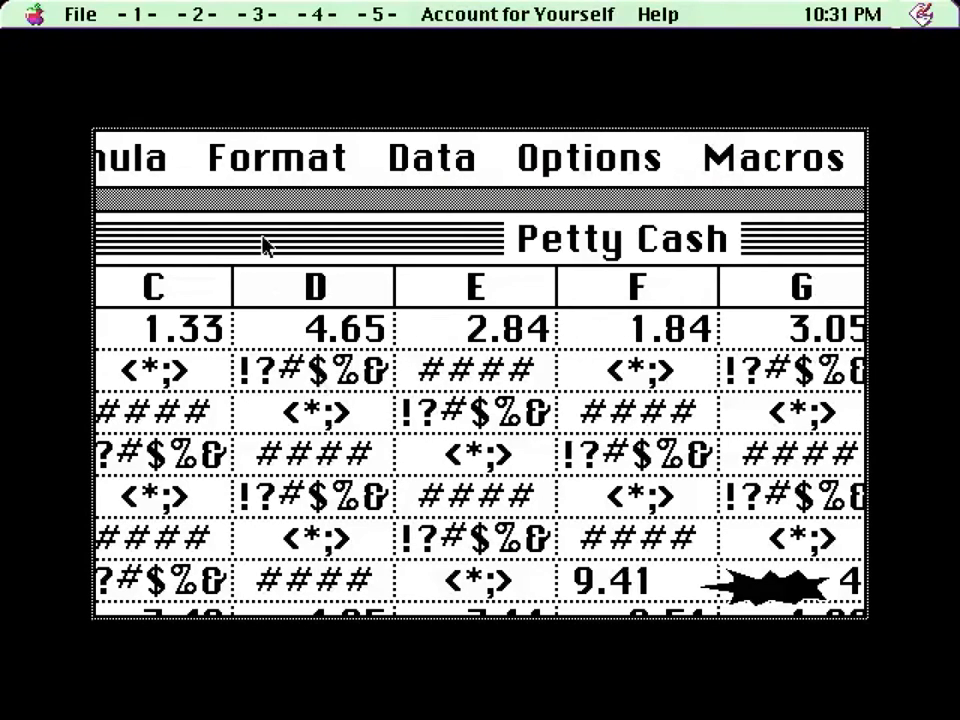
mouse_move(310, 400)
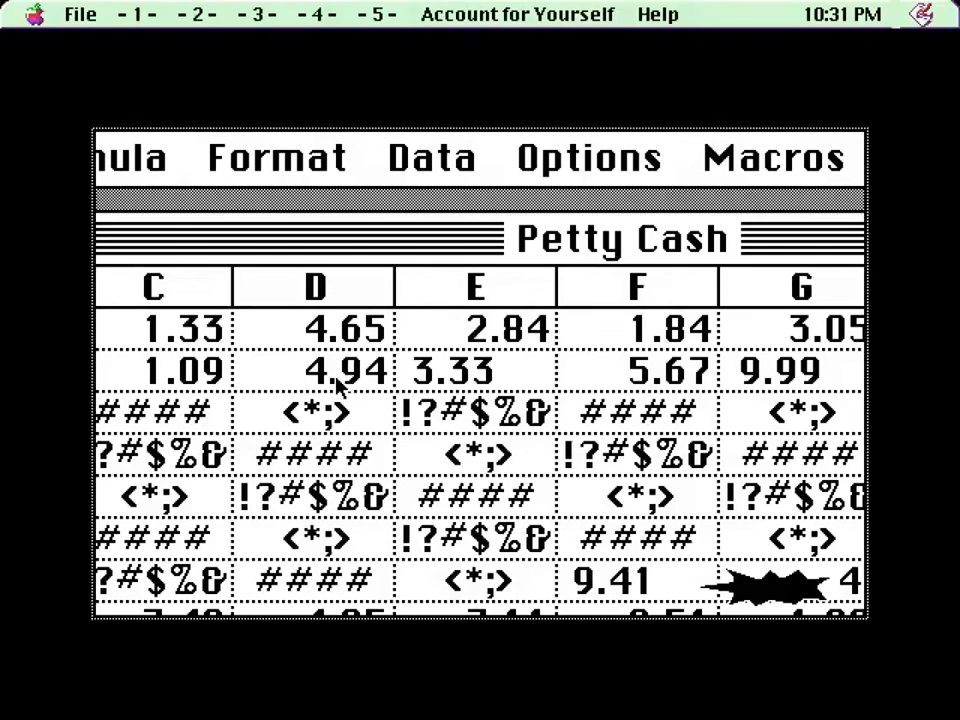
mouse_move(320, 316)
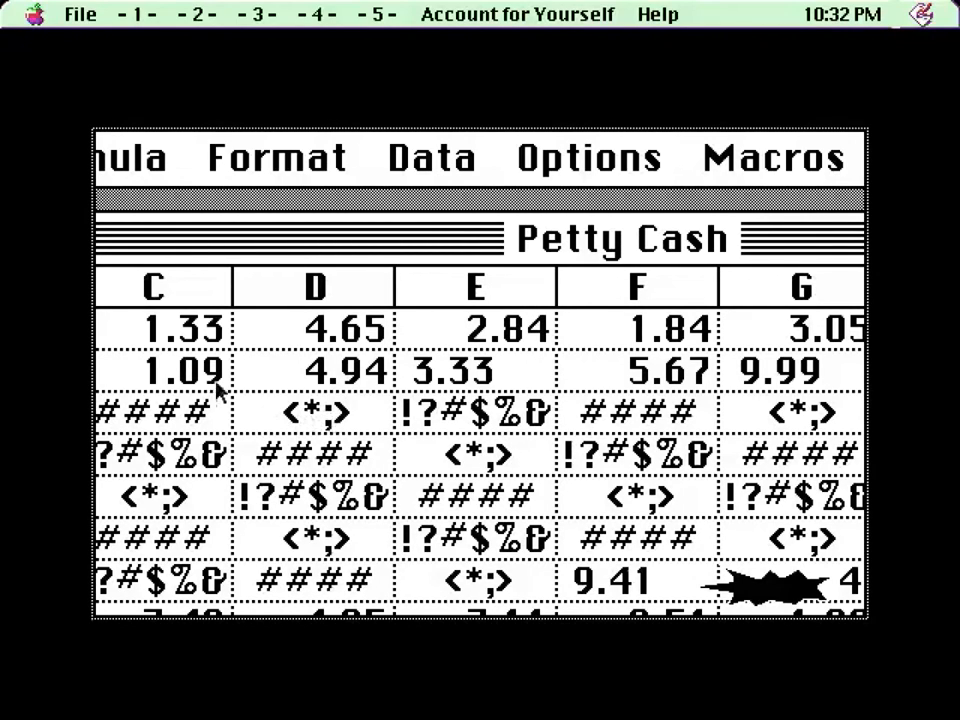
mouse_move(444, 324)
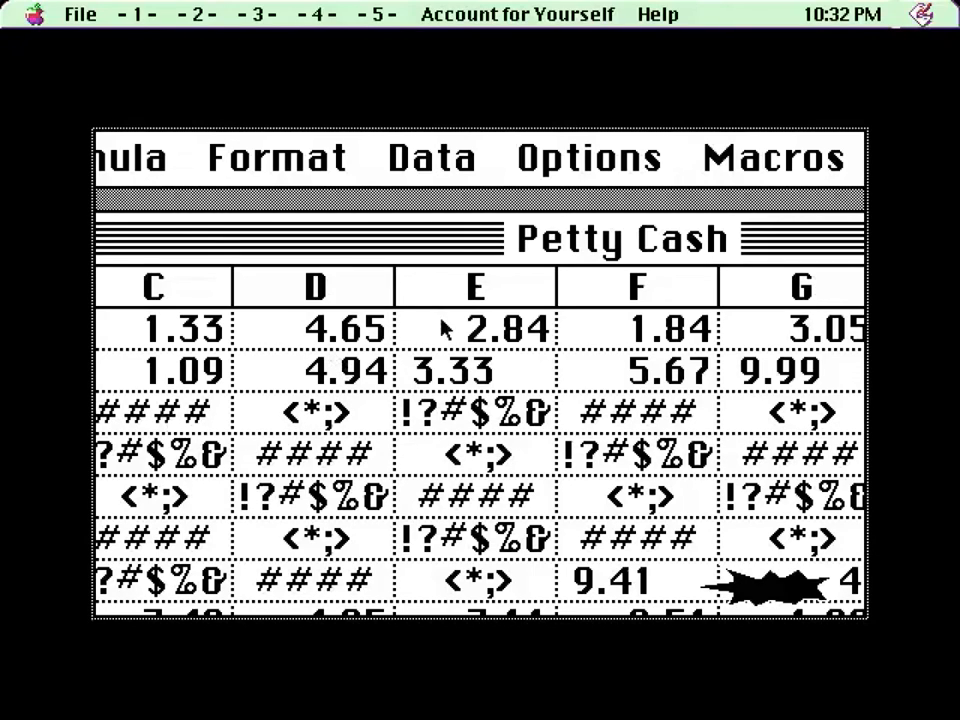
mouse_move(524, 430)
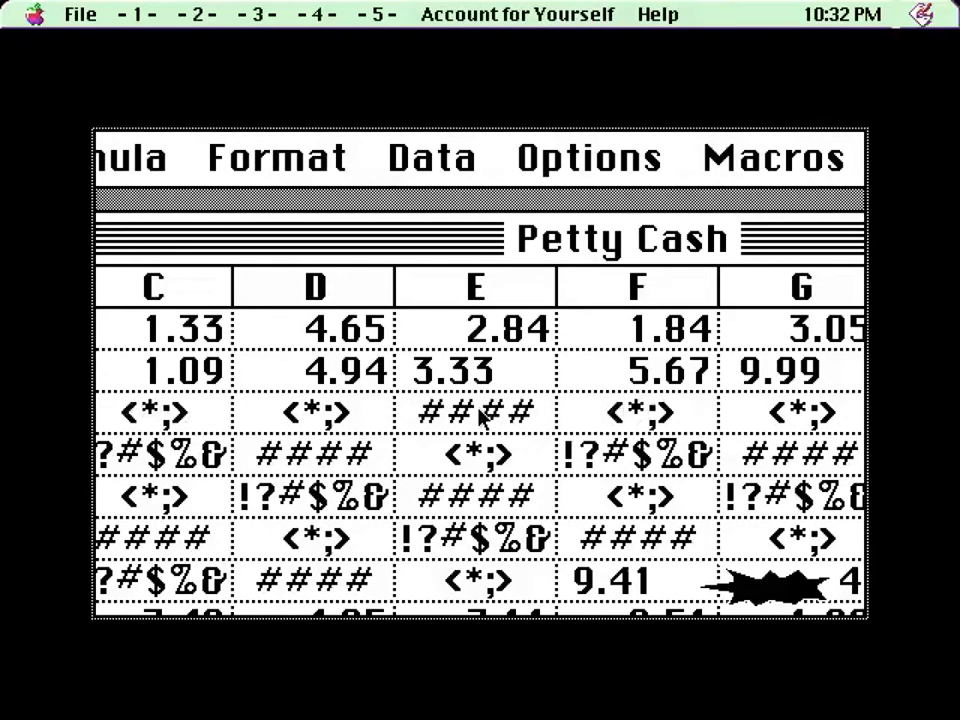
mouse_move(530, 436)
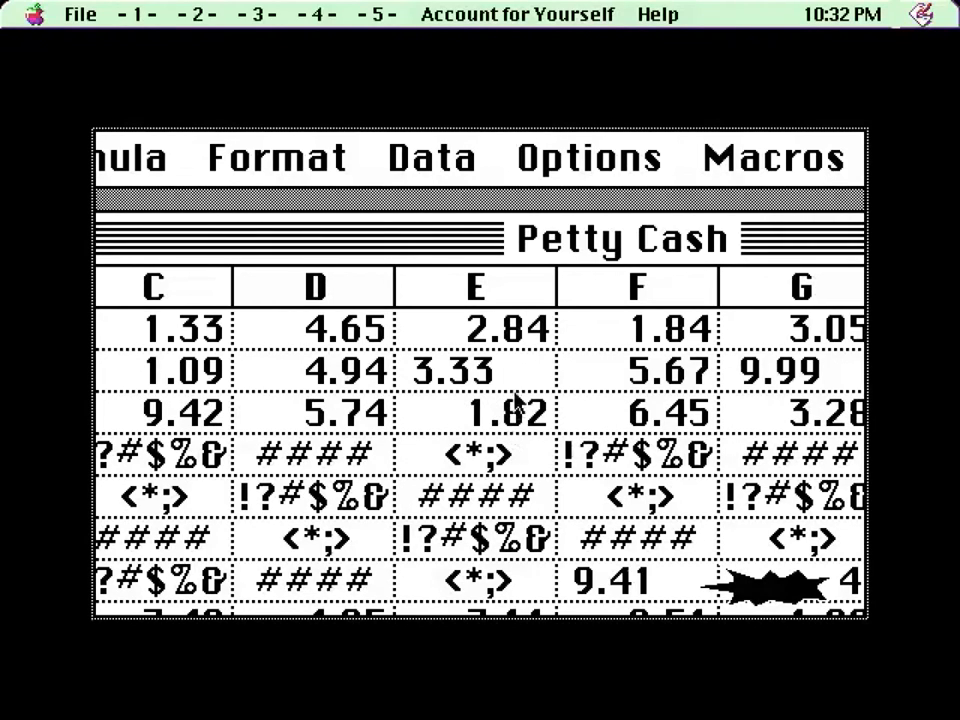
mouse_move(464, 444)
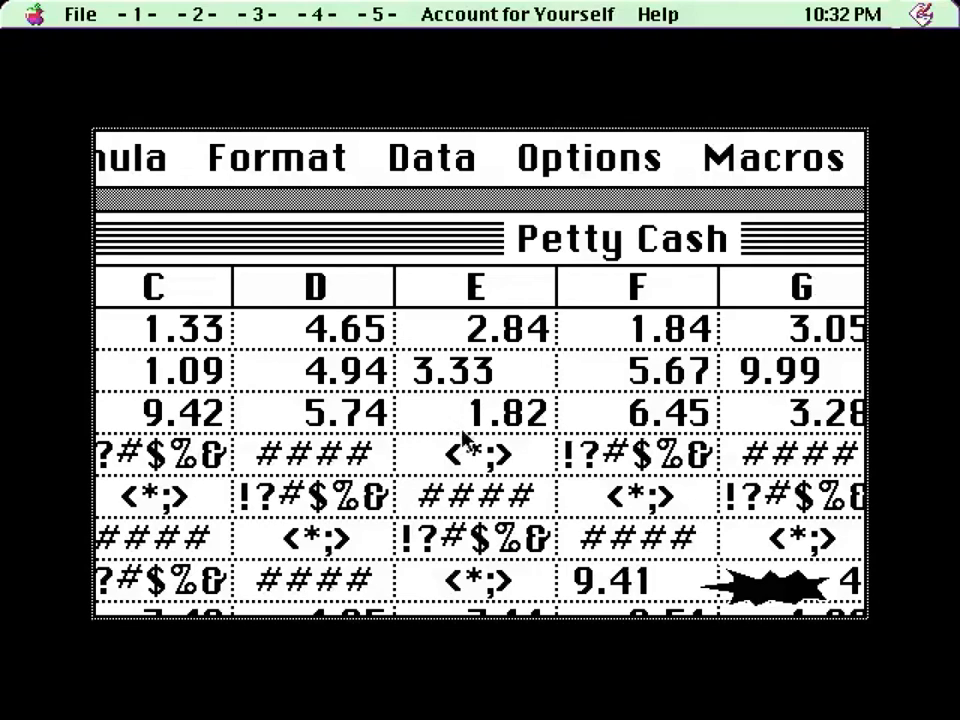
mouse_move(336, 460)
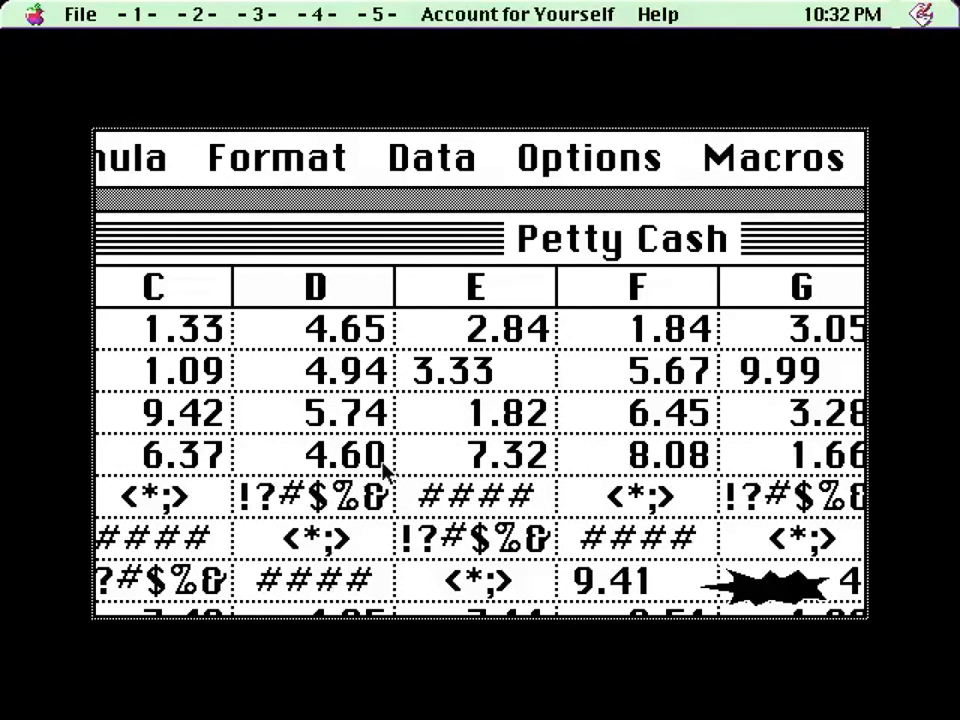
mouse_move(600, 436)
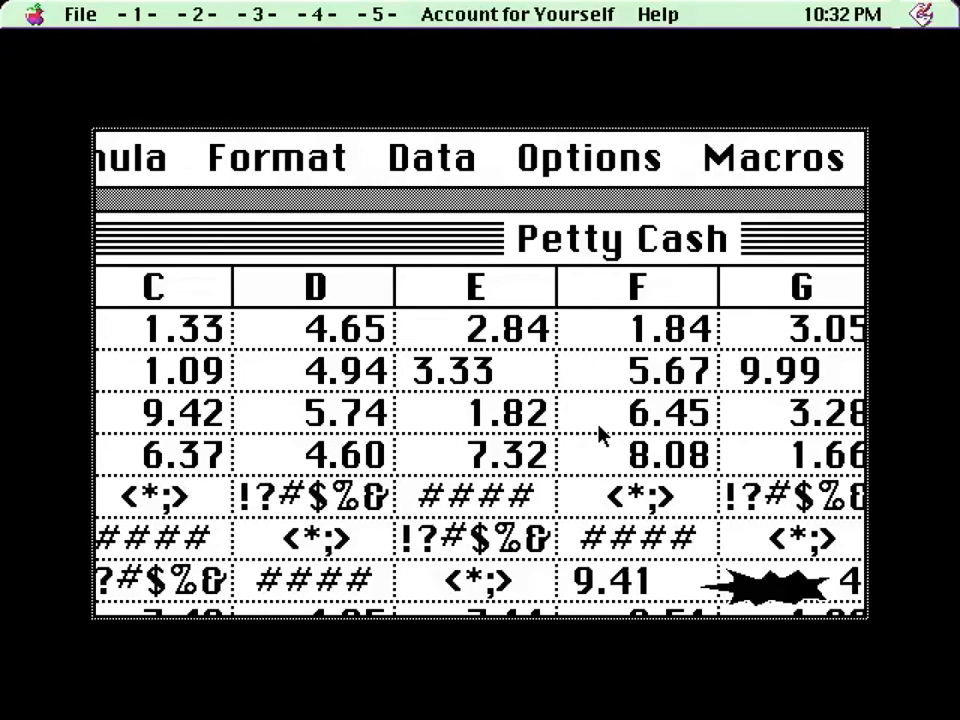
mouse_move(480, 480)
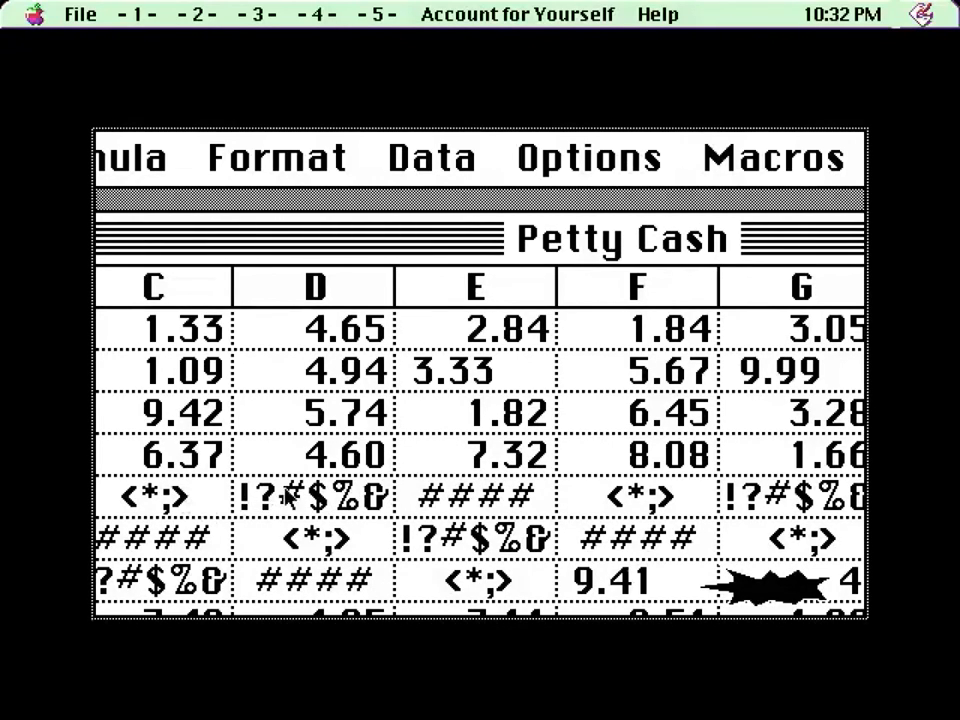
mouse_move(180, 512)
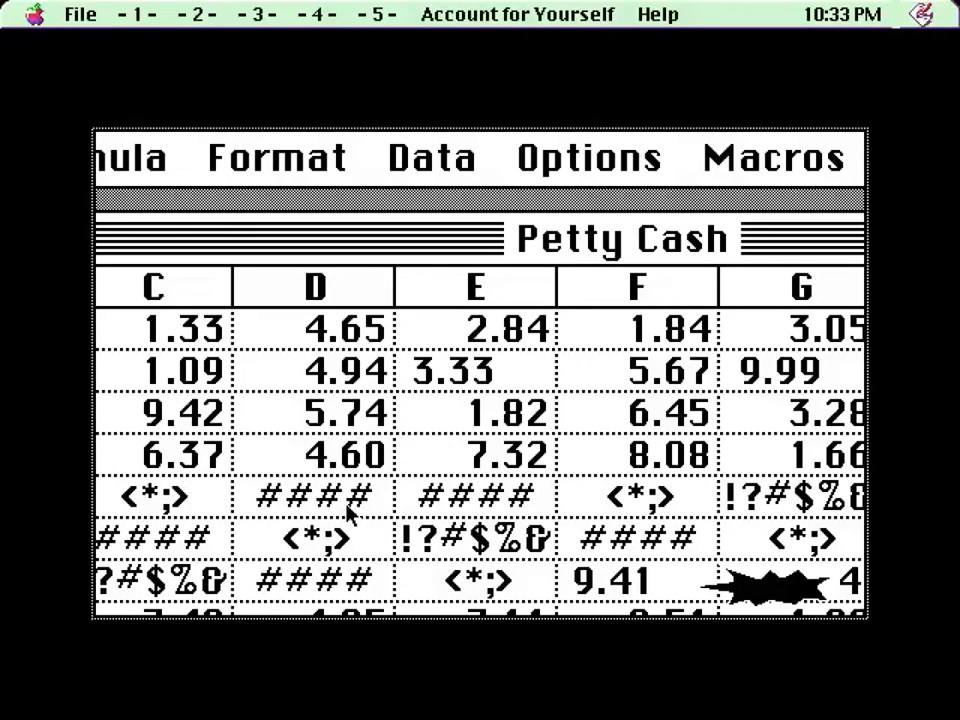
mouse_move(340, 510)
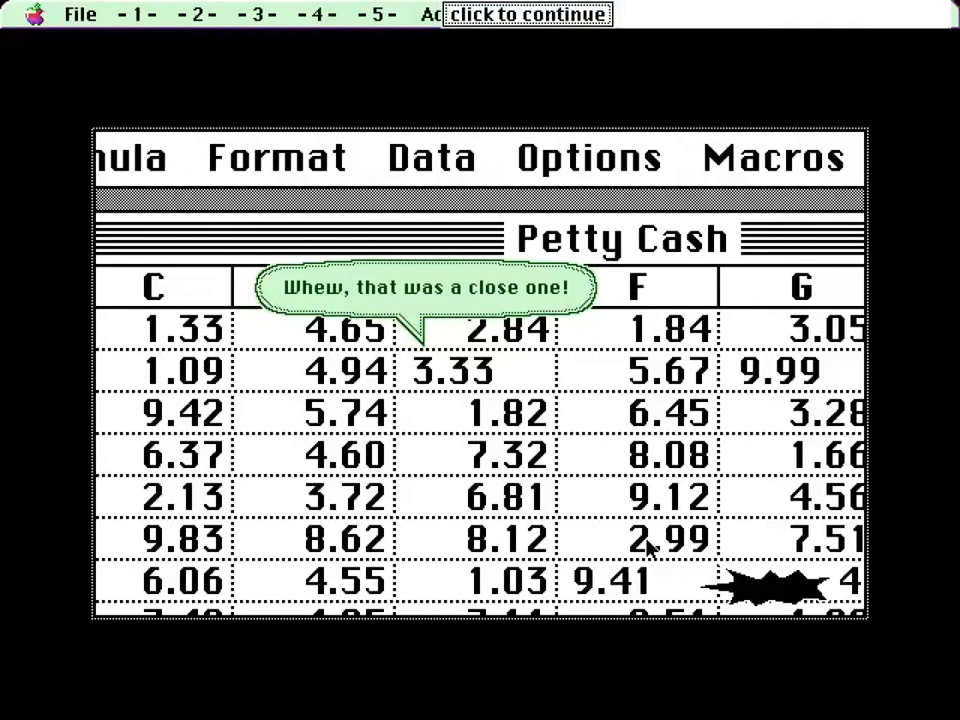
mouse_move(670, 384)
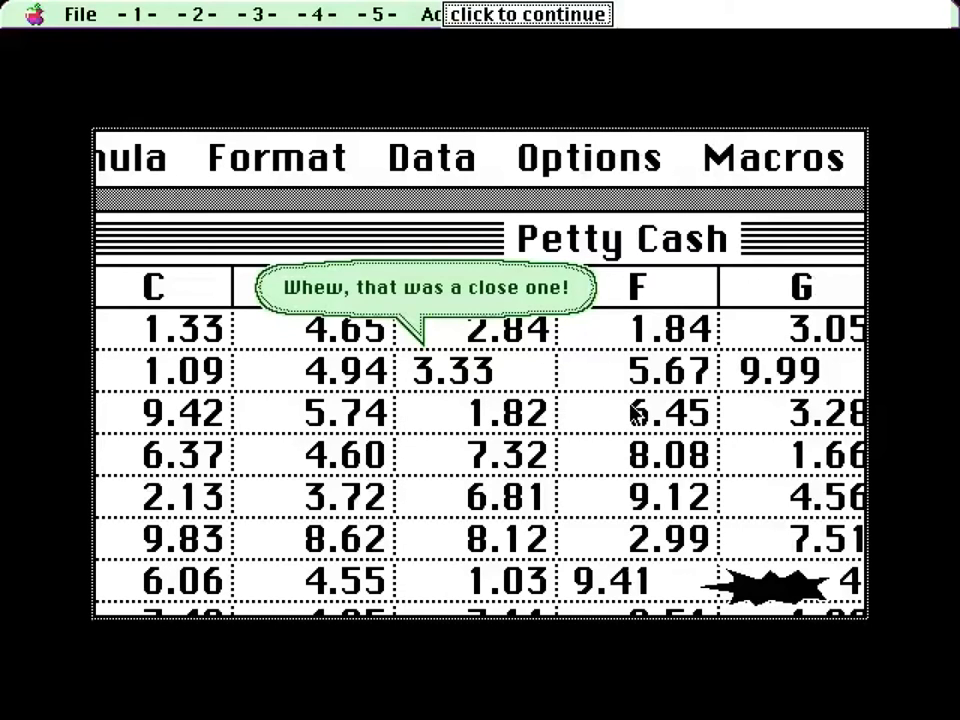
Step: Continue past the 'close one' remark and through the power surge dialogue
left_click(524, 14)
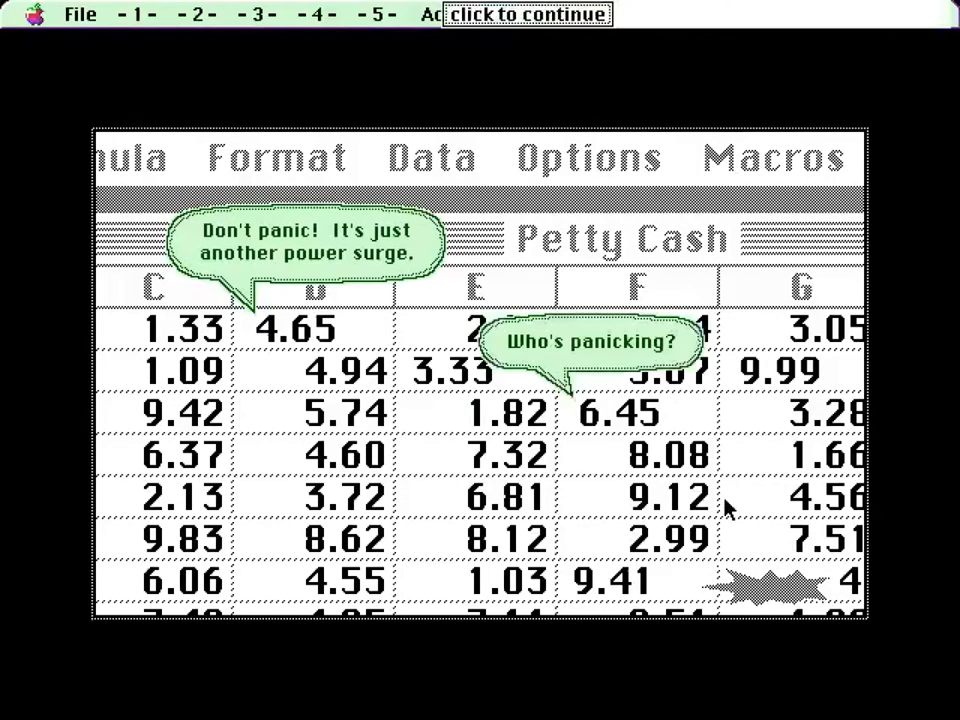
left_click(526, 14)
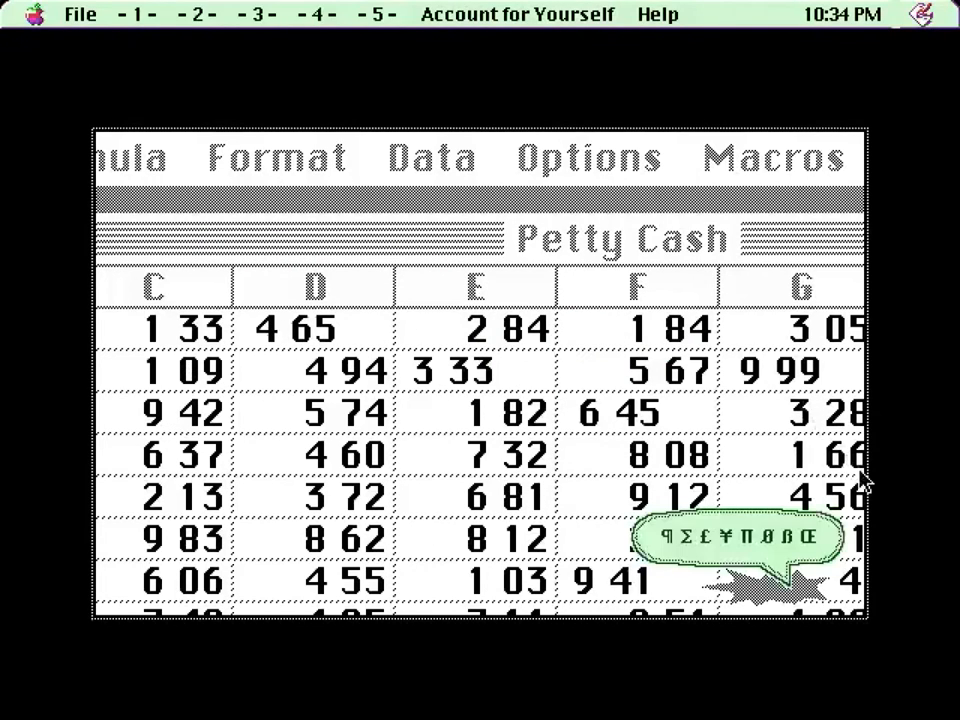
mouse_move(716, 544)
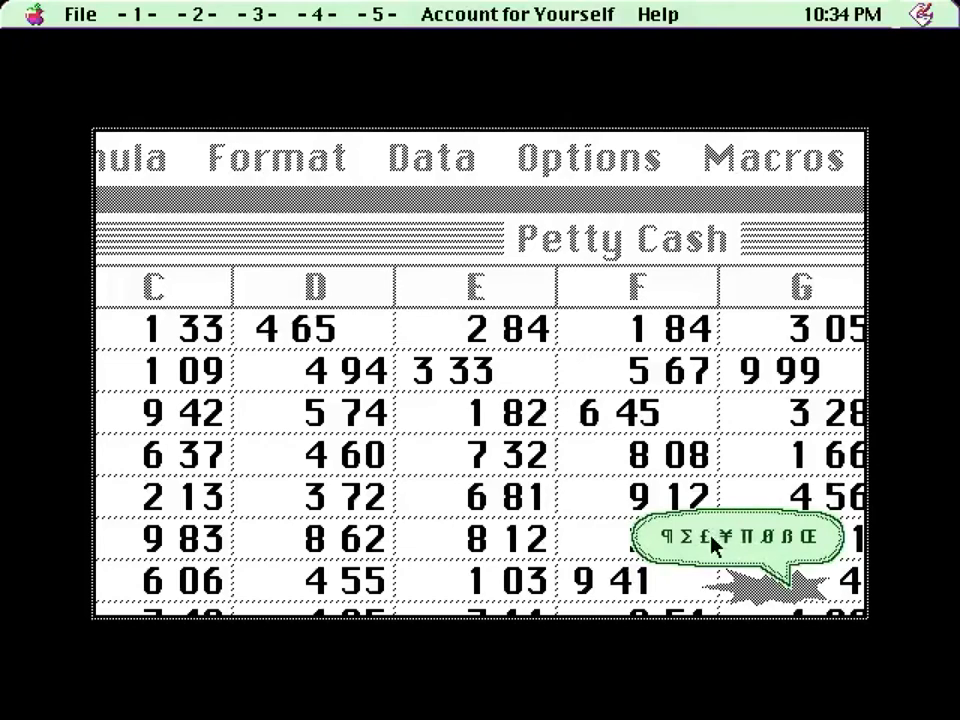
mouse_move(790, 544)
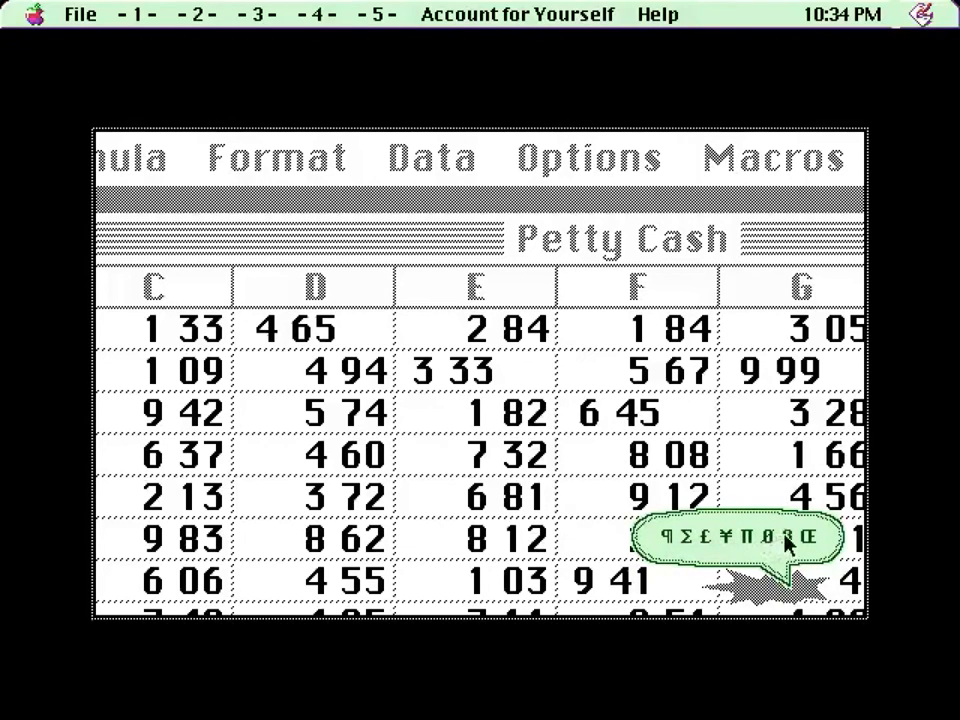
mouse_move(530, 372)
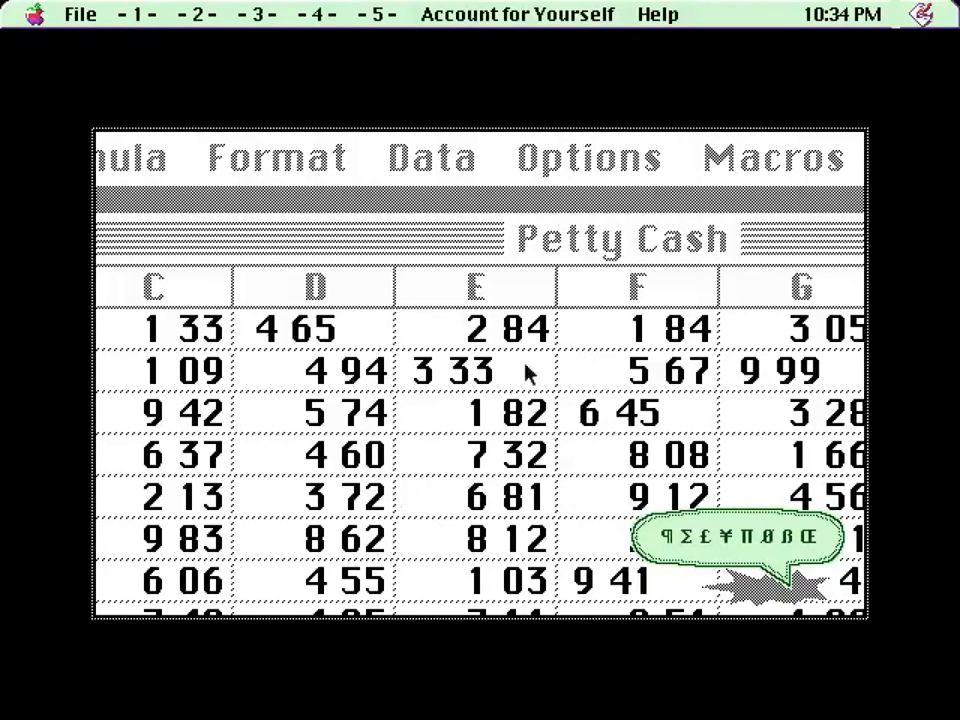
mouse_move(232, 40)
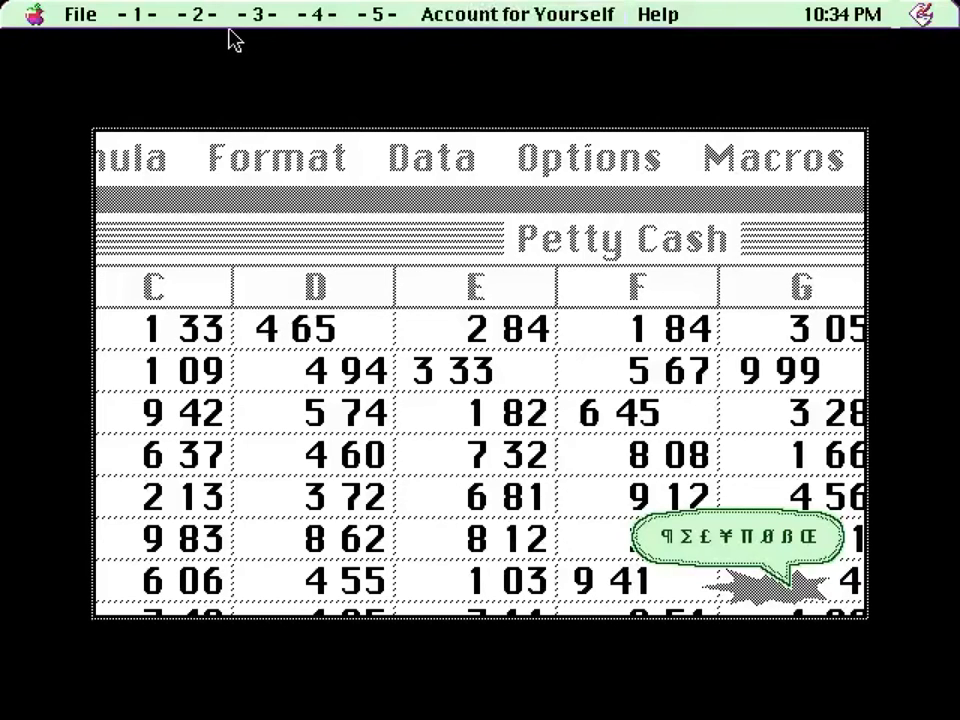
Step: Start the Meltdown puzzle from the -1- level menu
left_click(136, 14)
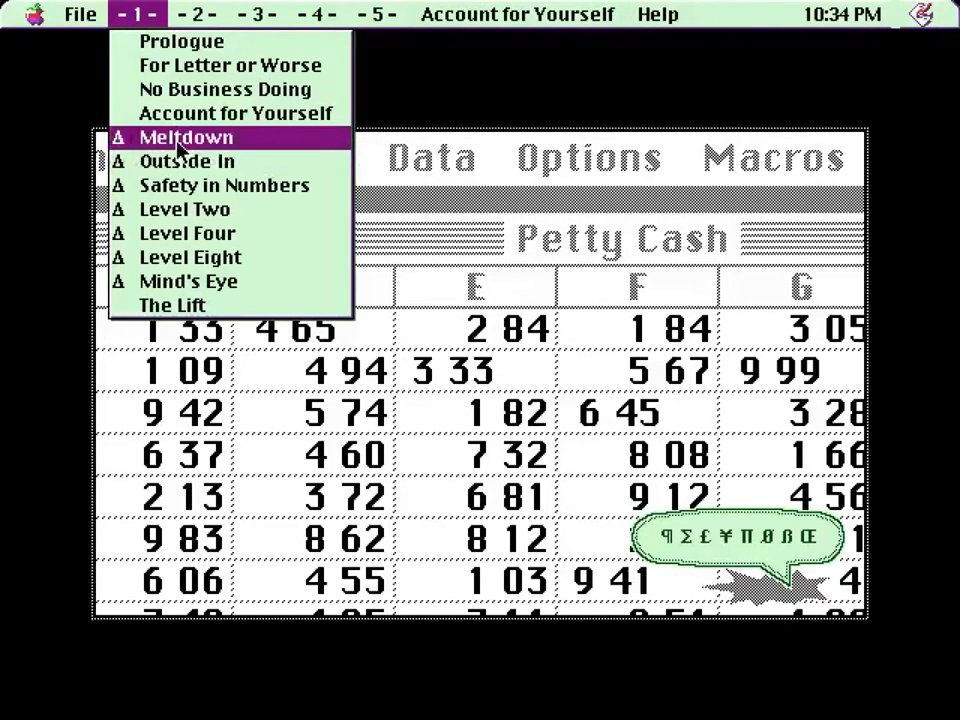
left_click(184, 136)
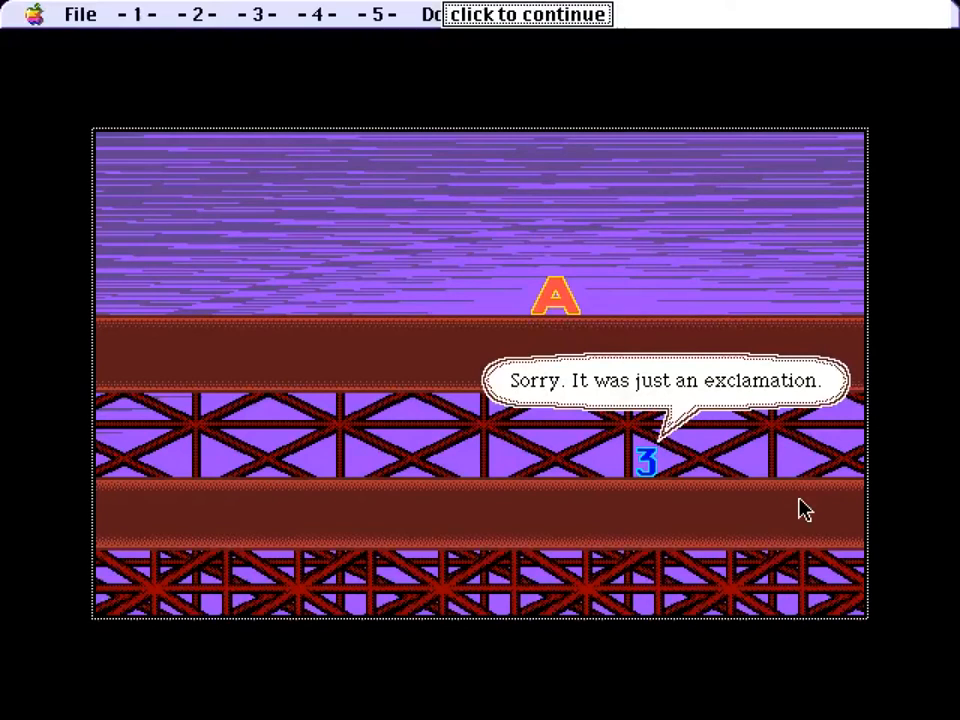
Step: Continue through A and 3's bridge dialogue until 'BGGRS CNT B CHSRS' appears
left_click(526, 12)
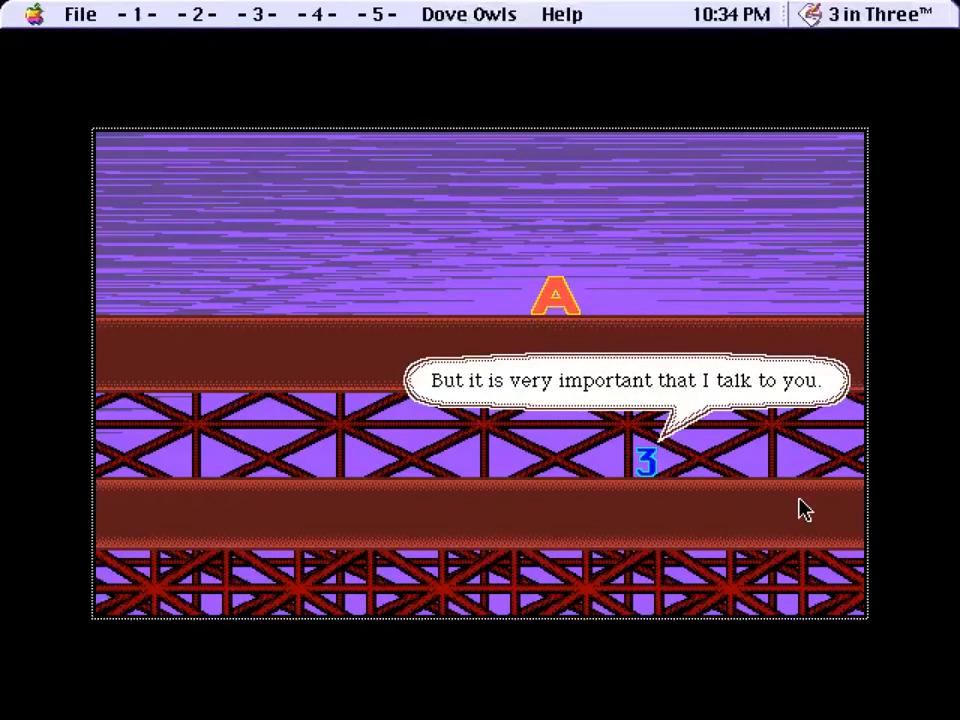
left_click(646, 460)
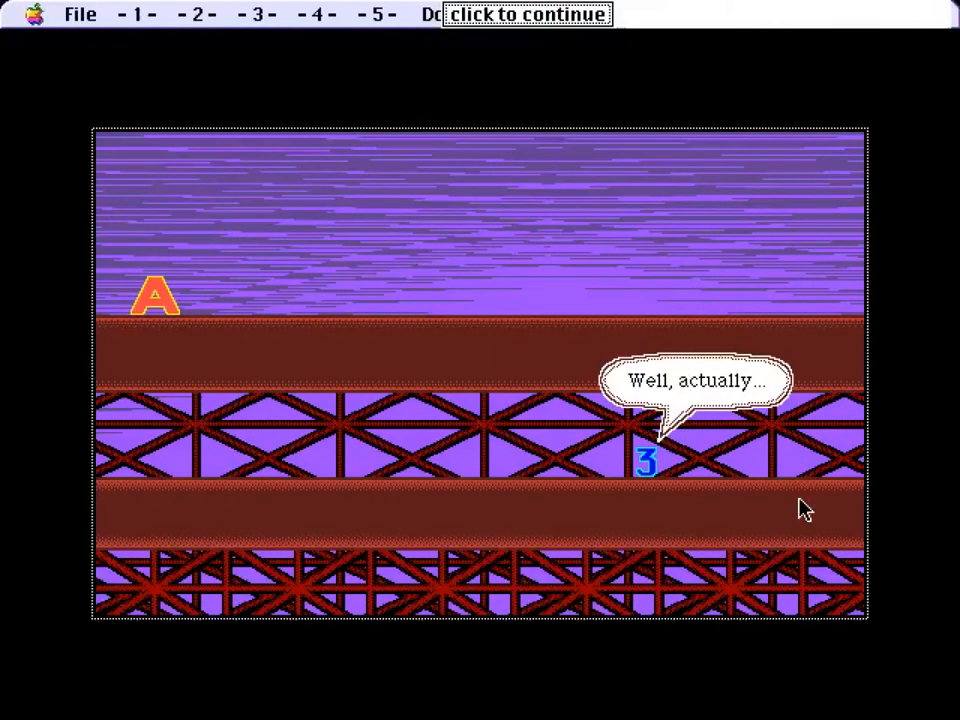
left_click(528, 12)
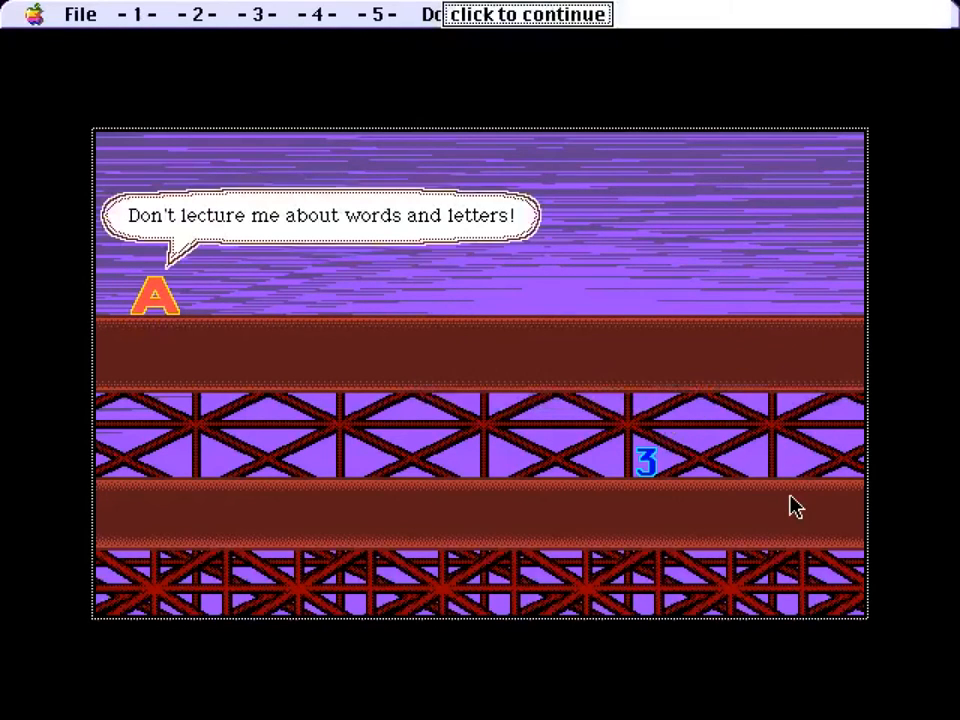
left_click(528, 12)
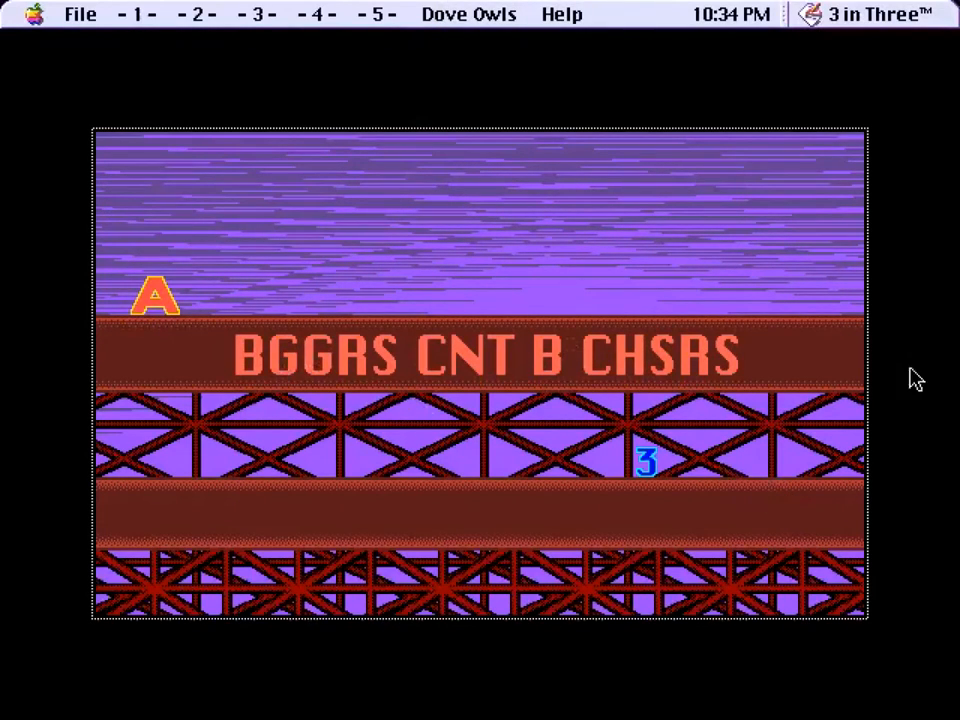
Step: Complete the no-news and birds-of-a-feather proverbs, continuing past A's 'Fools rush in' thought
left_click(468, 12)
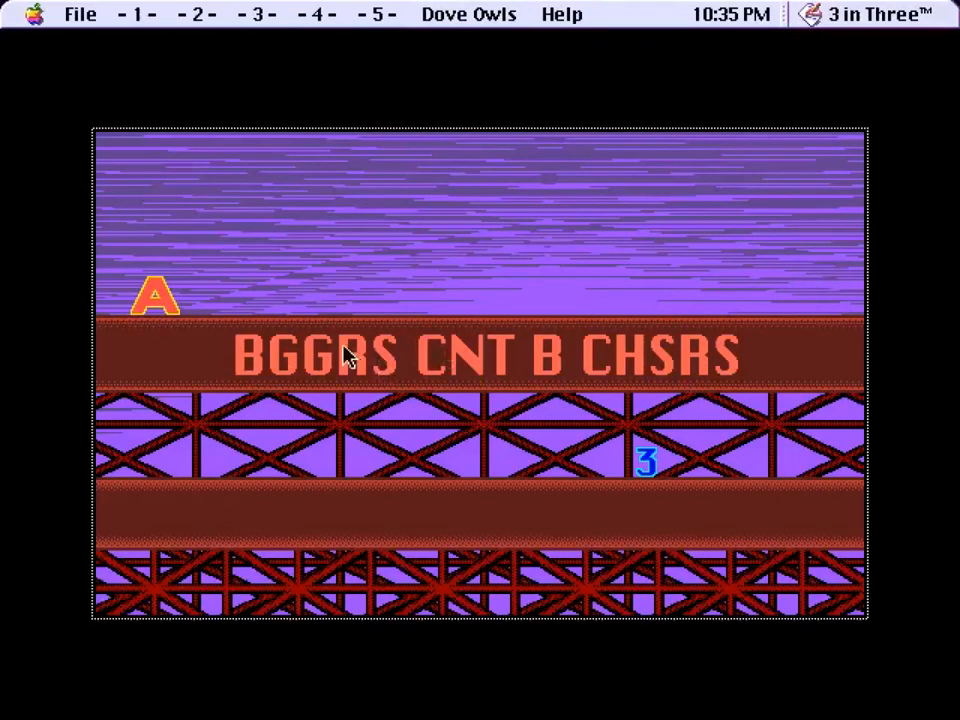
mouse_move(788, 404)
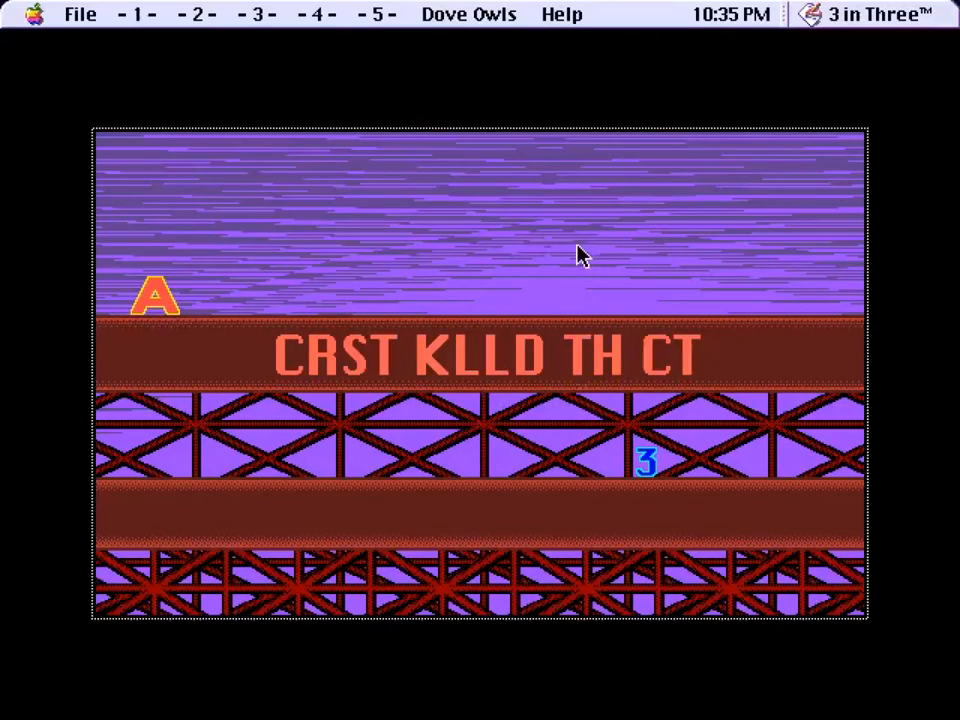
mouse_move(650, 440)
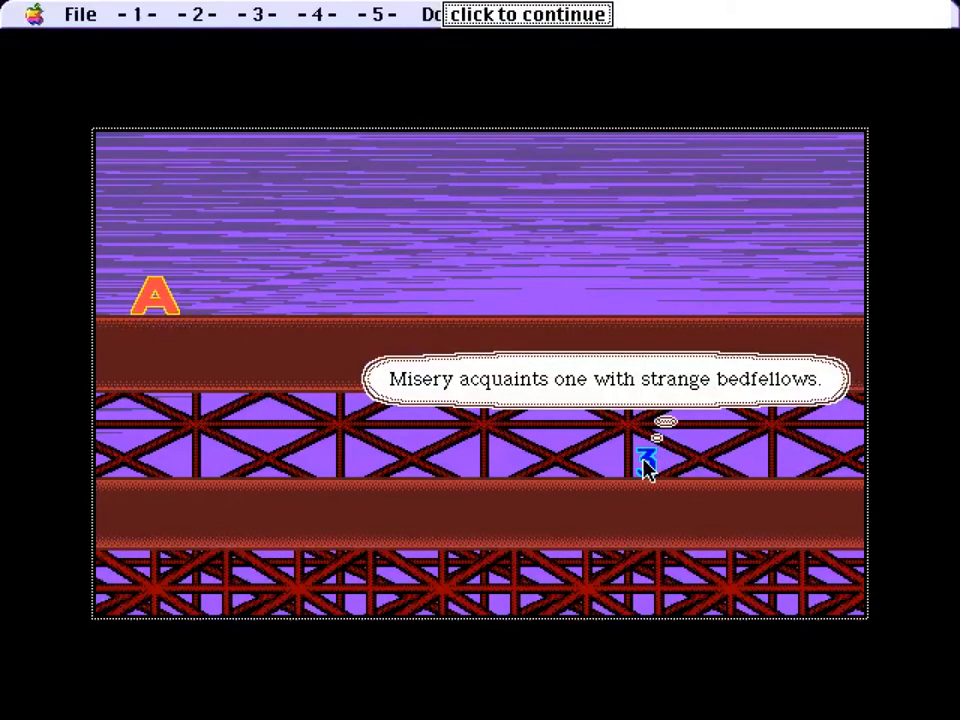
mouse_move(800, 468)
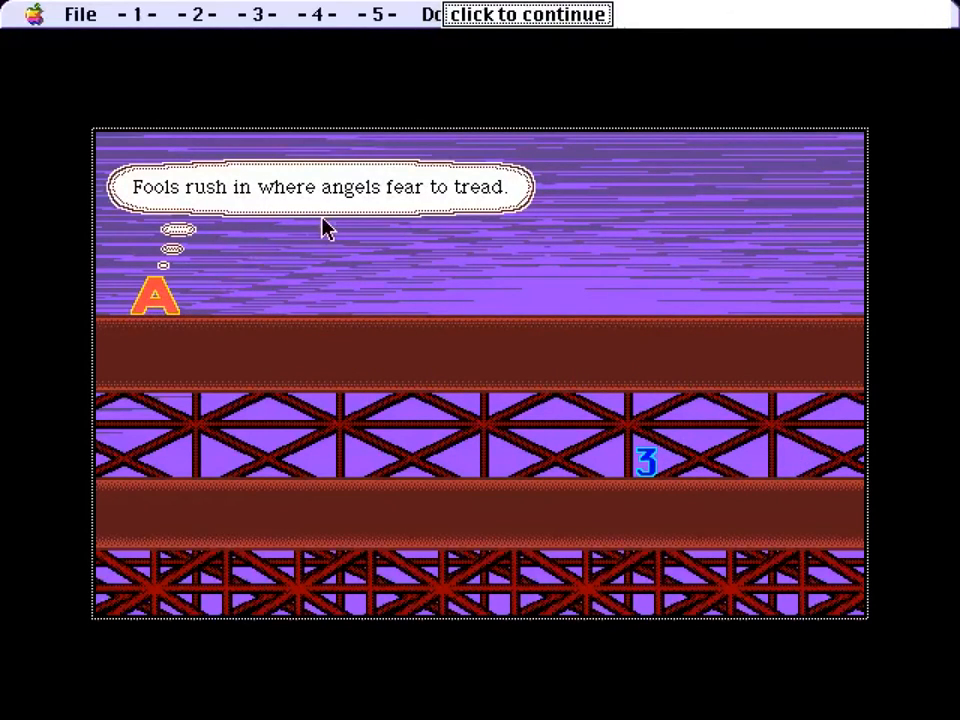
left_click(524, 12)
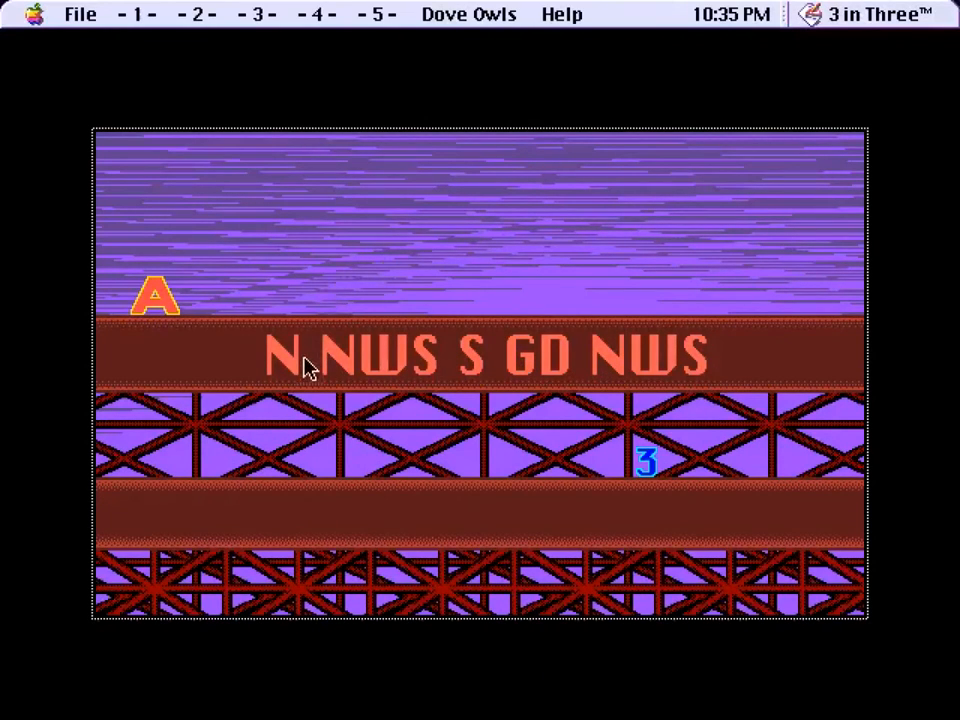
mouse_move(820, 504)
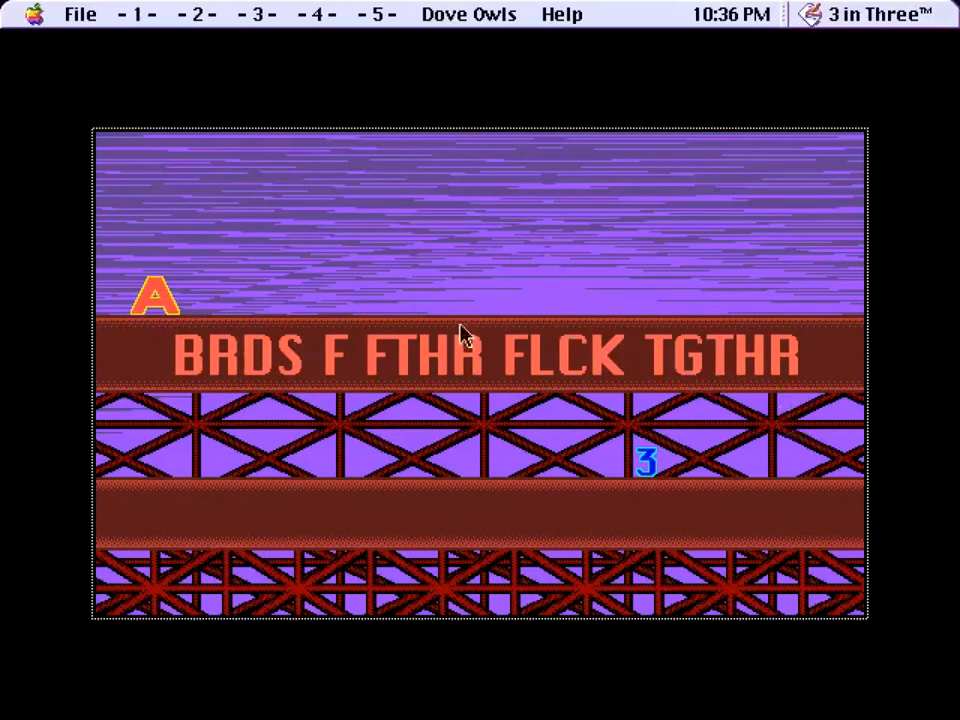
mouse_move(784, 512)
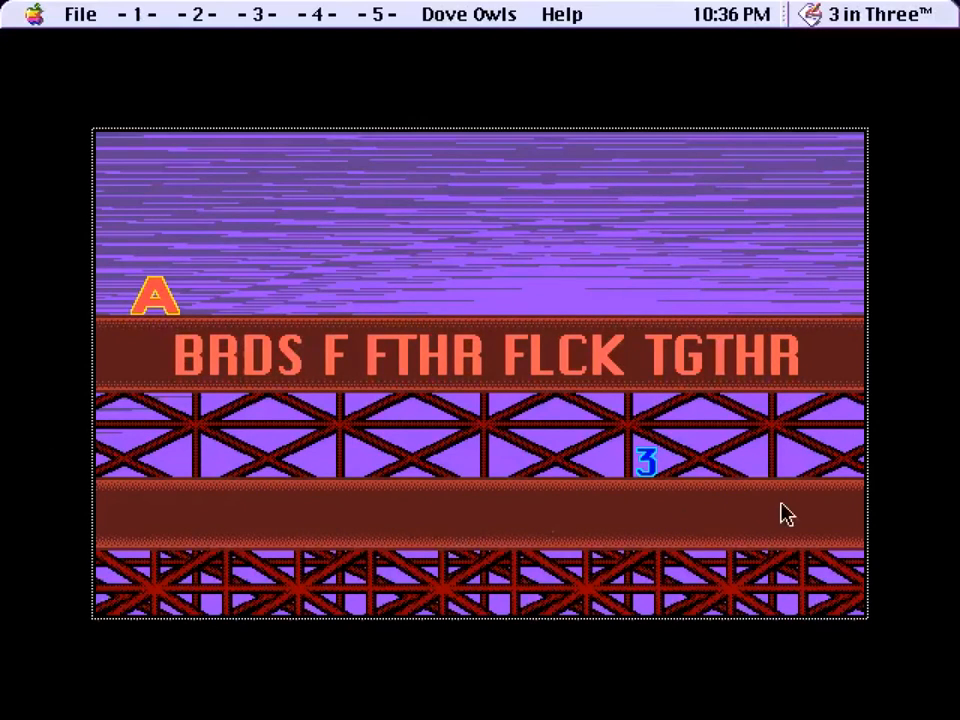
mouse_move(572, 528)
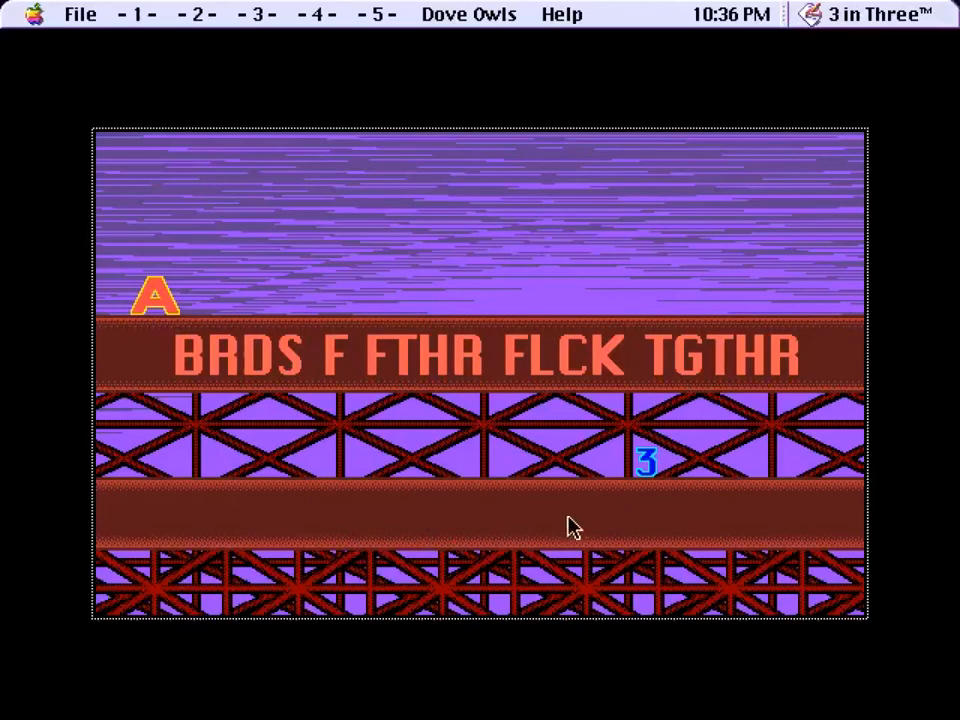
mouse_move(444, 520)
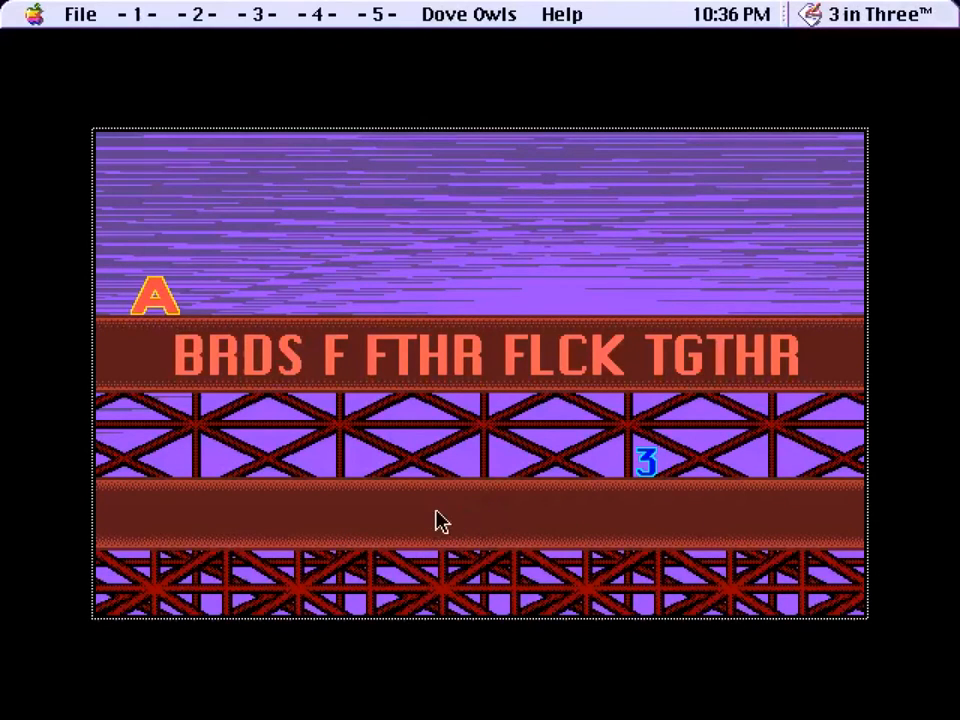
mouse_move(480, 248)
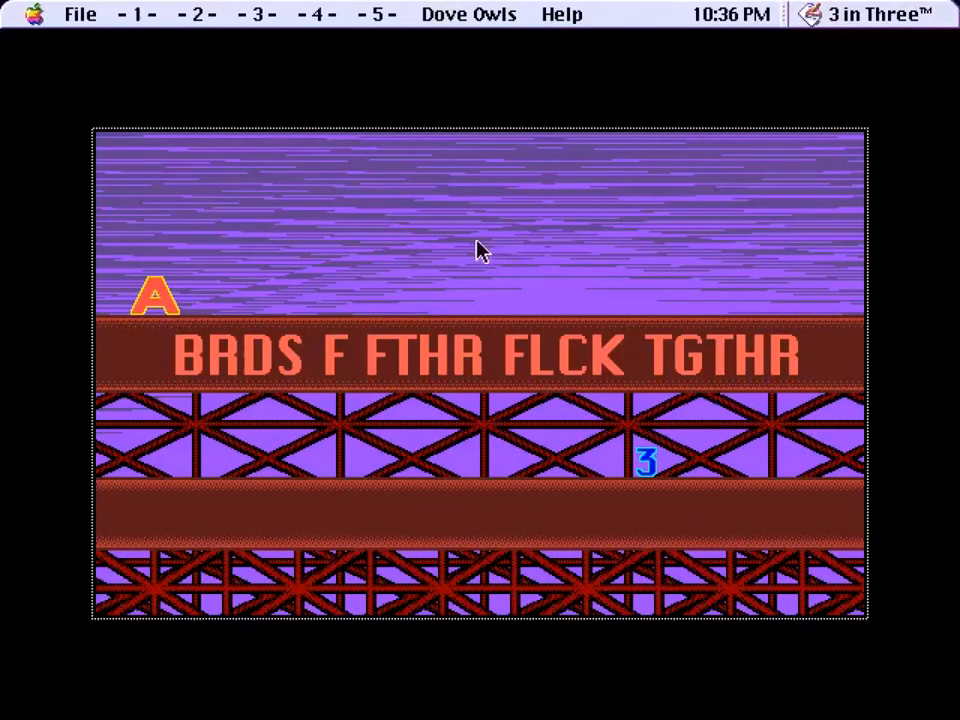
mouse_move(876, 150)
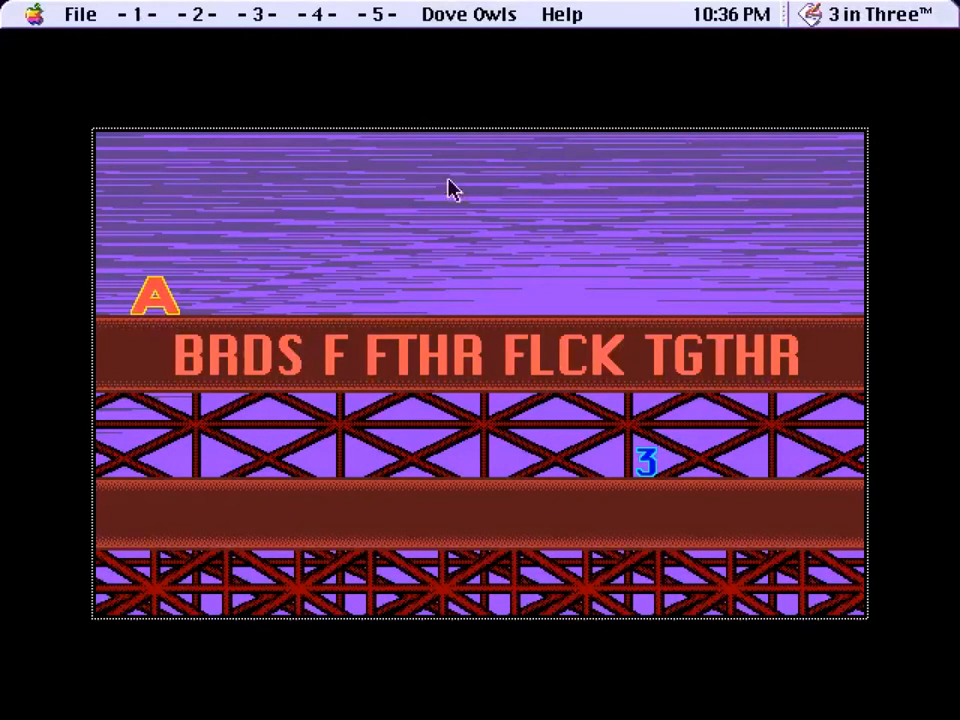
mouse_move(884, 216)
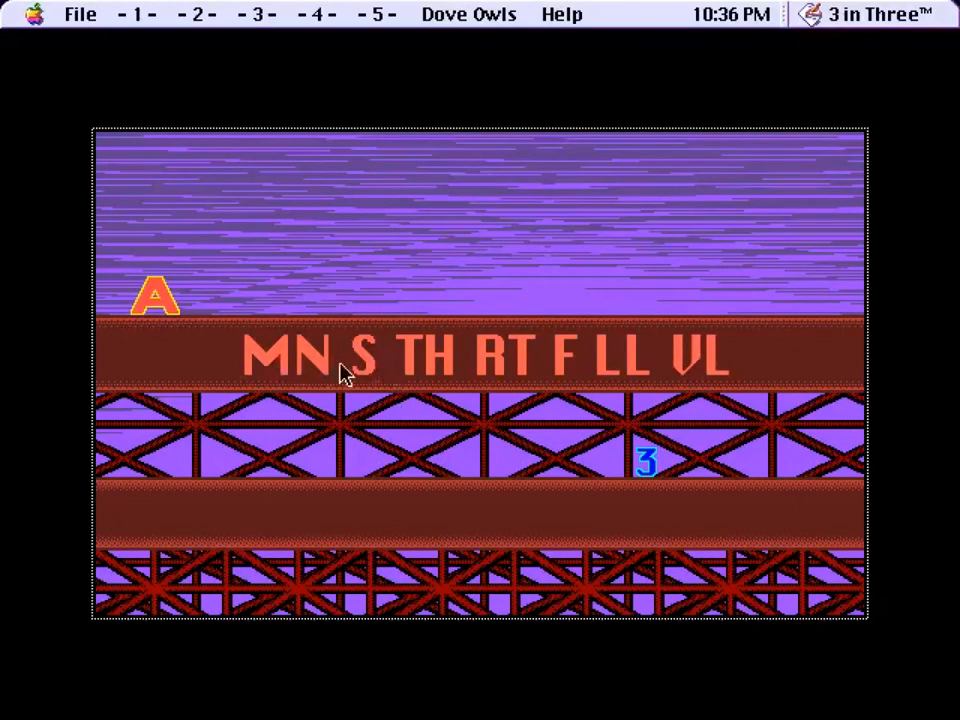
mouse_move(560, 364)
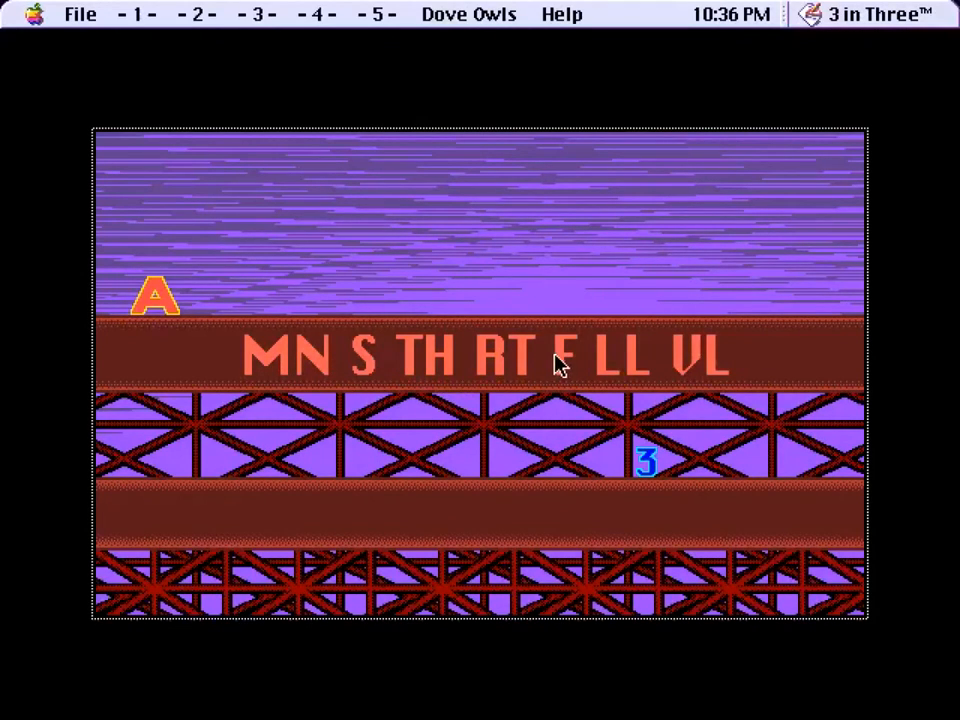
mouse_move(844, 400)
type("M")
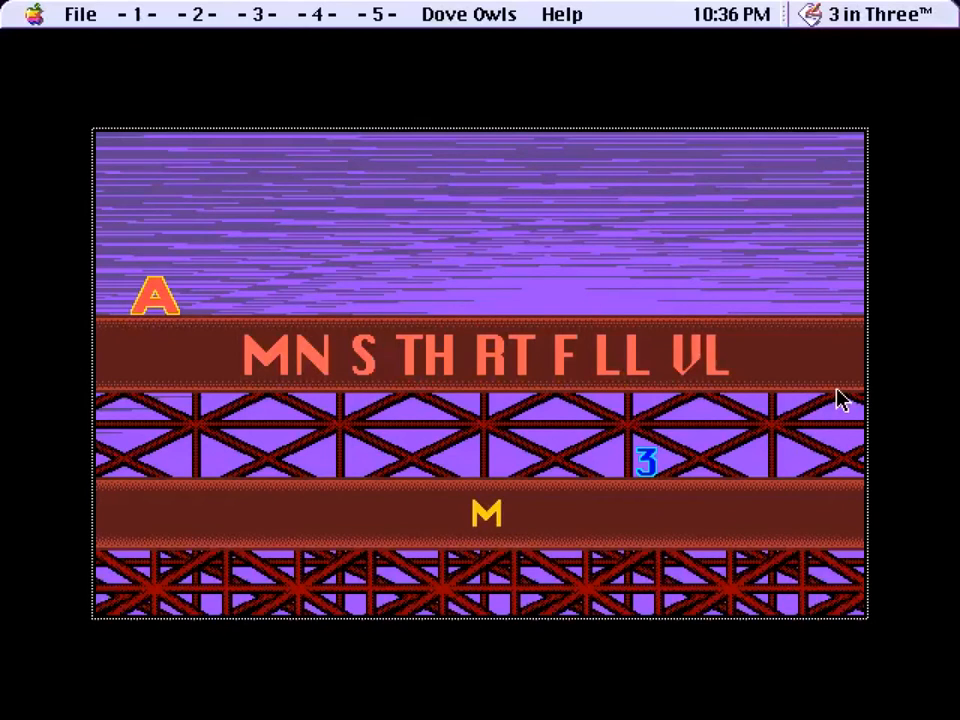
Step: Enter the money-root-of-all-evil and gift-horse proverbs to reach the Rome phrase
type("on't look a")
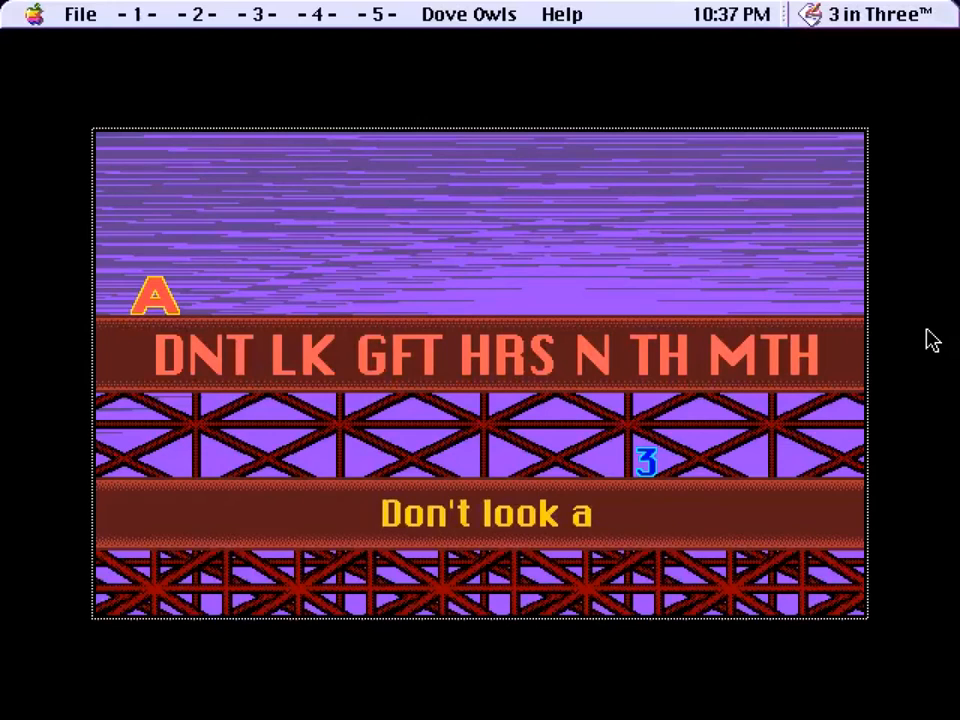
type("gift hor")
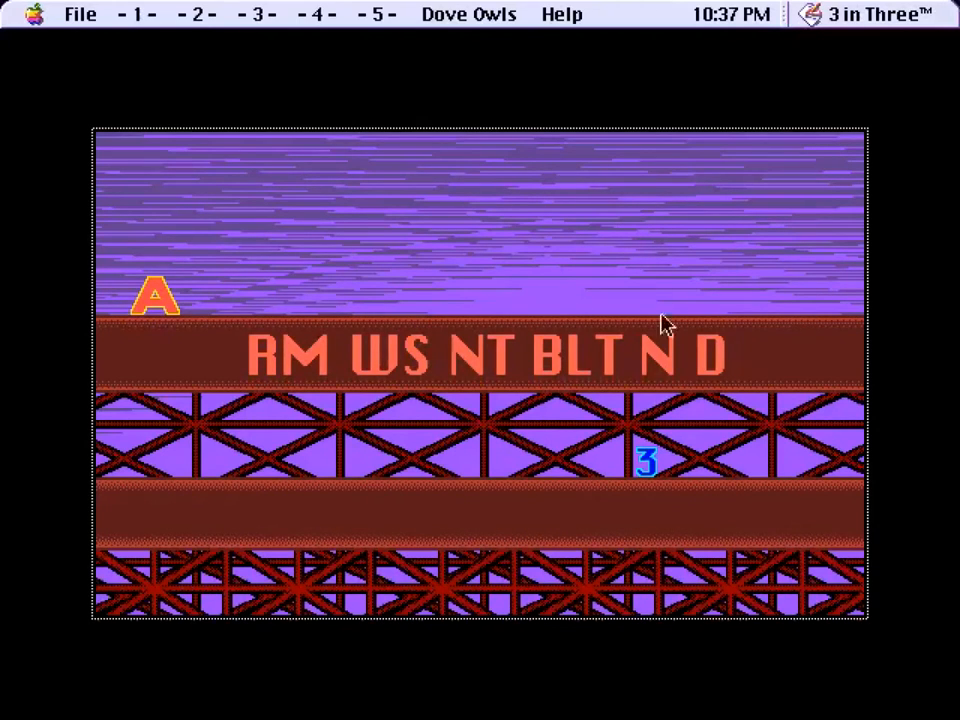
mouse_move(900, 392)
type("A picture is wor")
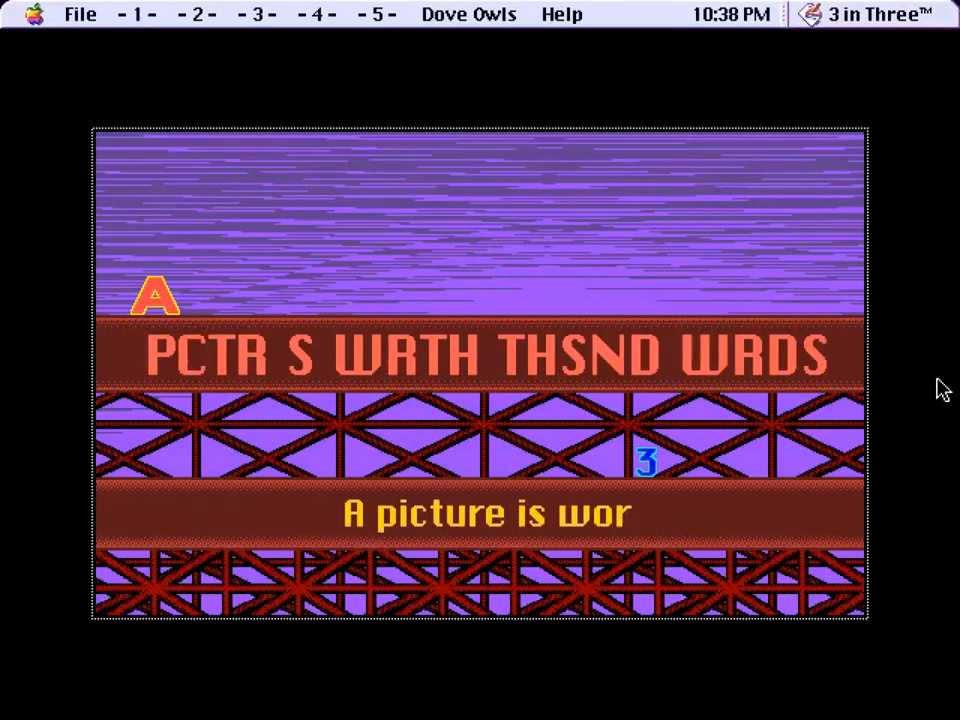
left_click(196, 14)
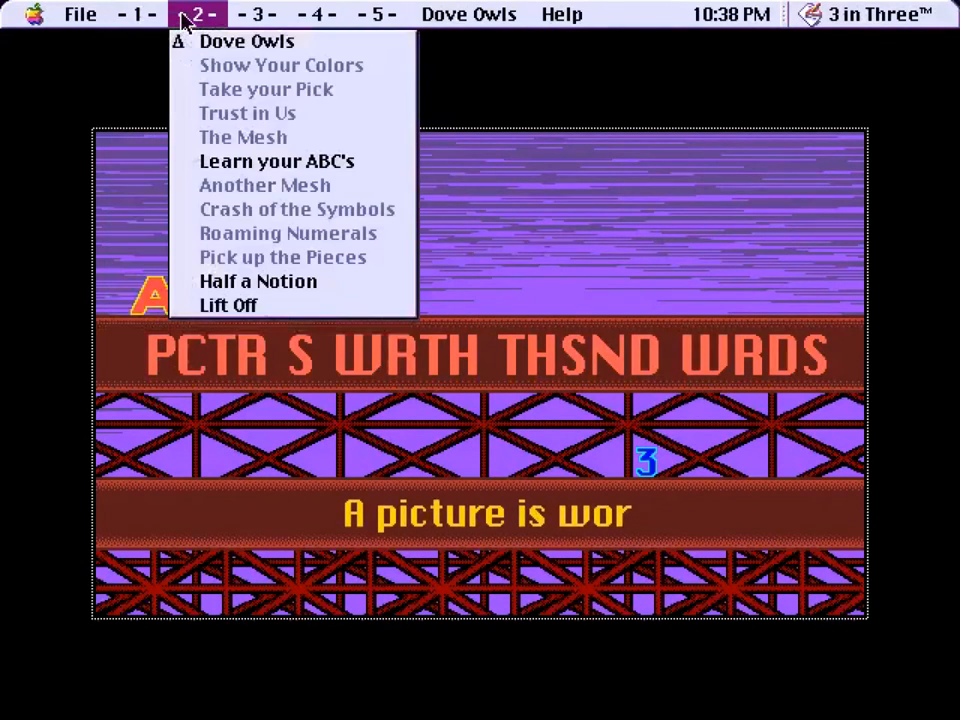
left_click(256, 14)
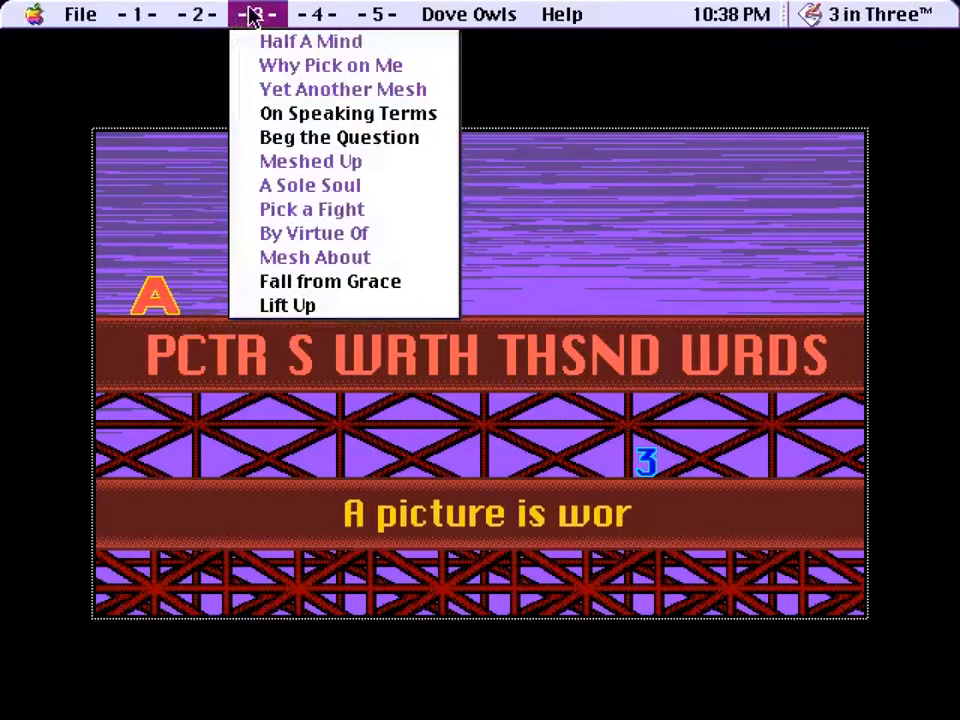
left_click(318, 14)
type("T")
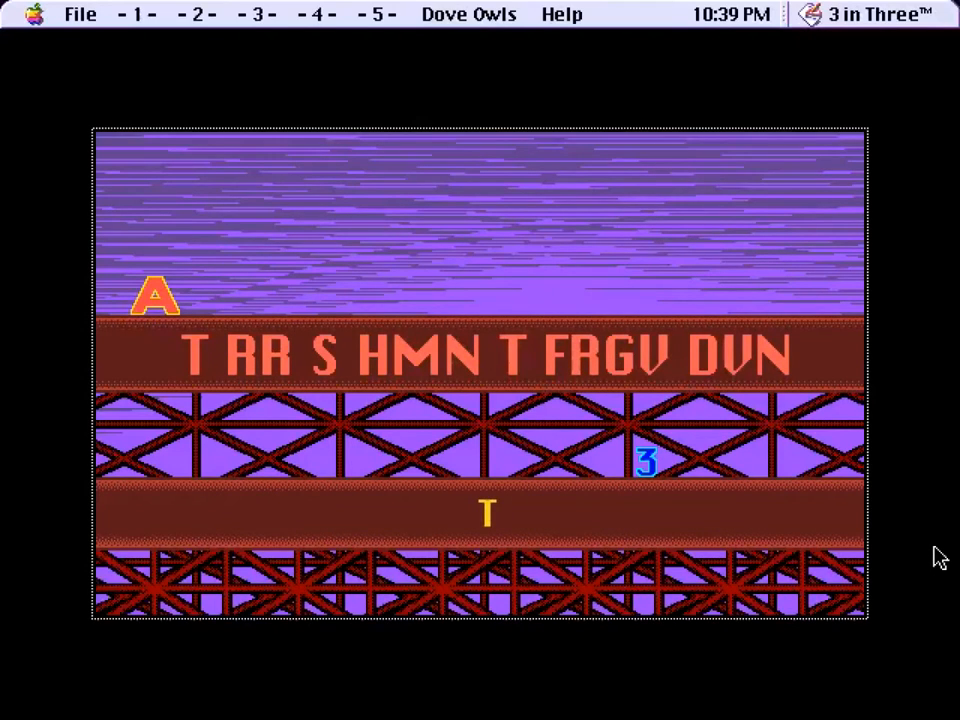
Step: Enter the to-err-is-human and beauty-in-the-eye-of-the-beholder proverbs to advance
type("o")
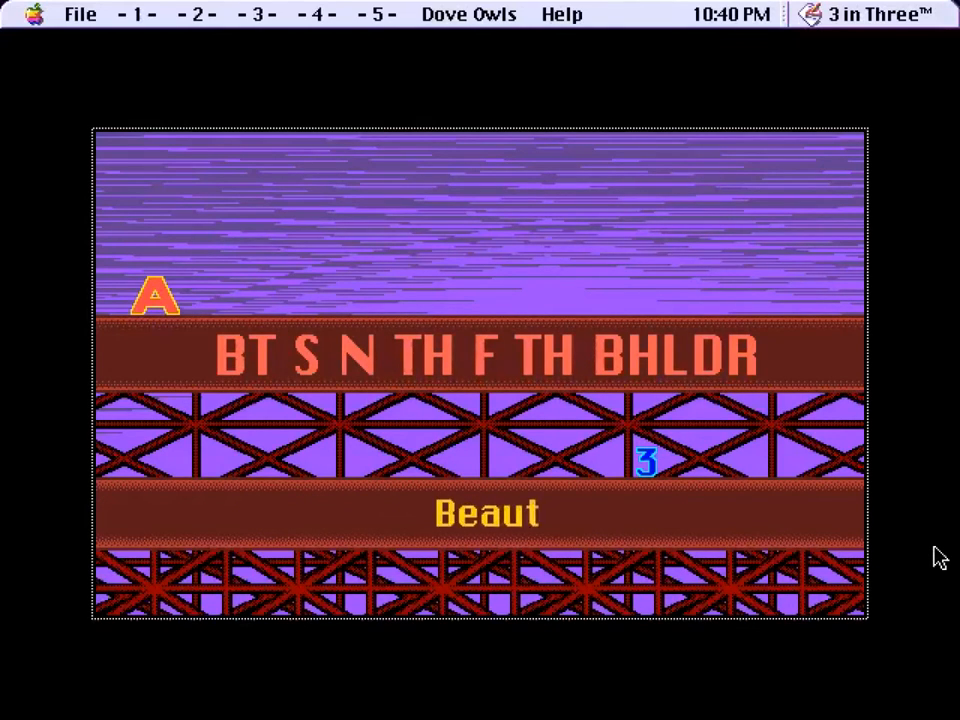
type("y")
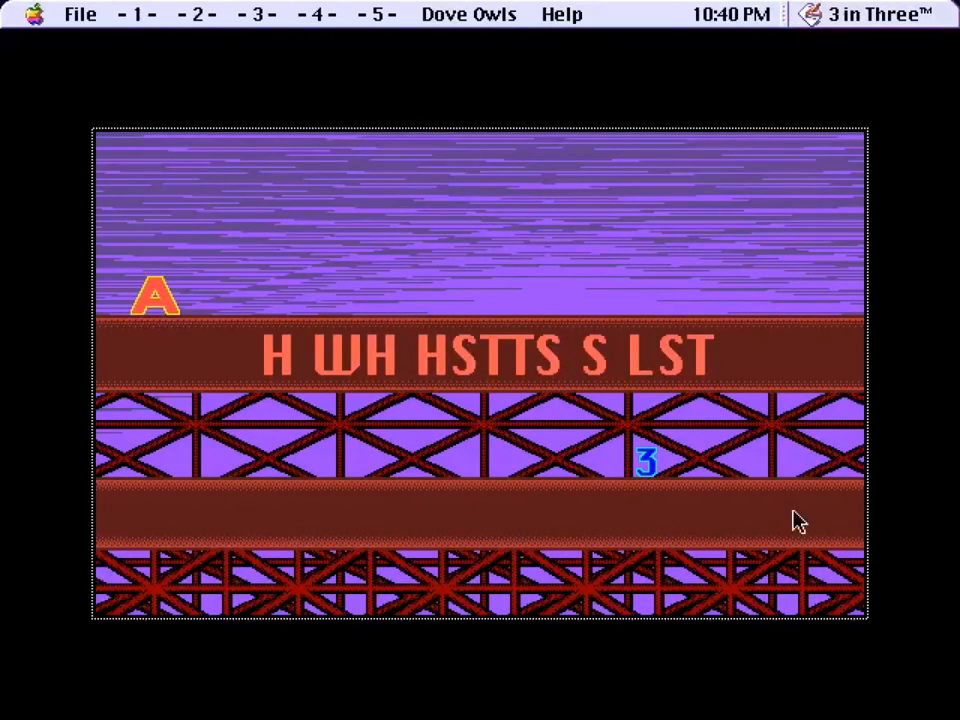
mouse_move(944, 564)
type("Necessity")
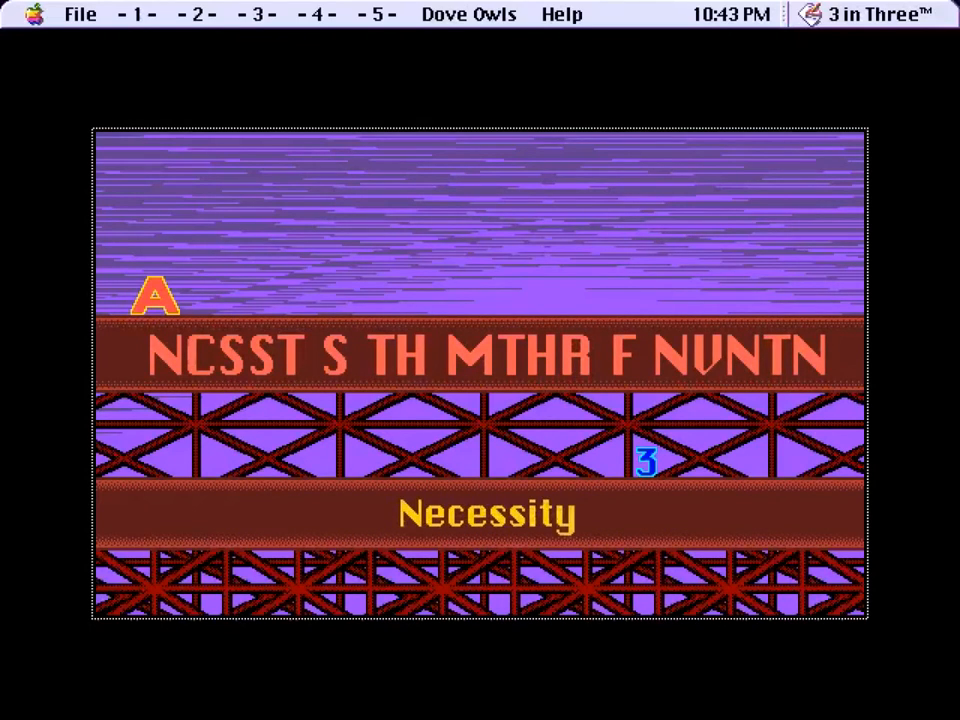
Step: Enter the middle of the saying, 'is the moth', into the answer bar for the Necessity phrase
type("is the moth")
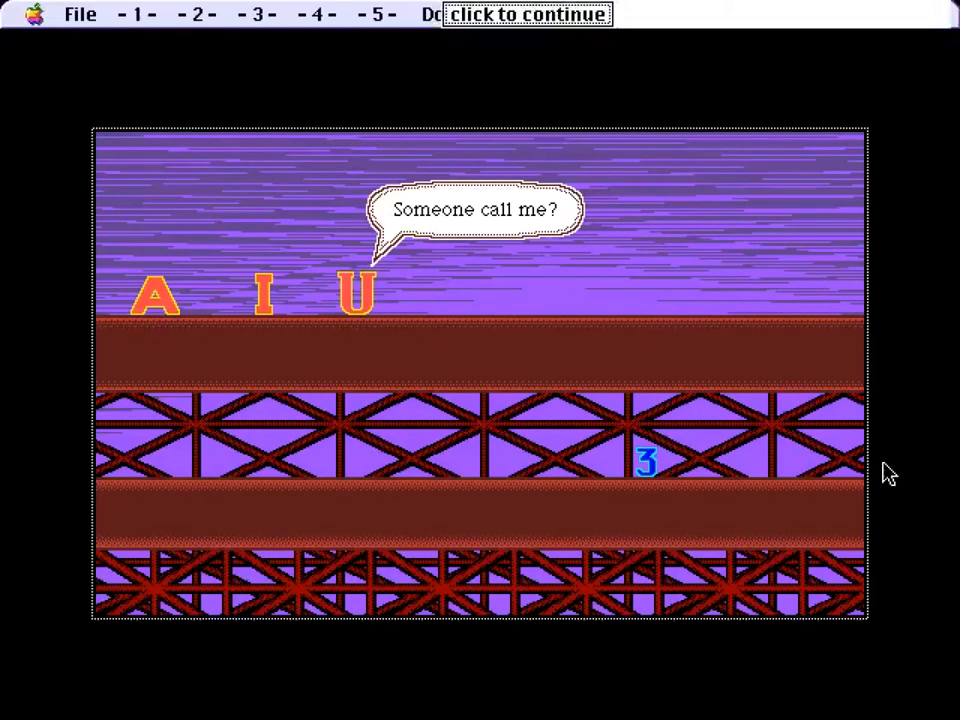
Step: Advance through the vowels' conversation and 3's bridge explanation until O, Y and E join the line-up
left_click(524, 12)
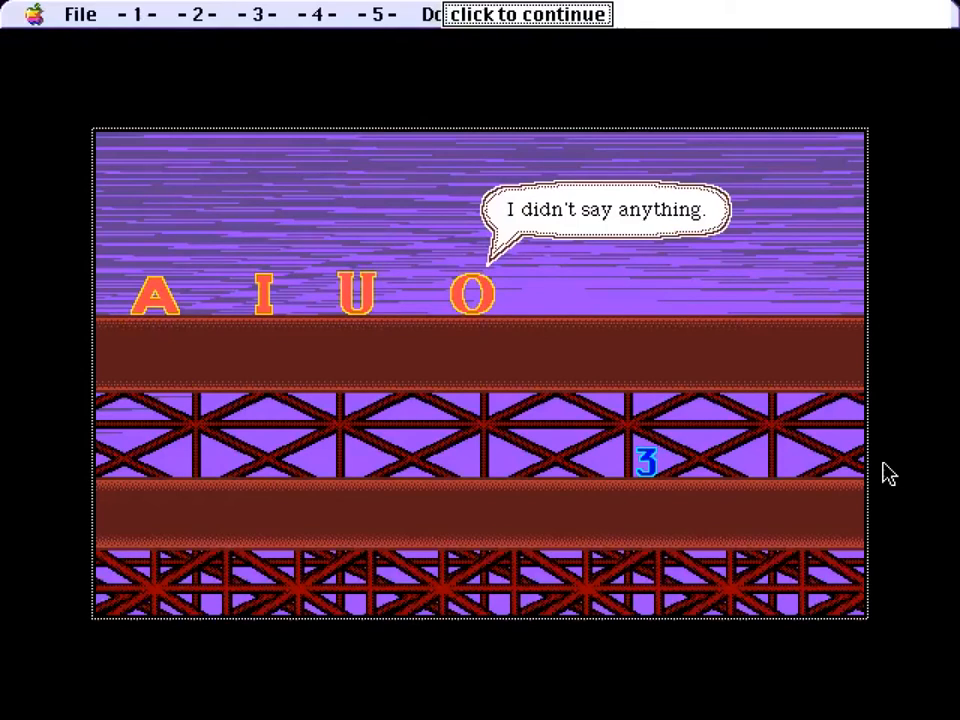
left_click(528, 12)
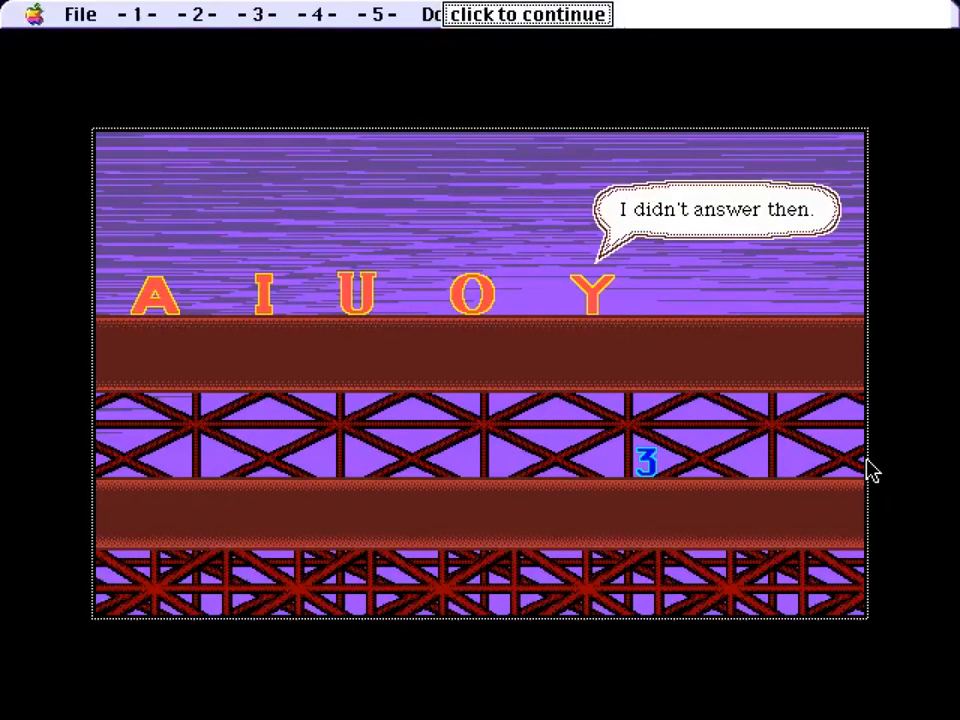
left_click(528, 14)
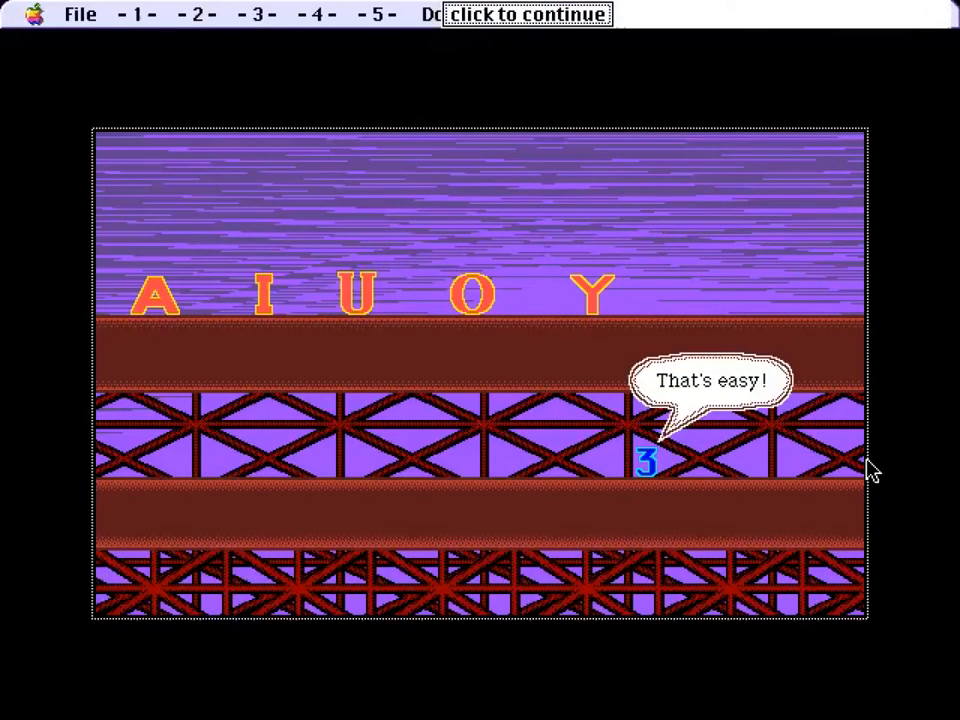
left_click(528, 12)
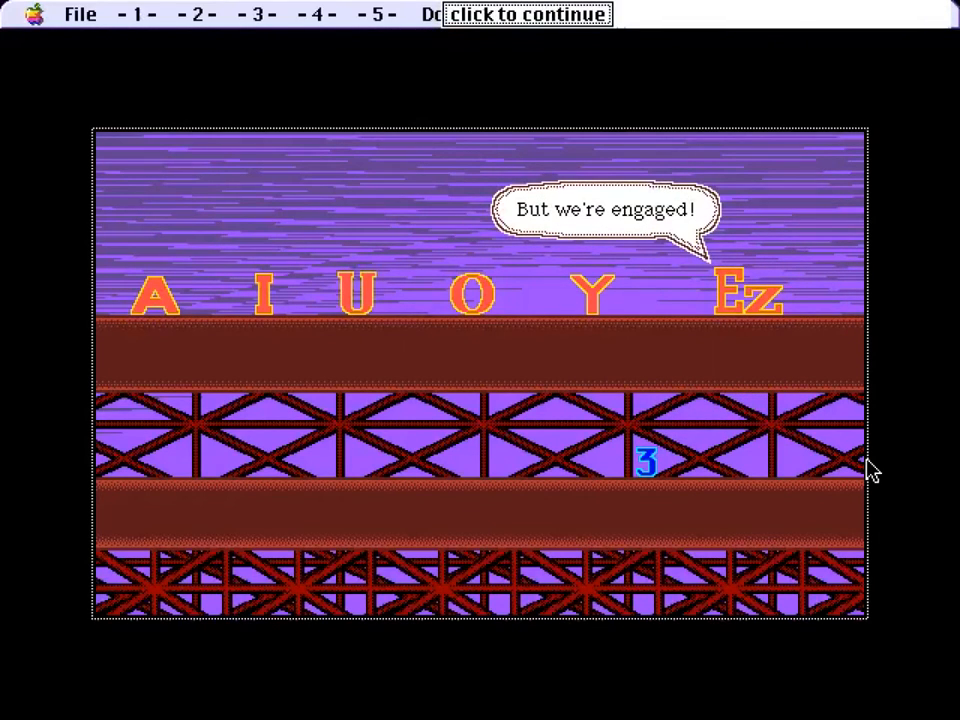
left_click(528, 12)
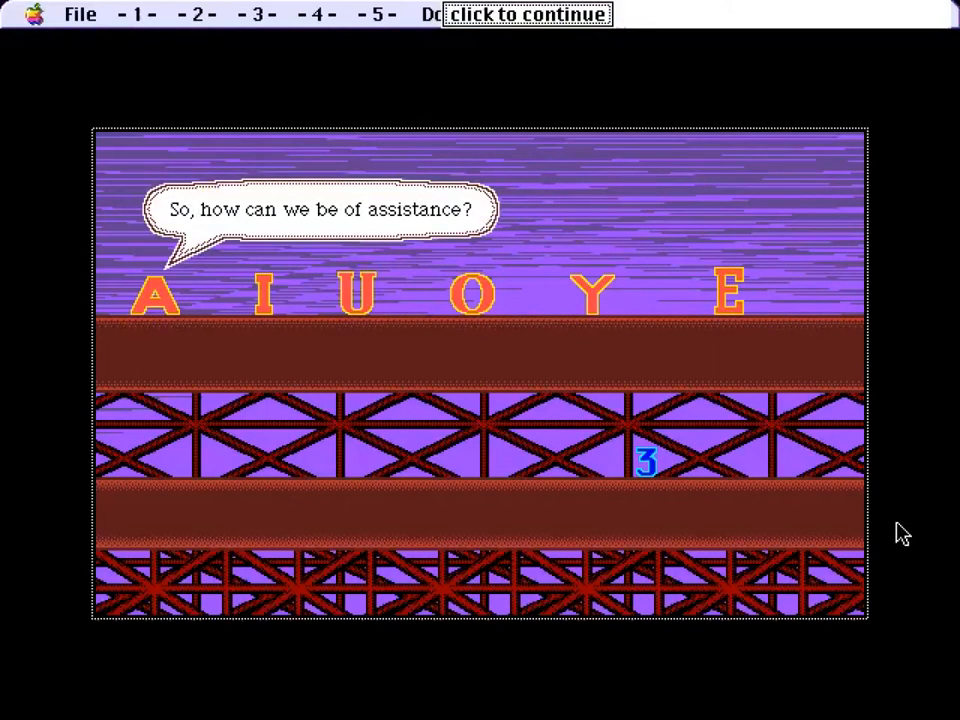
left_click(528, 12)
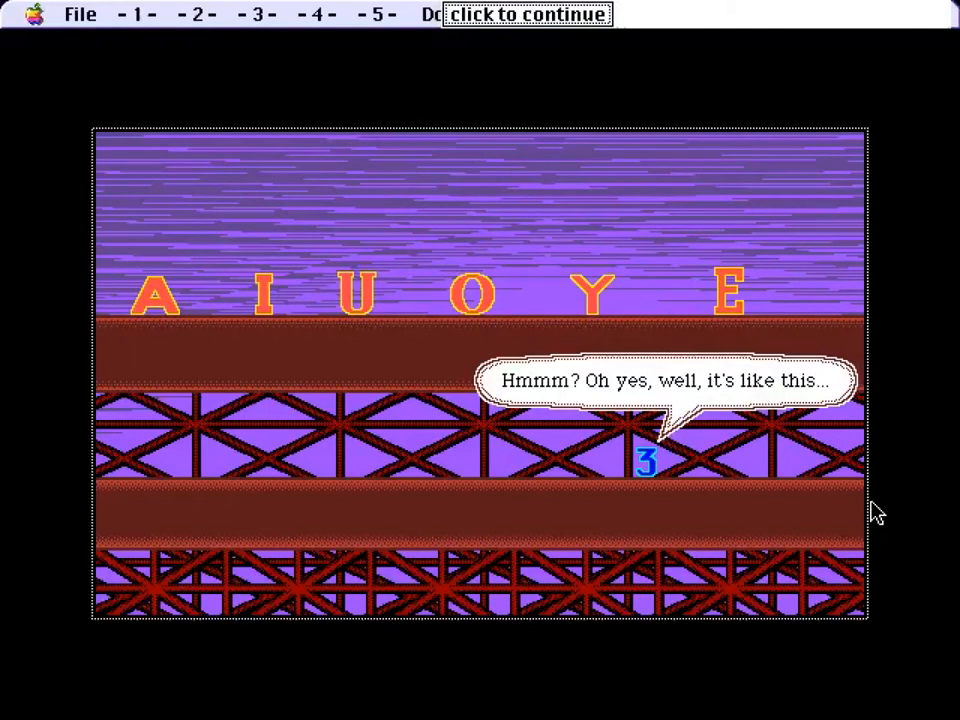
left_click(524, 14)
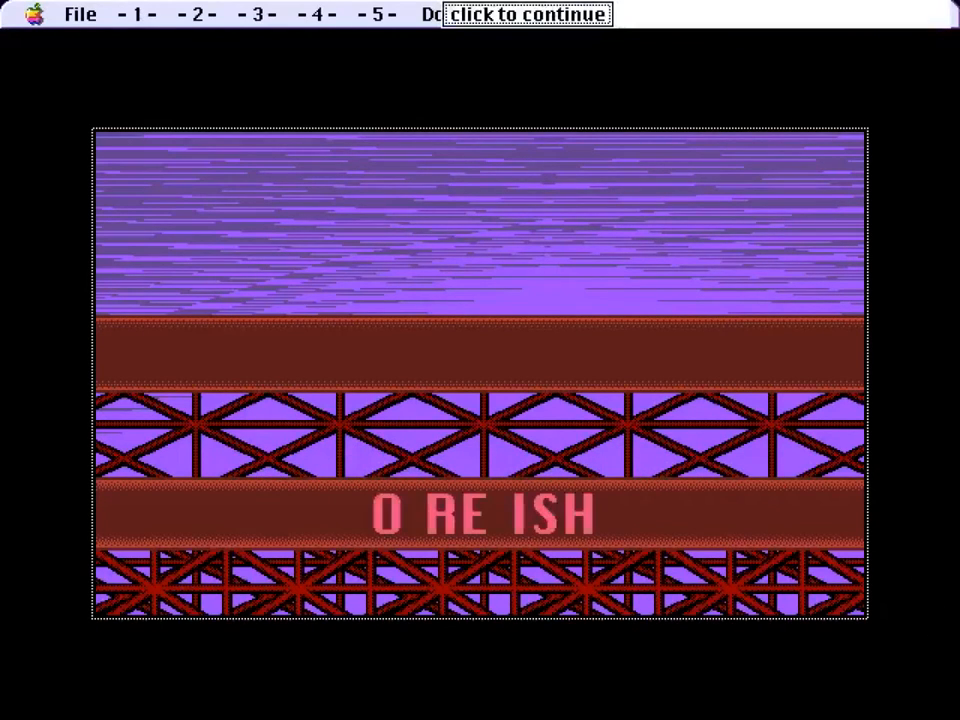
mouse_move(590, 510)
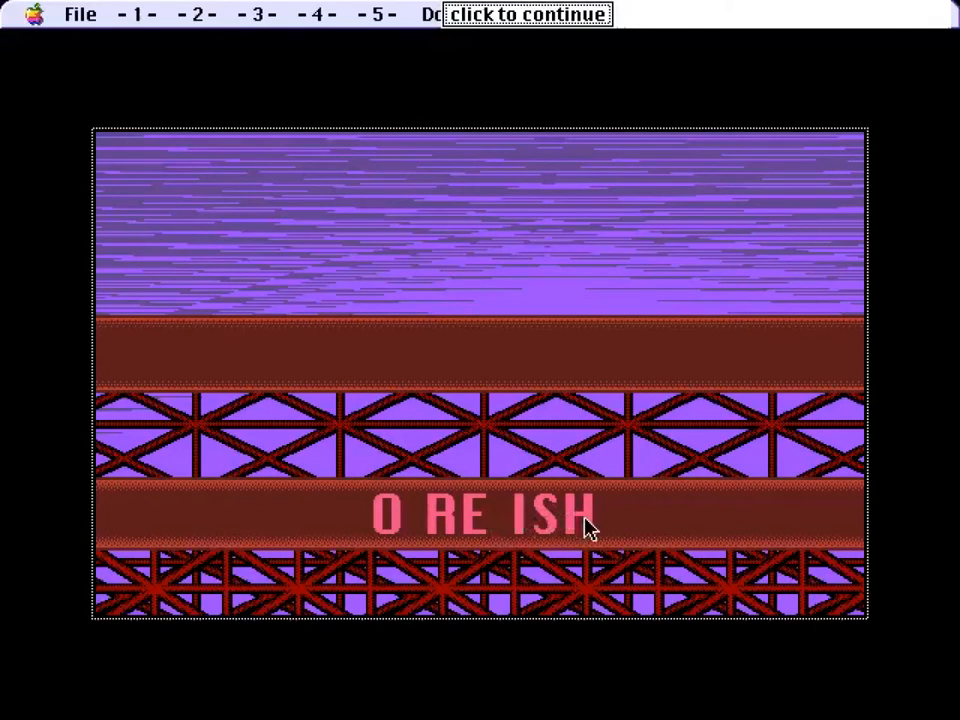
Step: Continue past the O RE ISH message so the UBN, EGLR, EREDE letter-block scene loads
left_click(526, 14)
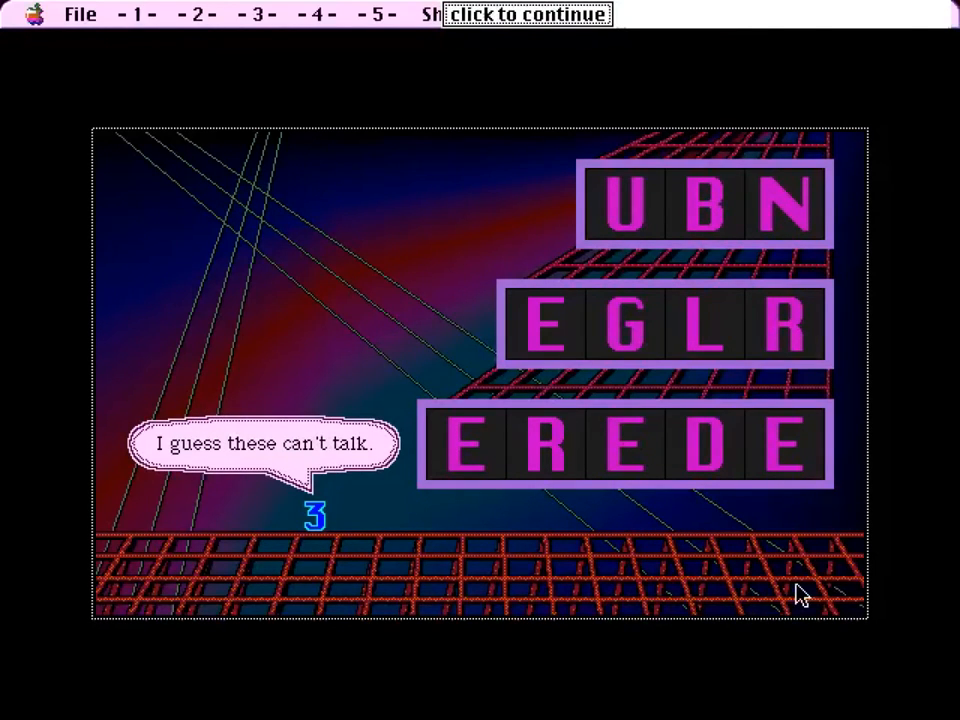
Step: Dismiss 3's remark and rearrange the tile rows to read EBE, GULN and EERDR
left_click(528, 12)
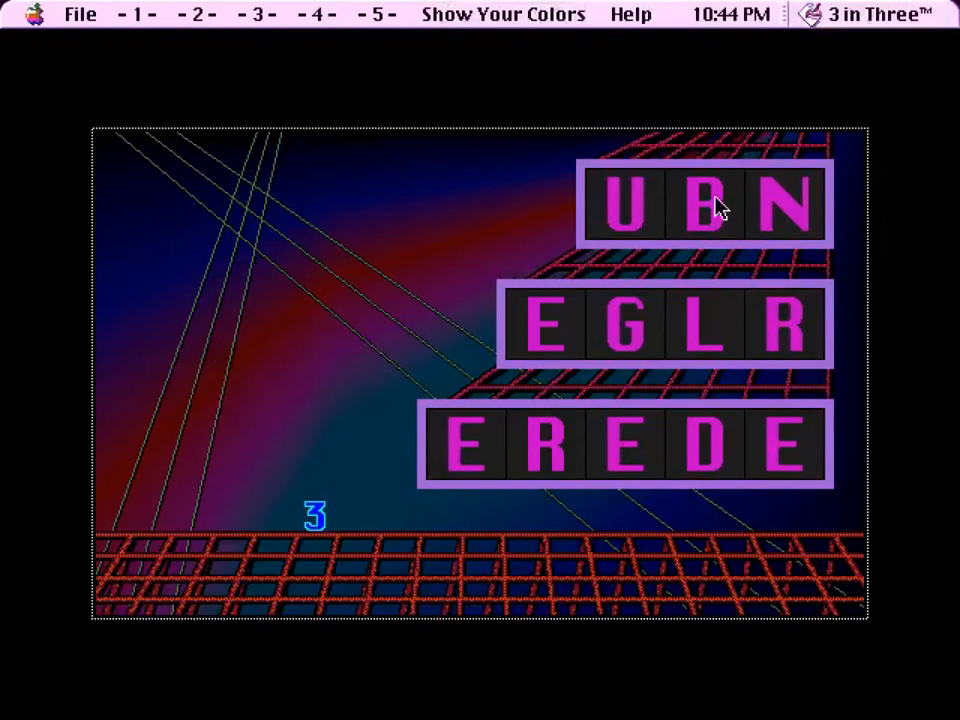
left_click(502, 14)
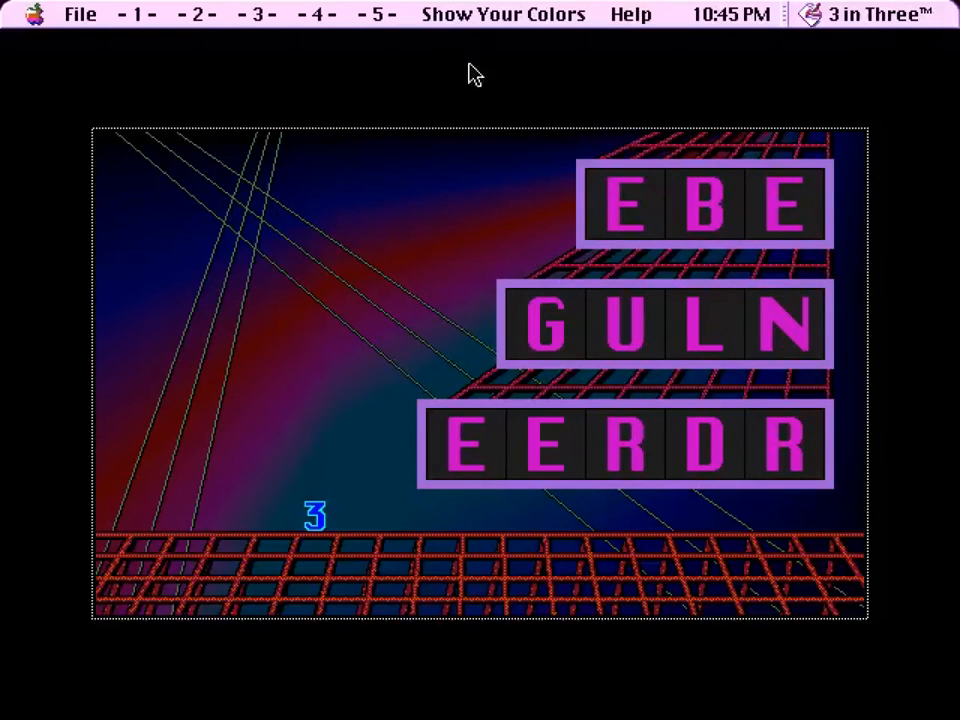
left_click(504, 14)
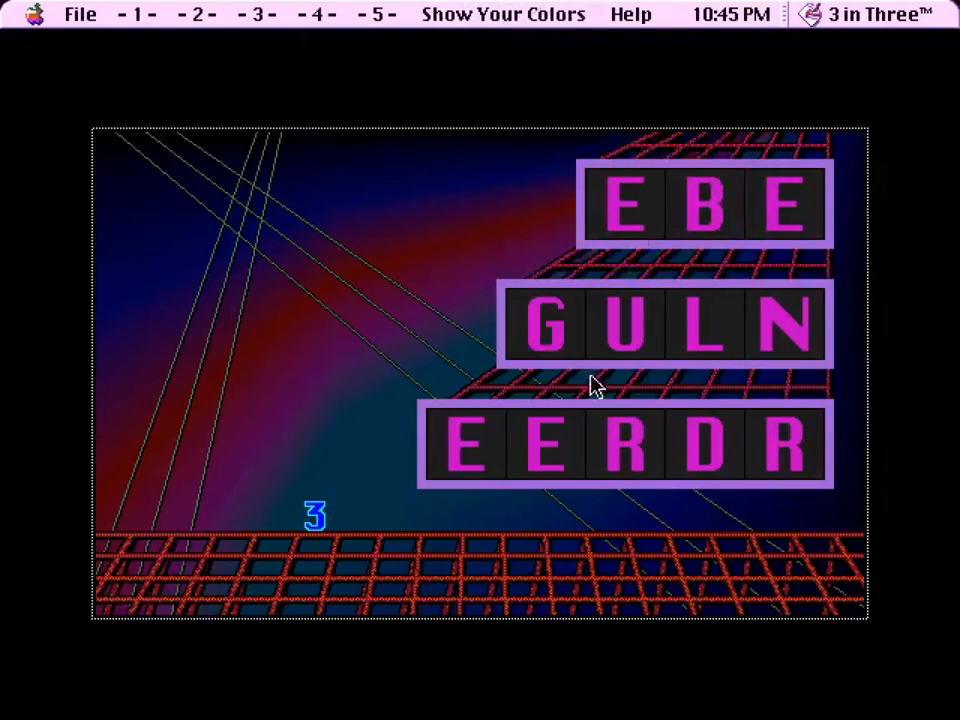
mouse_move(764, 264)
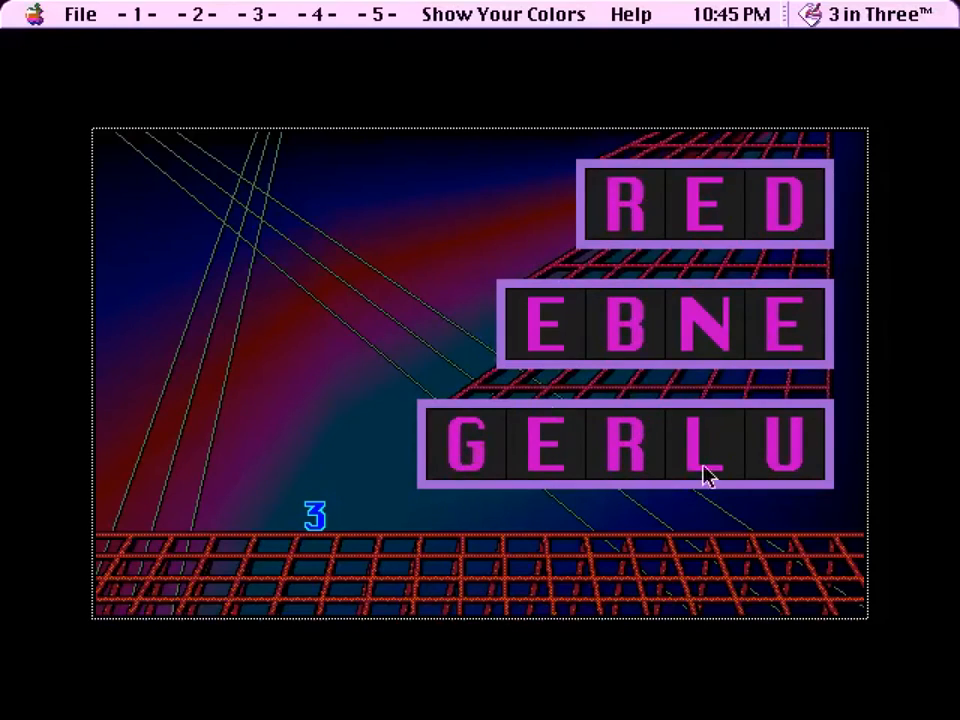
mouse_move(680, 368)
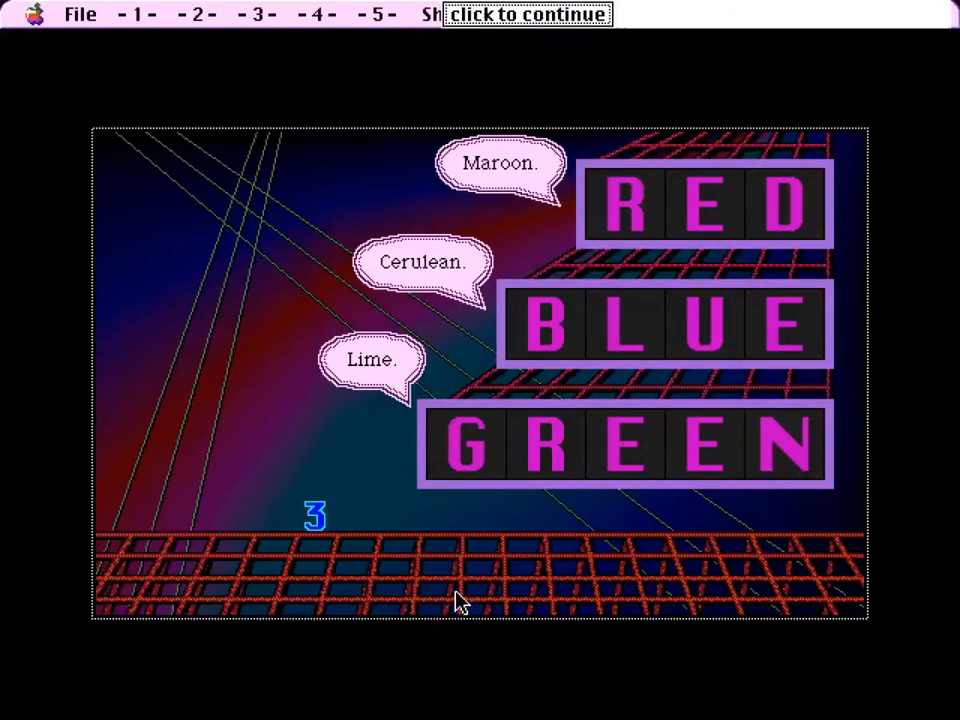
Step: Continue past the Maroon/Cerulean/Lime bubbles until the odd-looking letter board appears
left_click(528, 12)
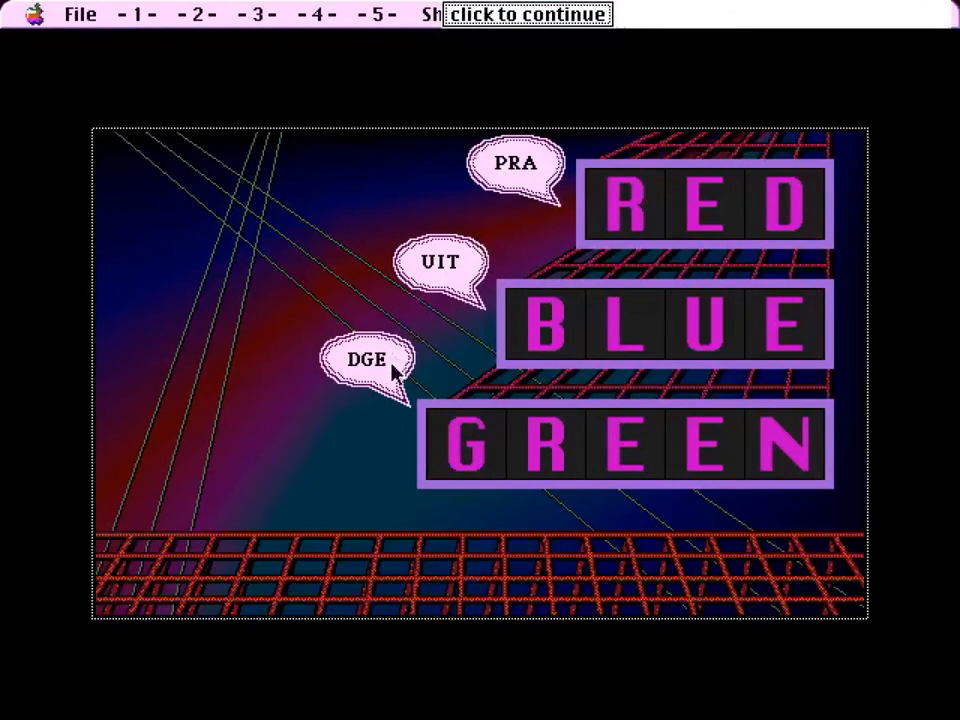
left_click(528, 14)
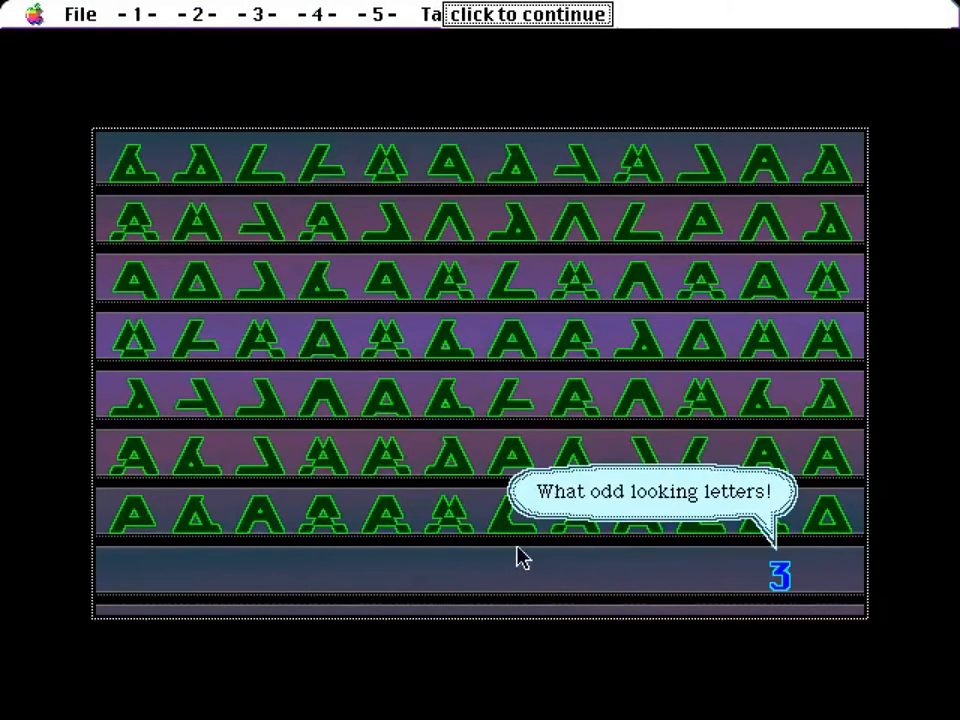
mouse_move(64, 40)
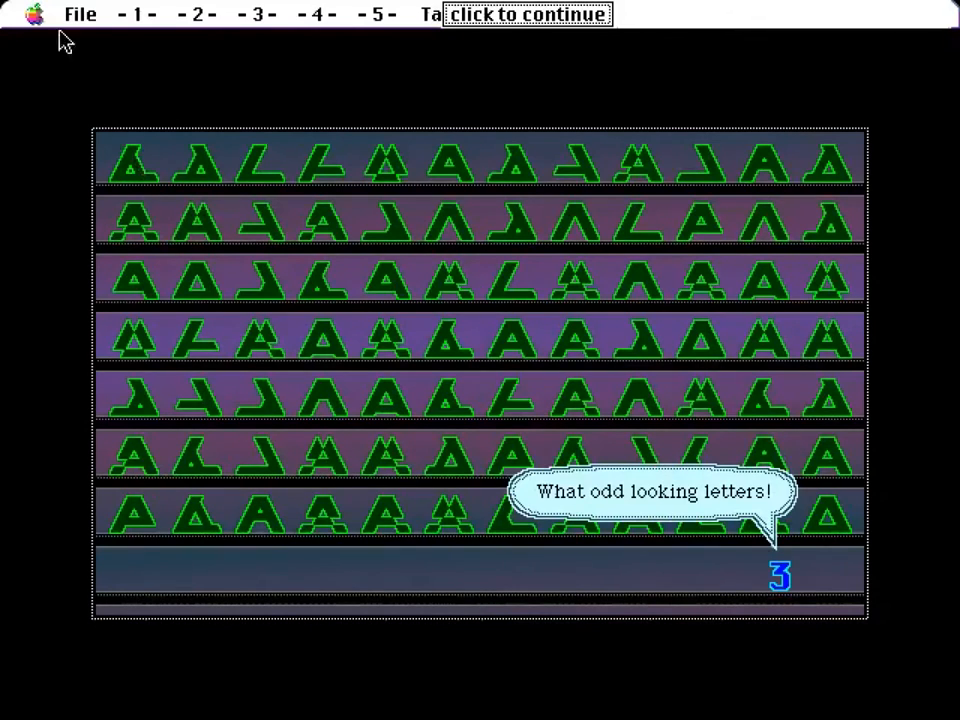
left_click(132, 14)
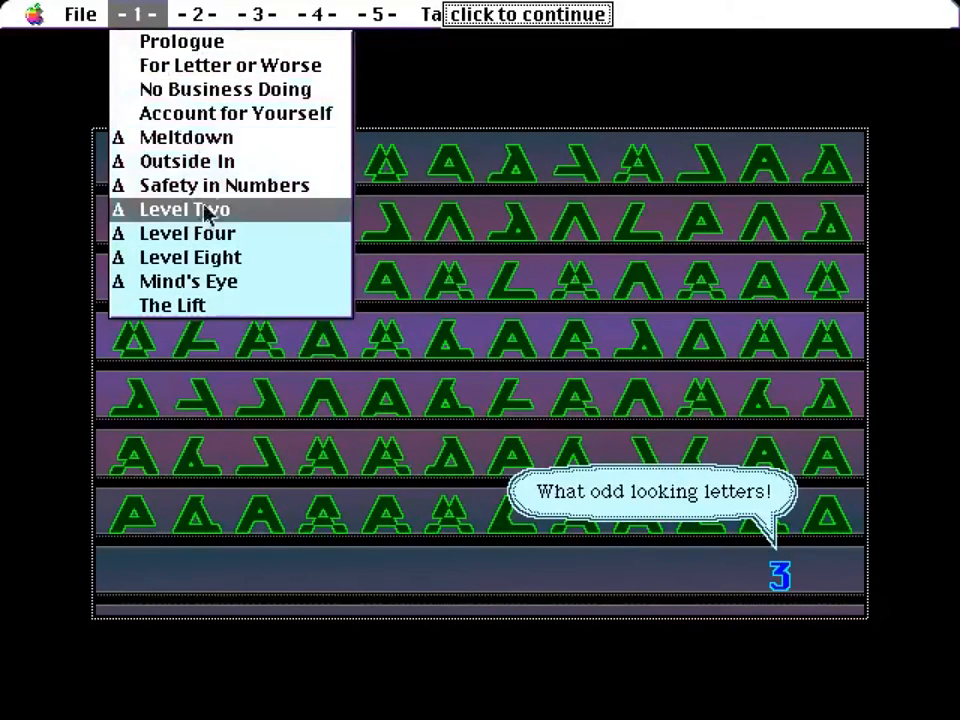
left_click(196, 14)
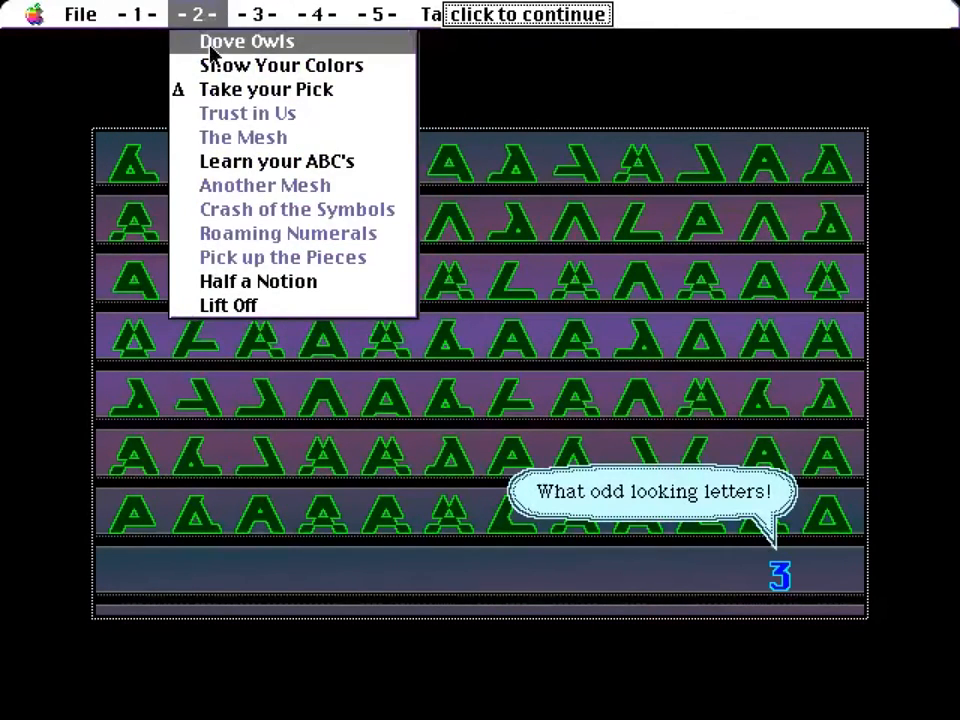
left_click(316, 14)
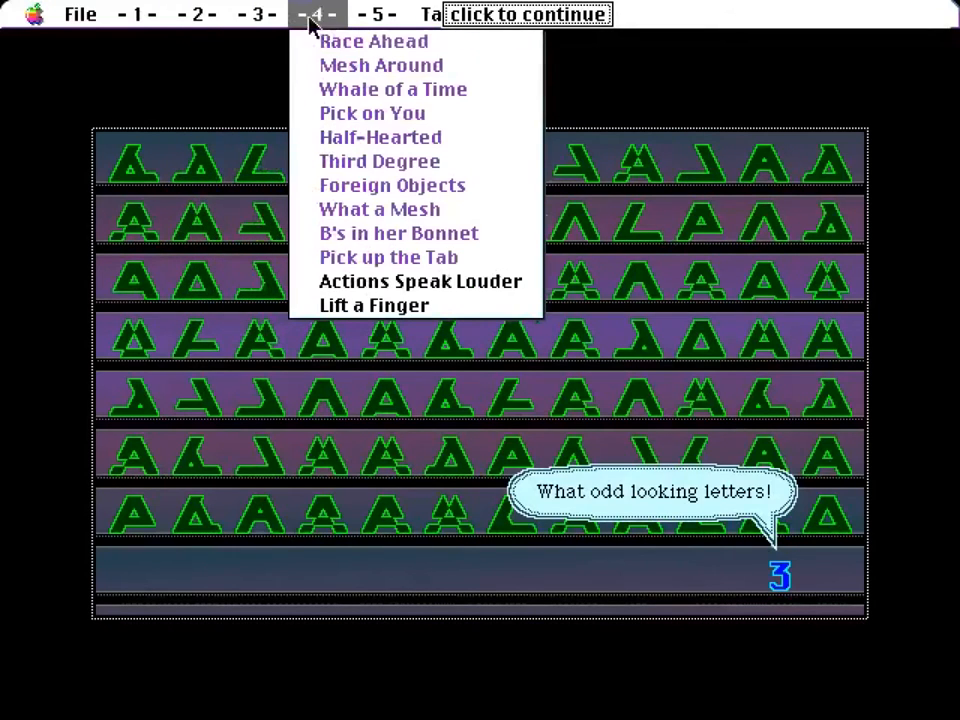
left_click(316, 14)
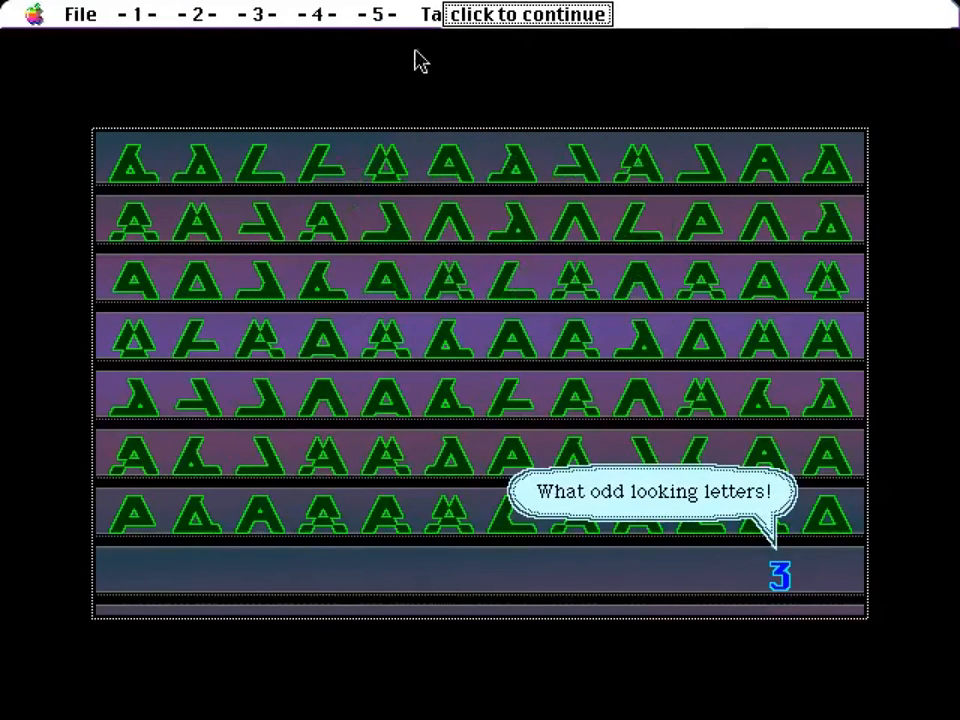
mouse_move(580, 424)
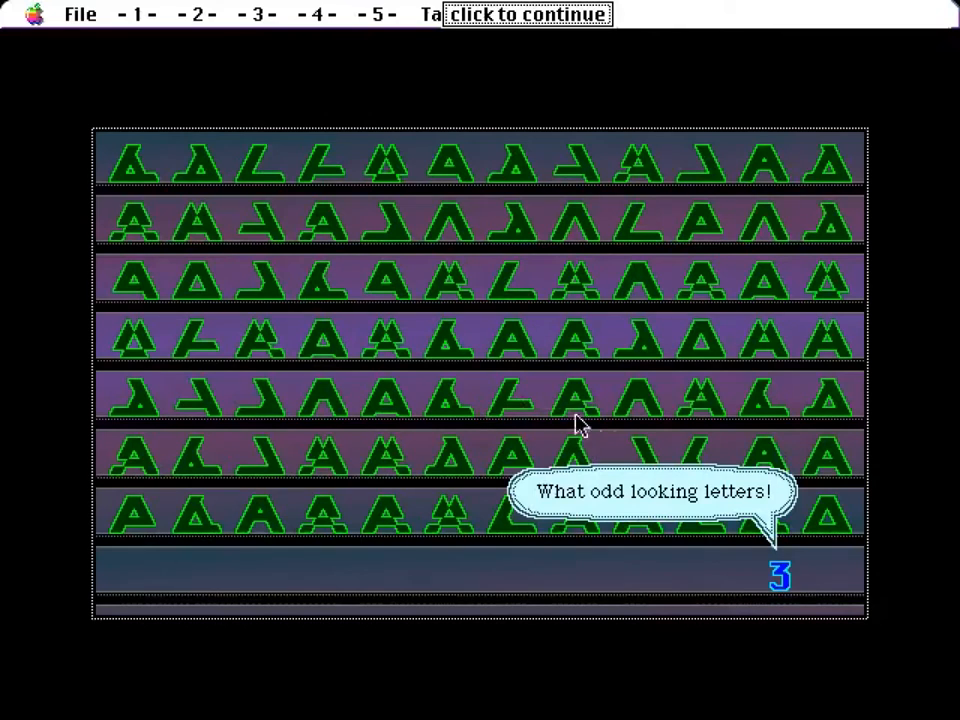
Step: Dismiss 3's remarks and start catching odd letters on the Take your Pick board
left_click(526, 14)
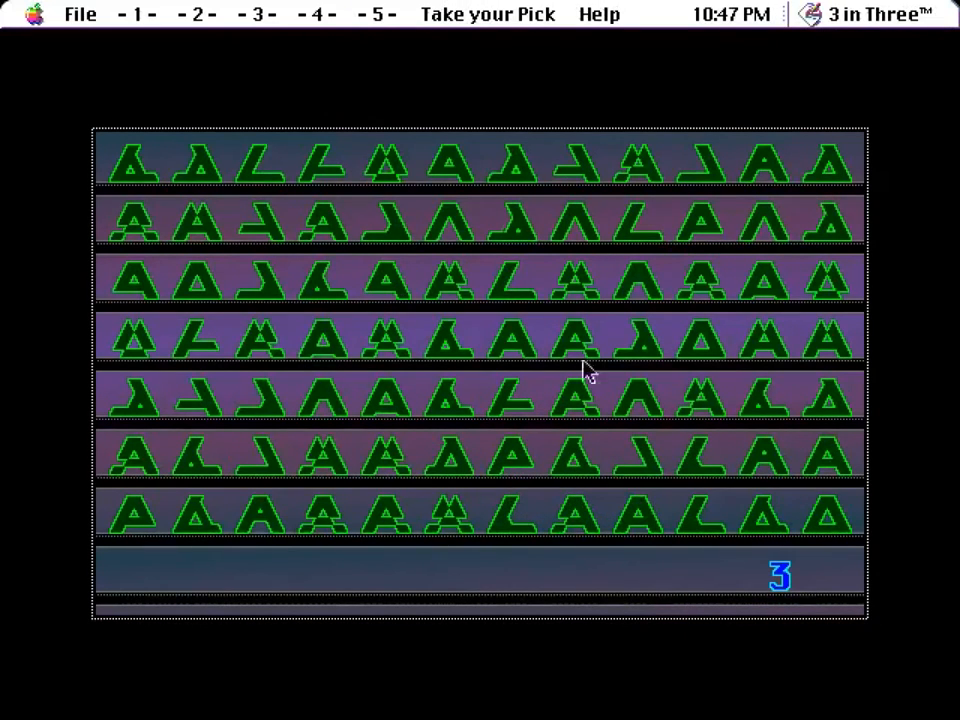
left_click(488, 14)
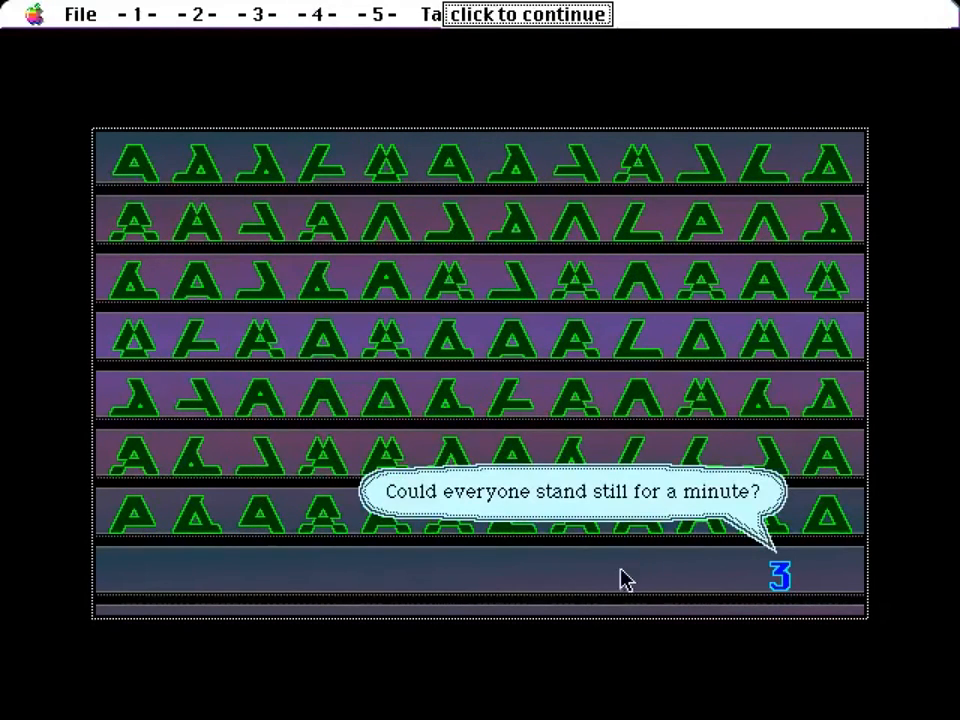
left_click(528, 14)
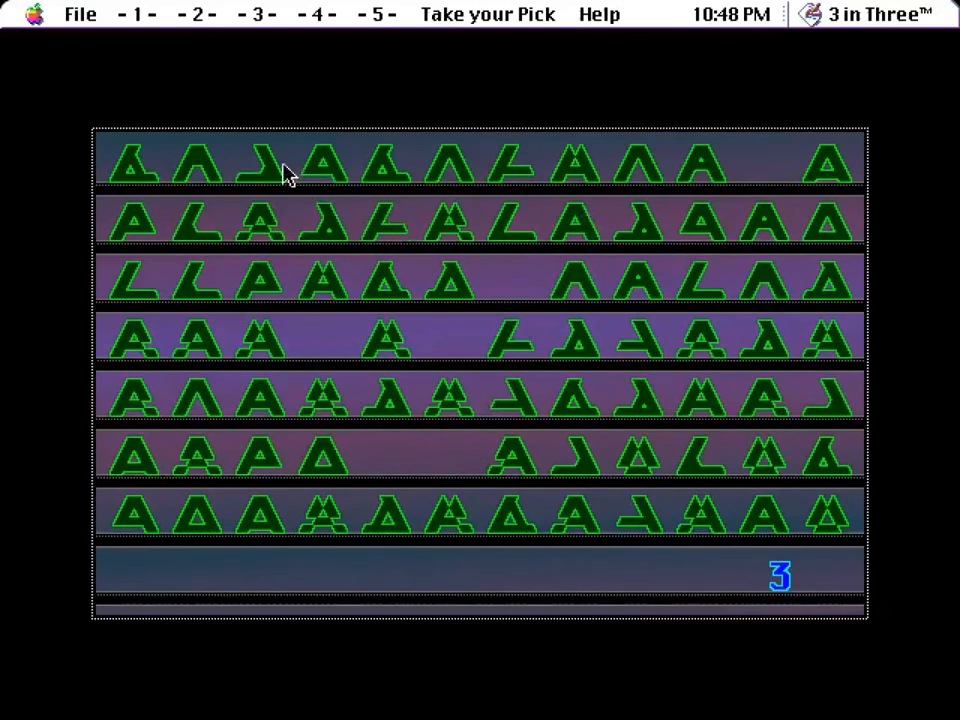
Step: Remove odd letters from the top and middle rows of the Take your Pick board
left_click(258, 164)
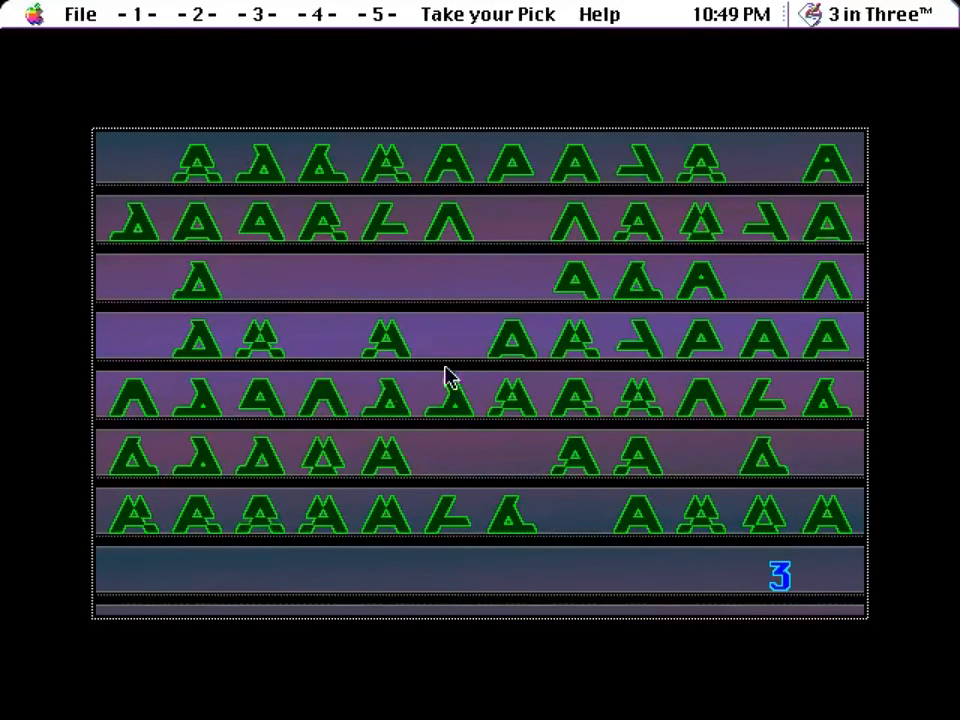
left_click(512, 338)
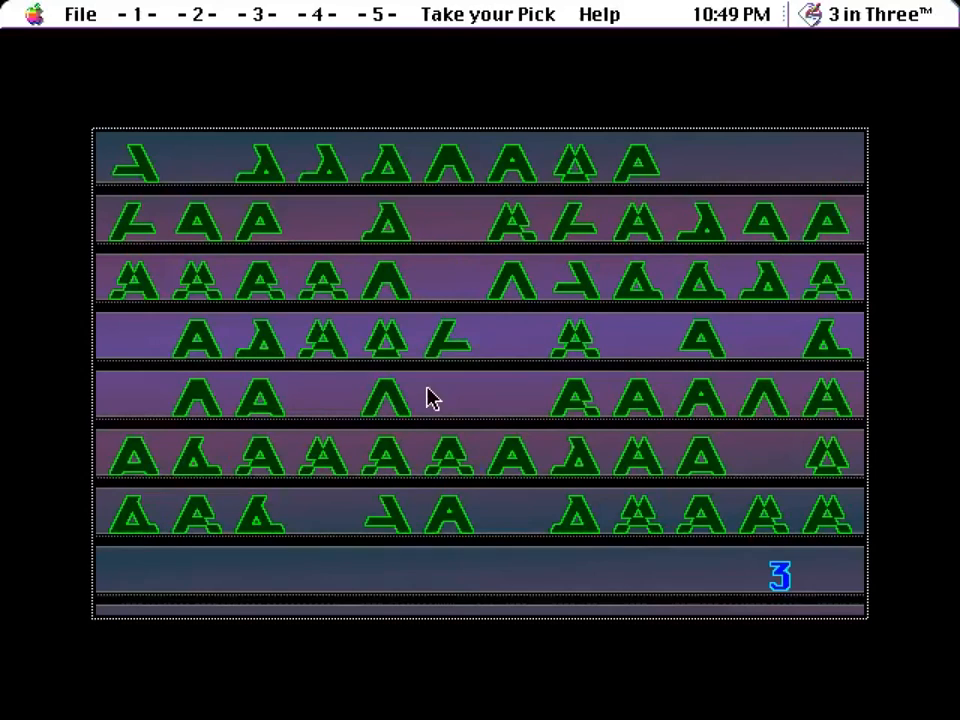
left_click(512, 280)
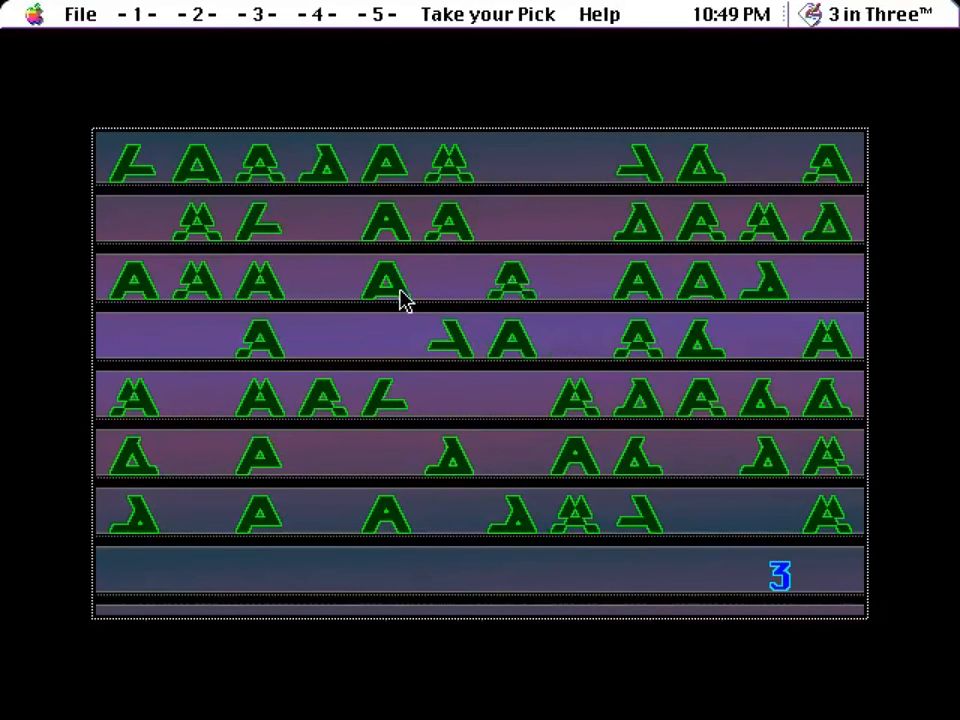
Step: Clear the remaining odd letters until the board is empty and A warns of the power surge
left_click(384, 280)
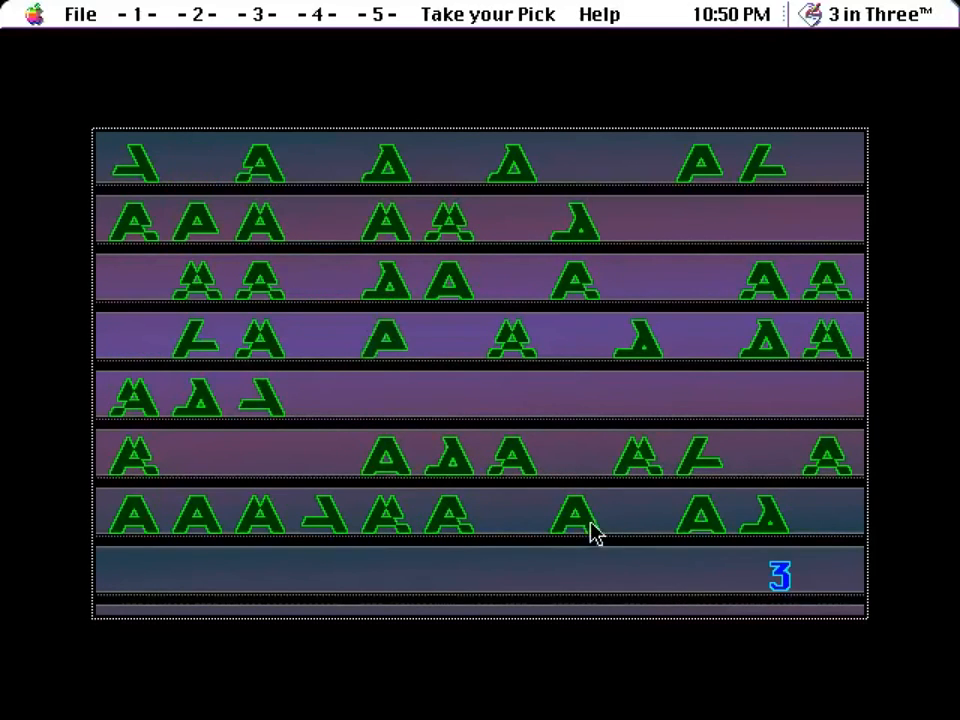
left_click(384, 456)
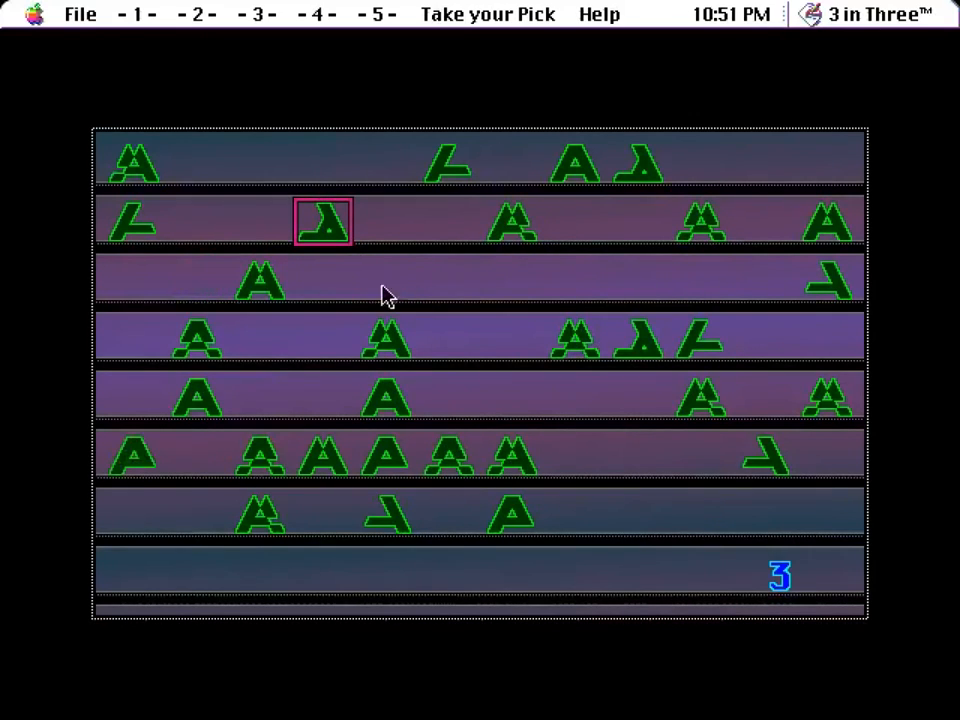
left_click(636, 164)
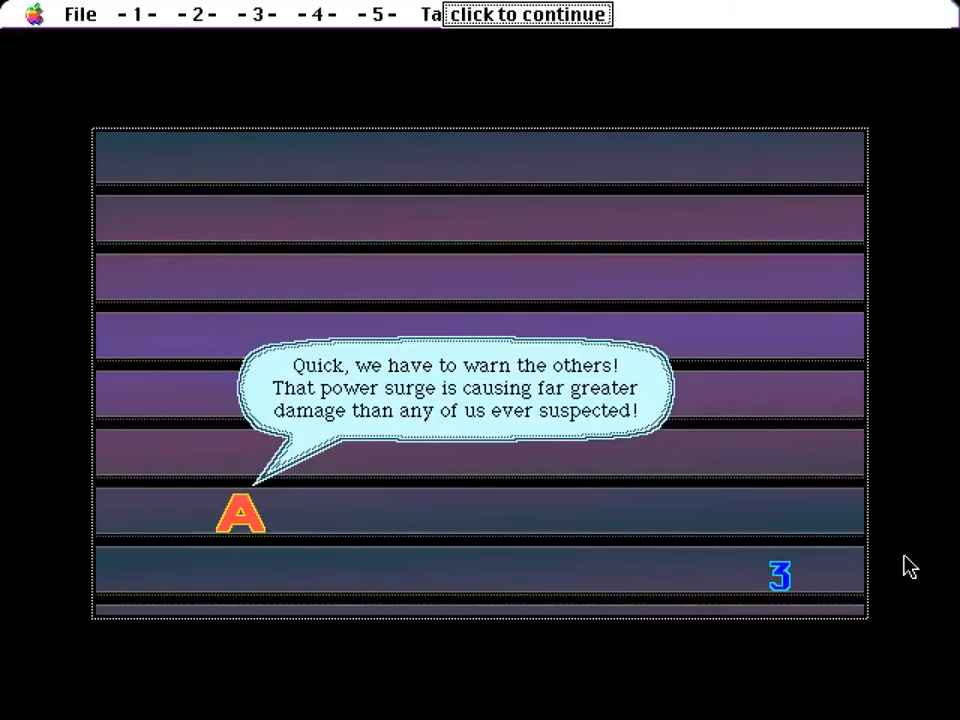
Step: Advance the story and character dialogue until the Roaming Numerals puzzle becomes playable
left_click(528, 12)
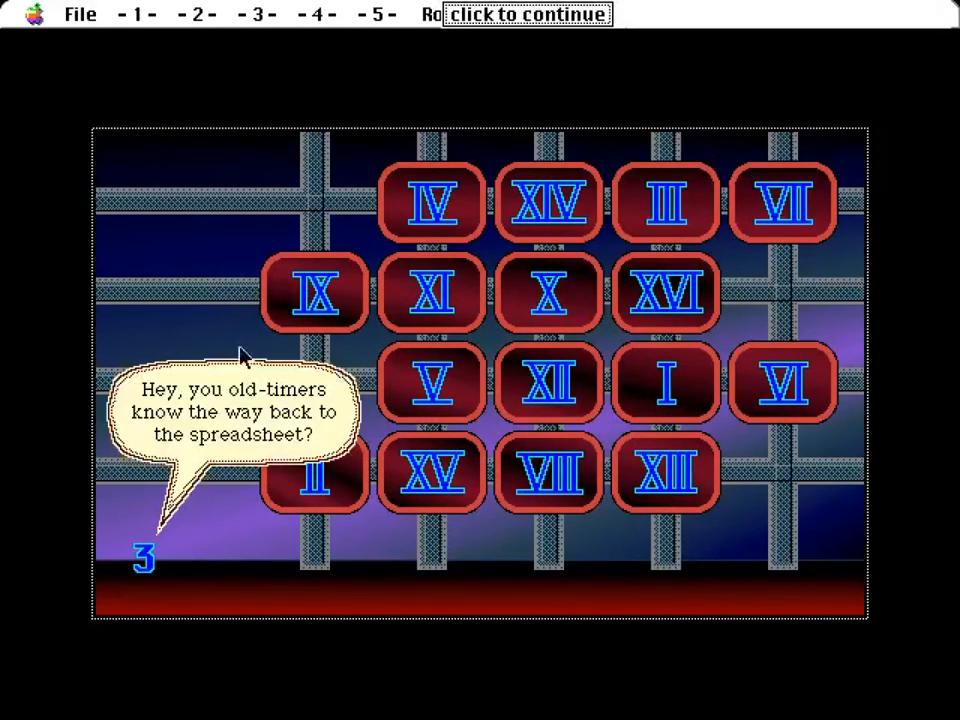
mouse_move(348, 572)
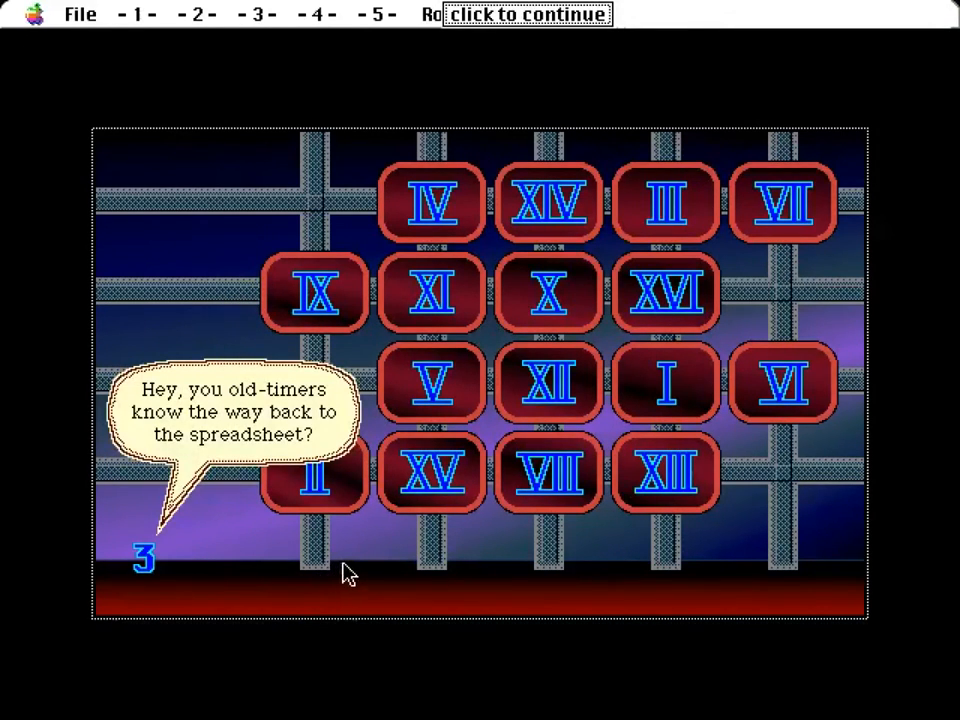
mouse_move(328, 488)
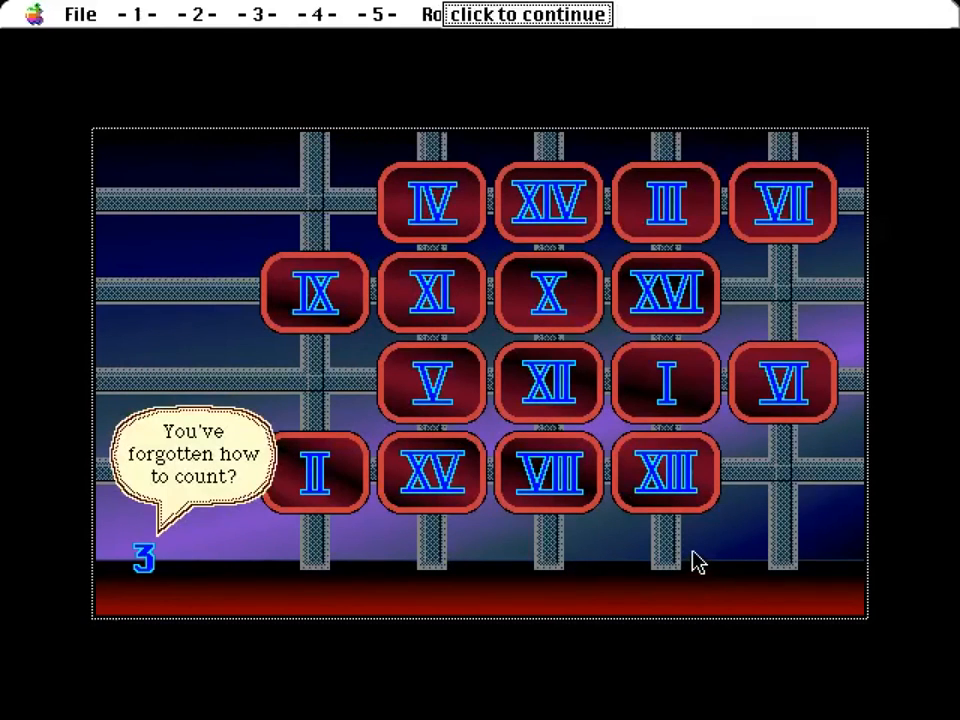
left_click(432, 202)
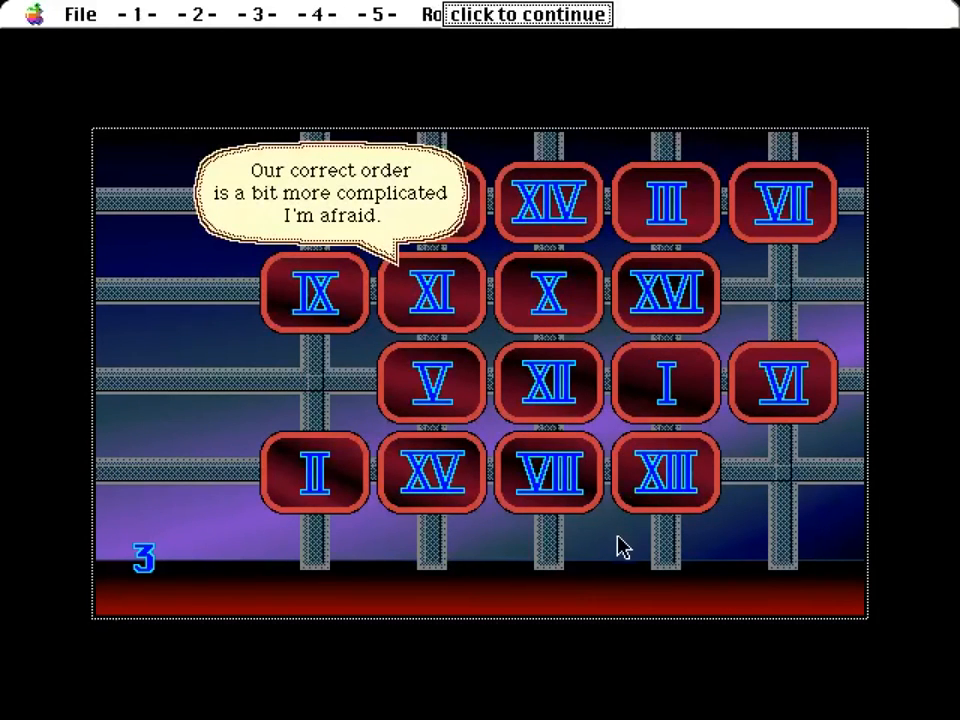
left_click(524, 12)
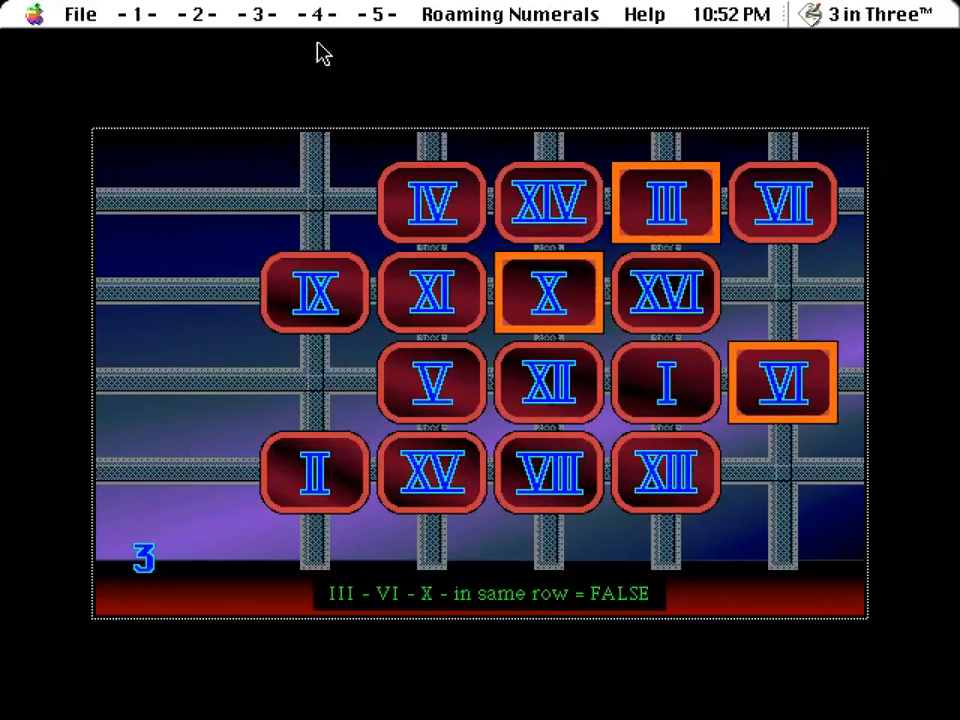
left_click(508, 14)
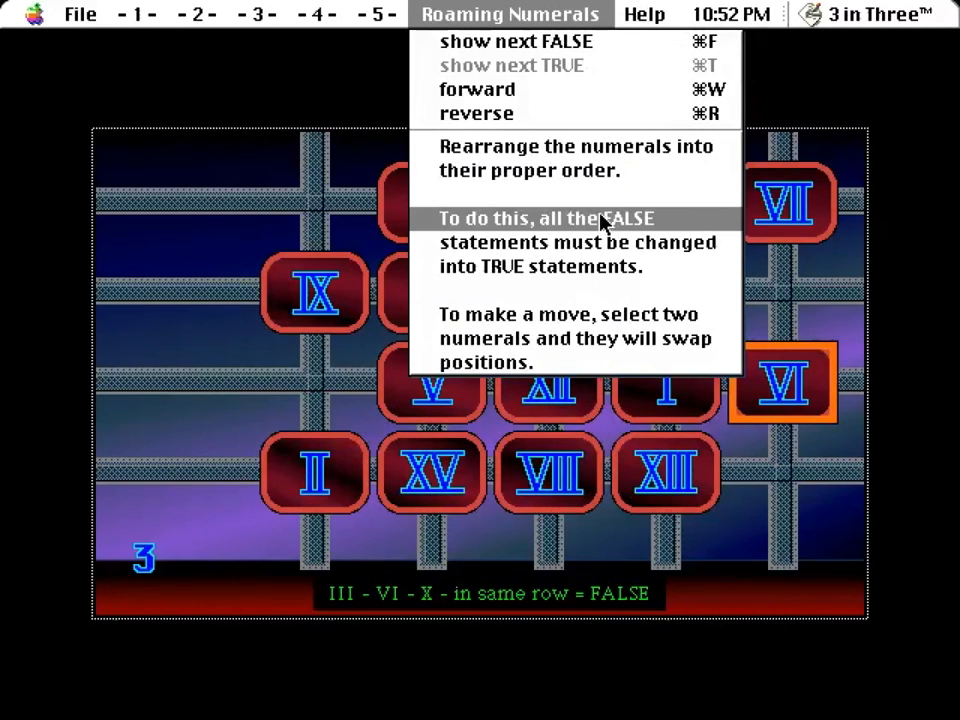
mouse_move(636, 284)
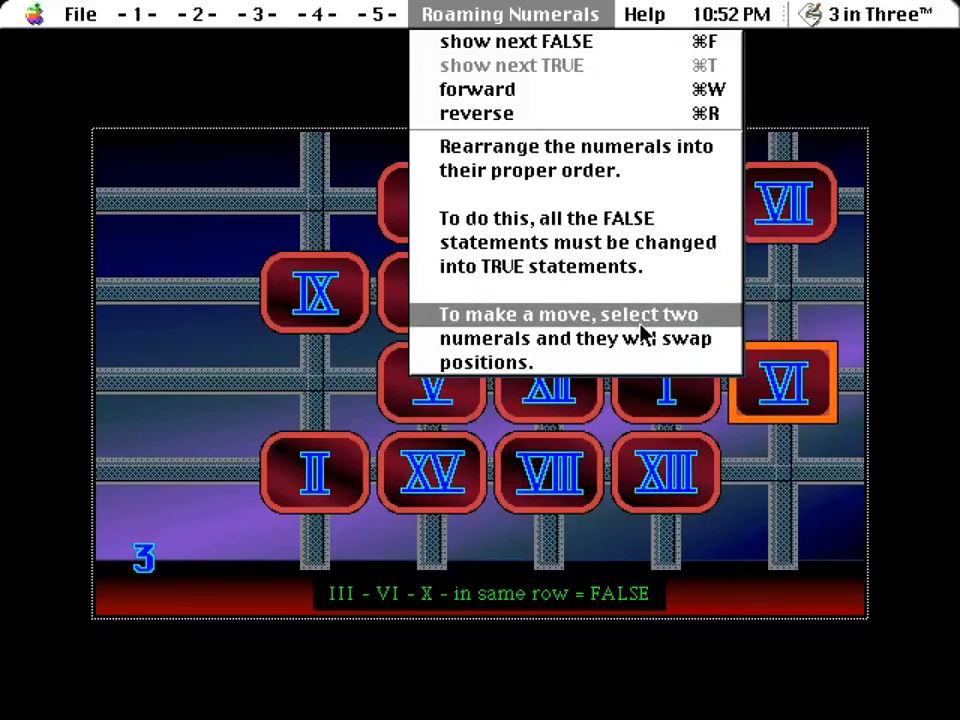
mouse_move(196, 392)
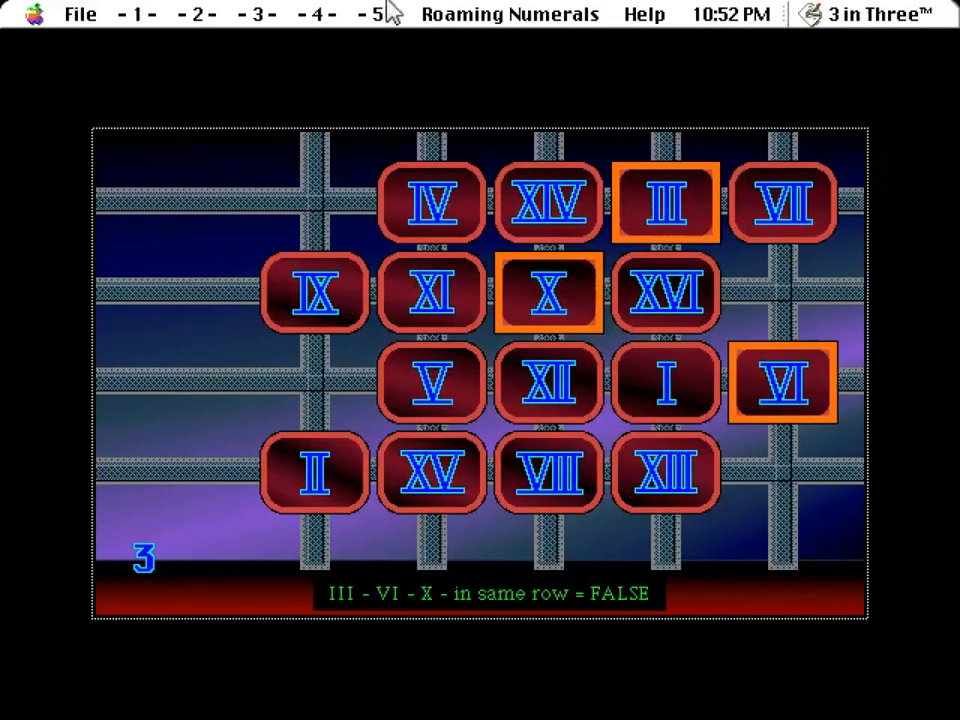
left_click(376, 14)
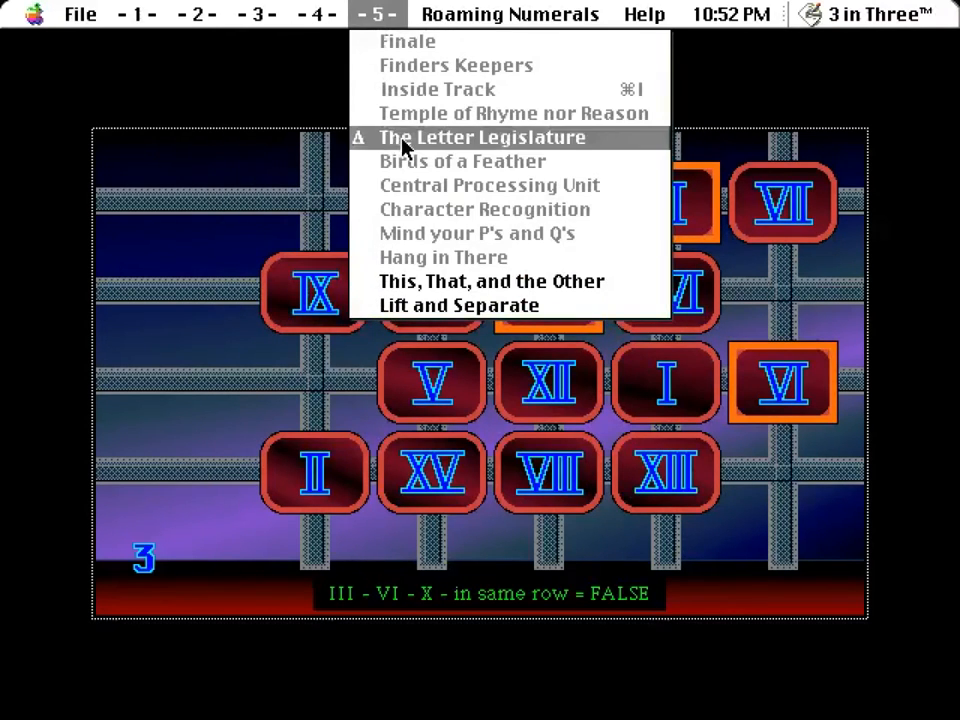
left_click(480, 136)
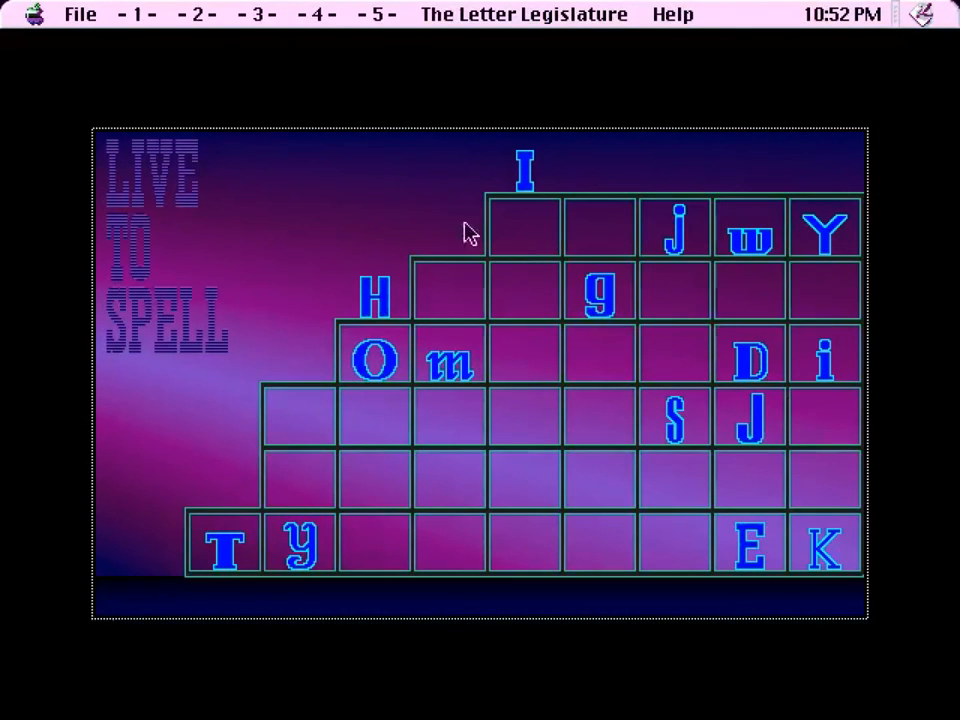
mouse_move(496, 56)
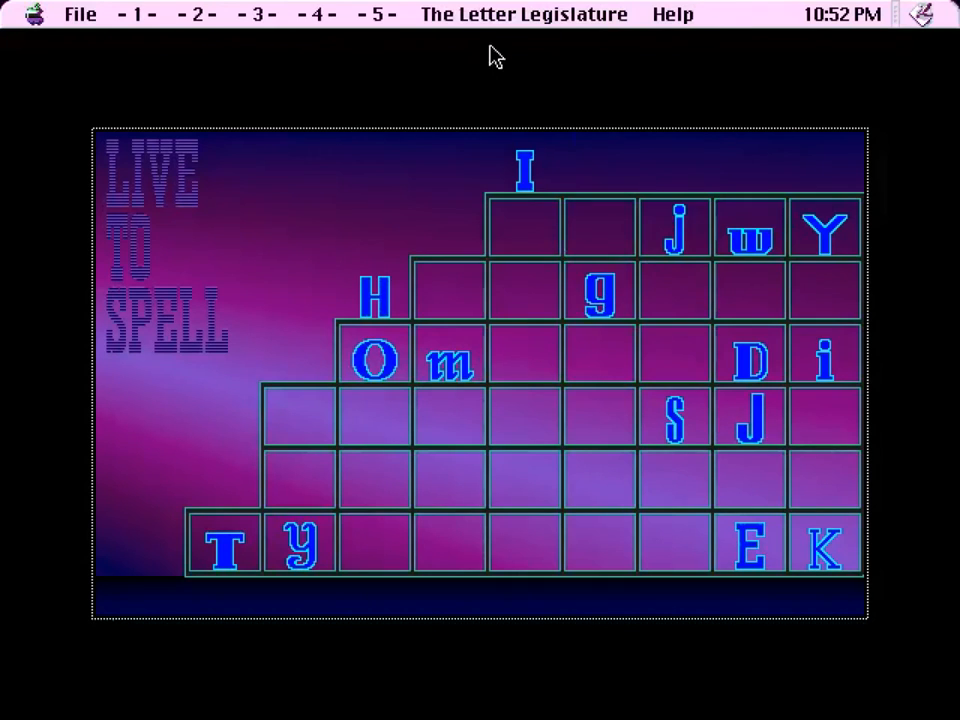
left_click(258, 14)
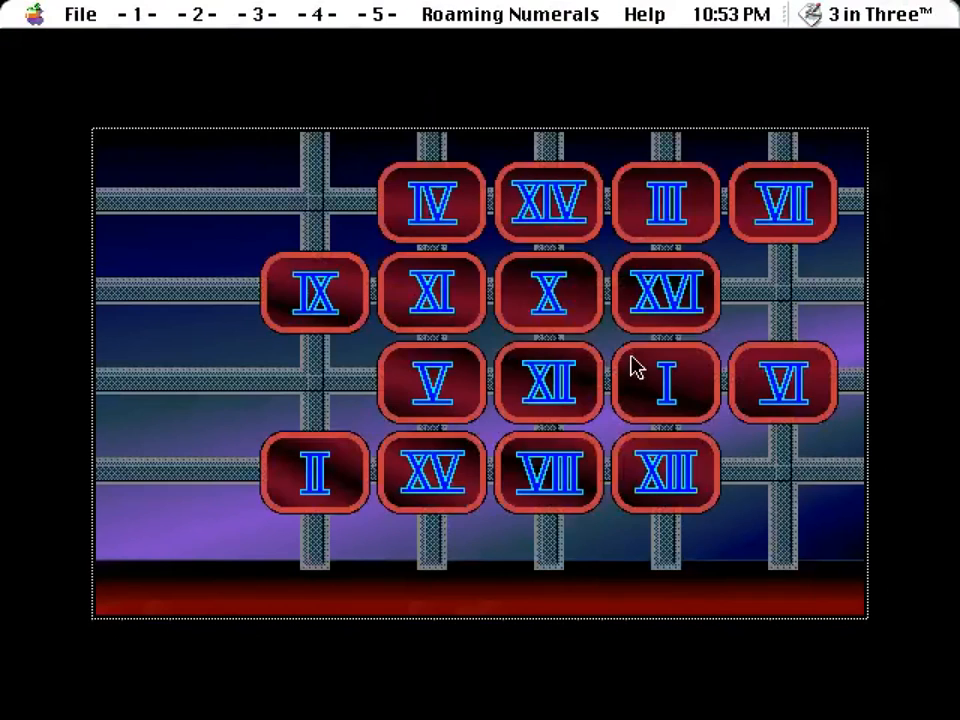
Step: Reveal the first false clue, swap VI into the top row with III and X, then show the XIV clue
left_click(508, 14)
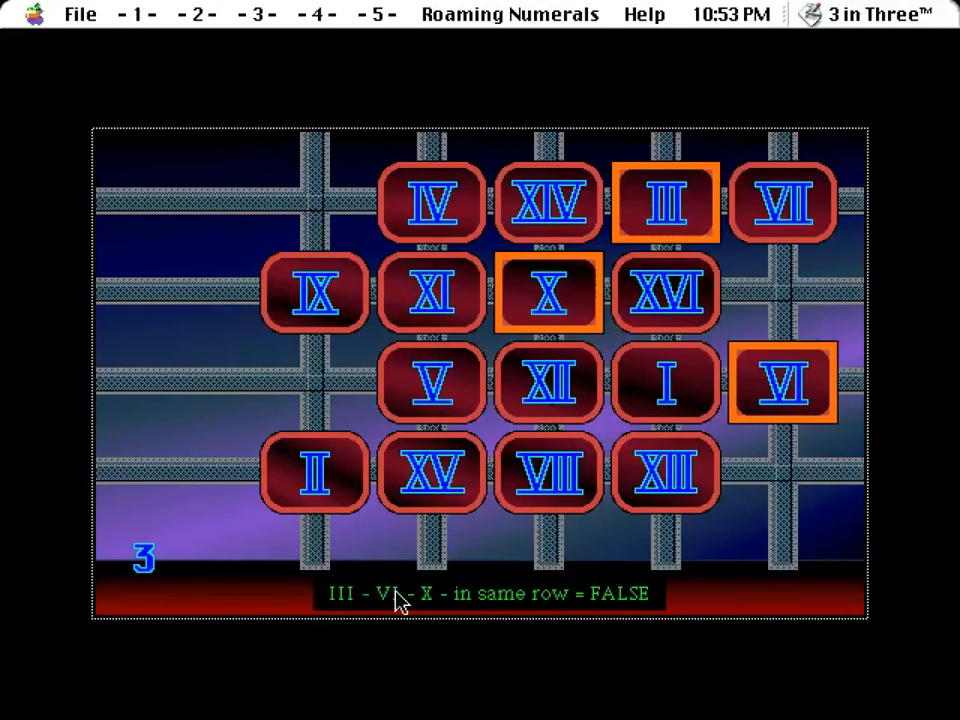
mouse_move(558, 264)
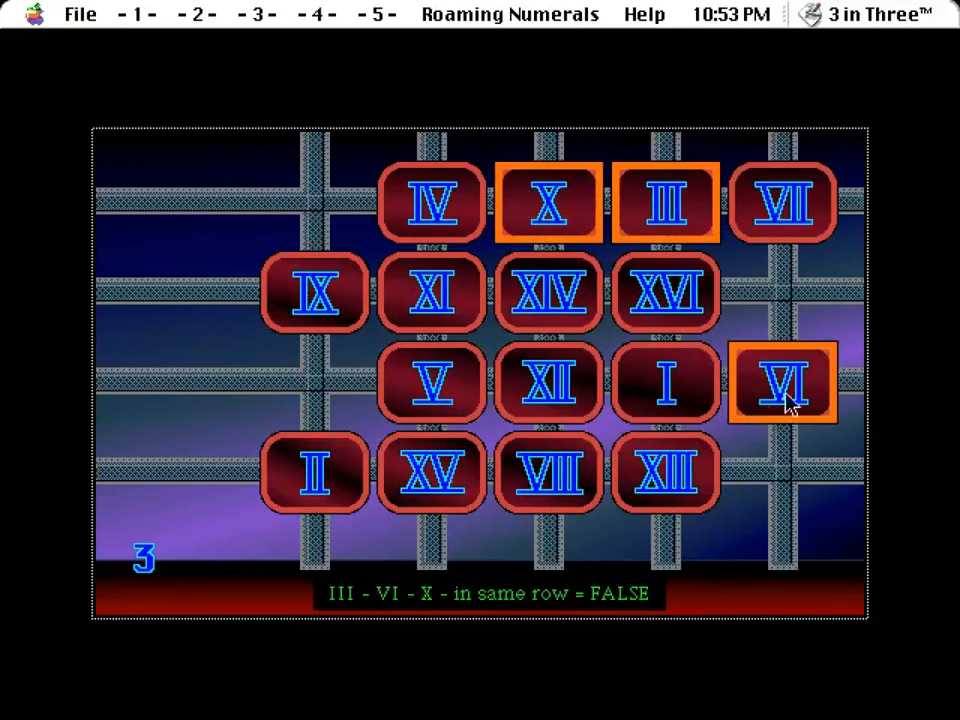
left_click(784, 384)
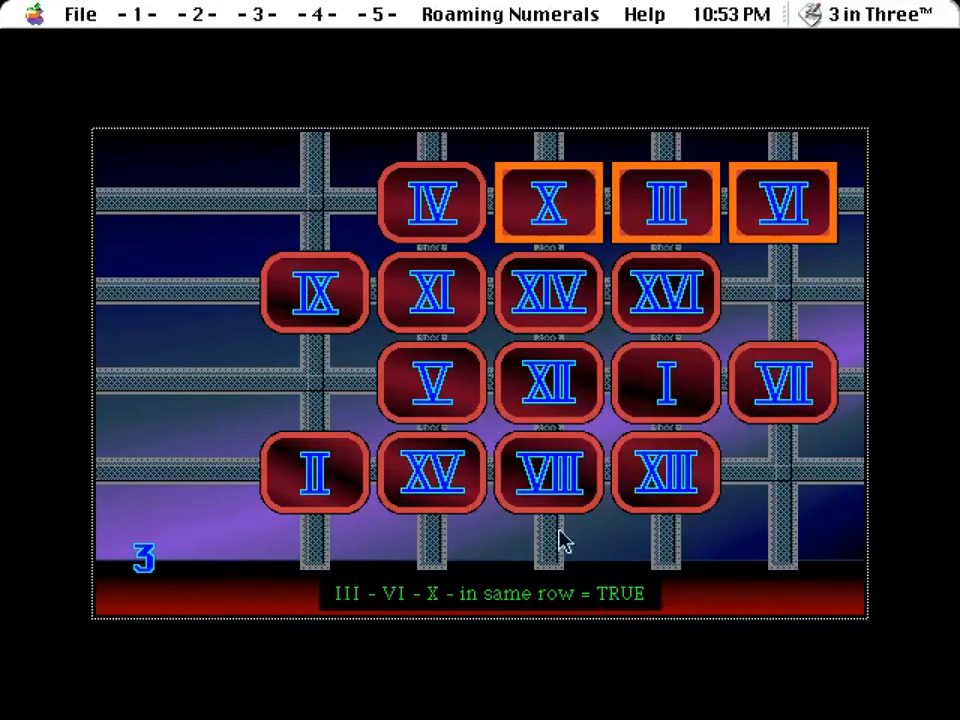
mouse_move(596, 596)
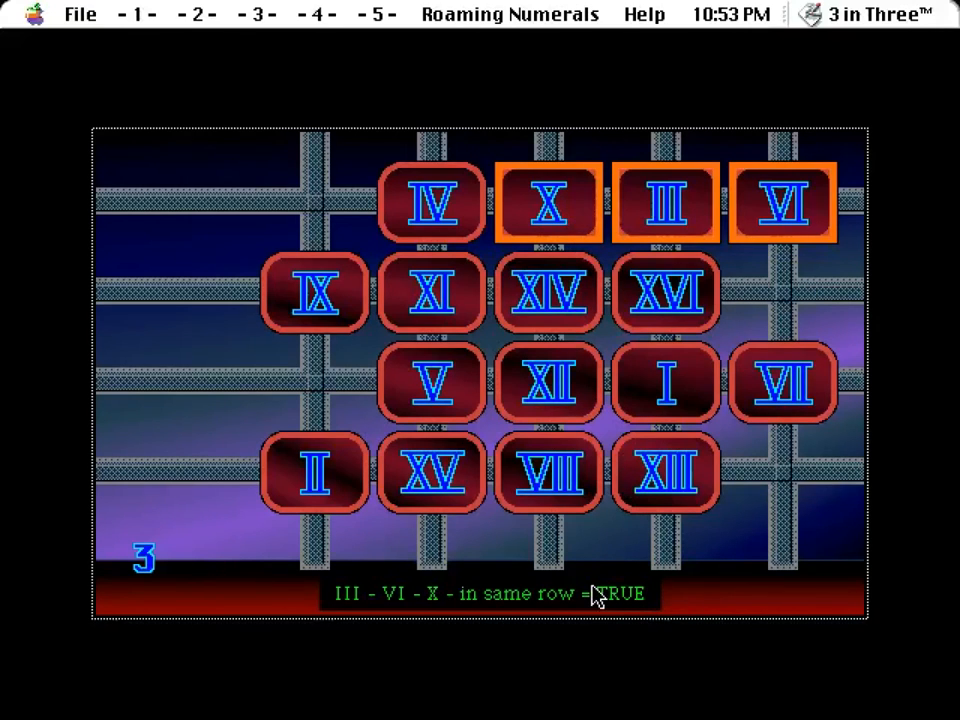
left_click(548, 472)
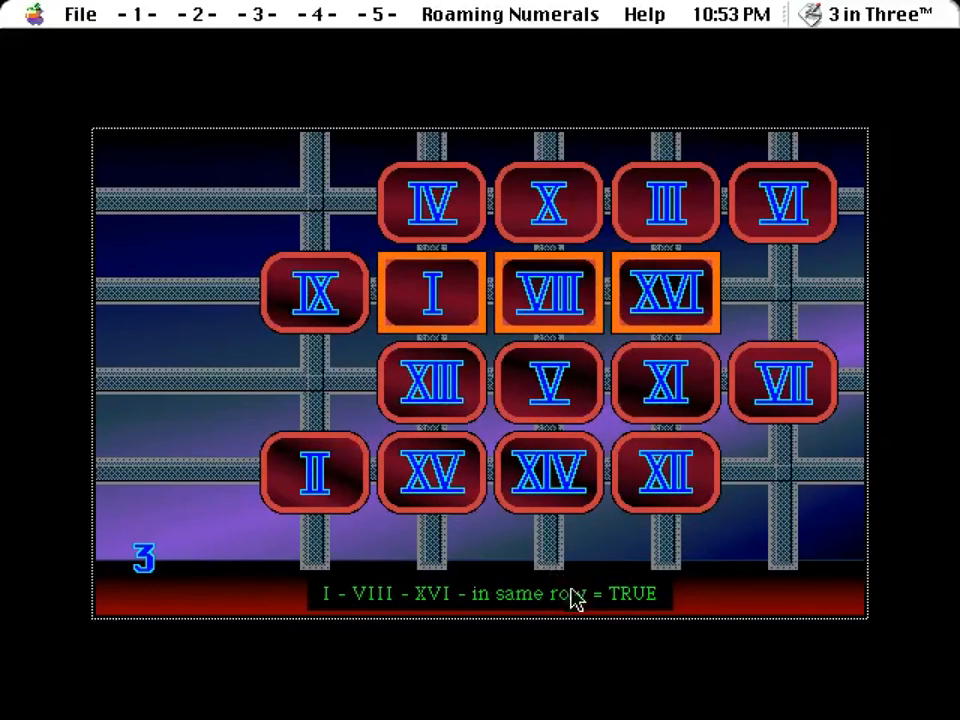
left_click(548, 472)
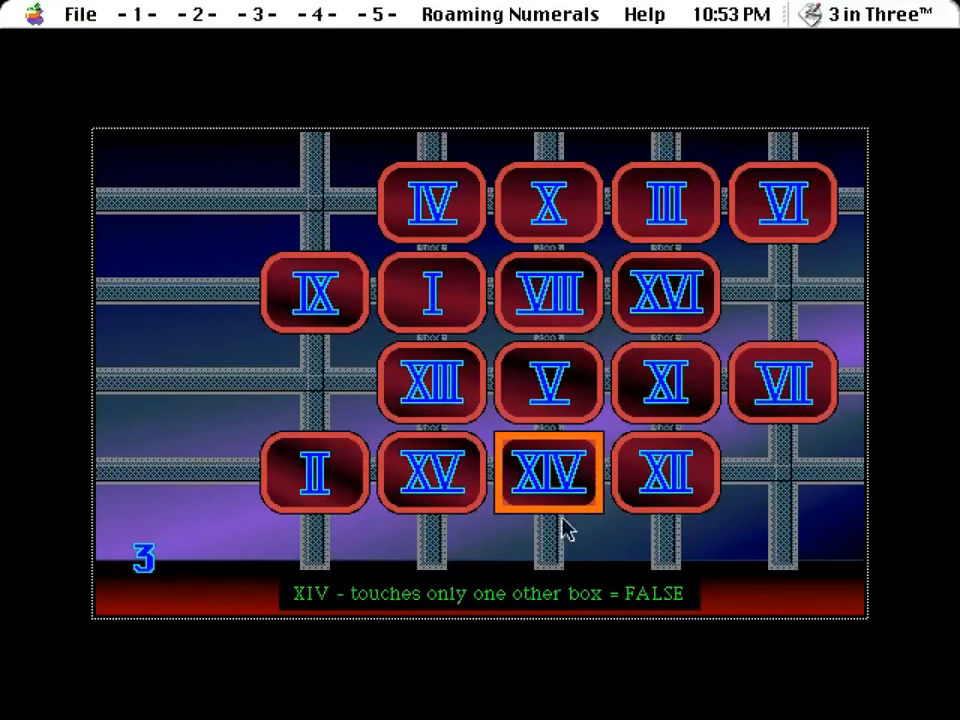
mouse_move(572, 504)
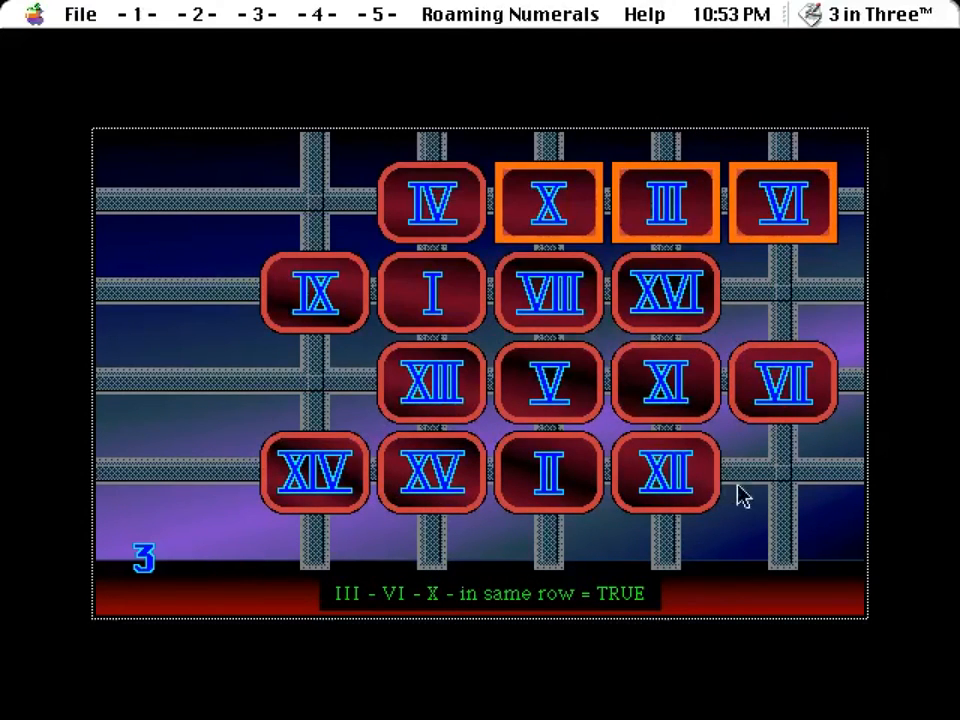
left_click(664, 472)
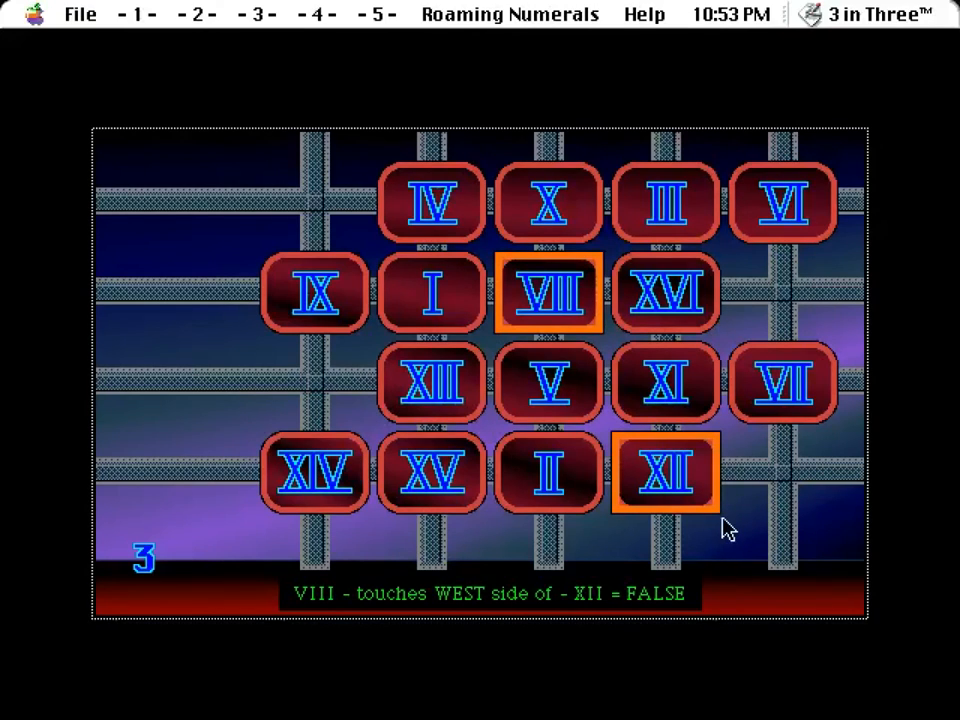
mouse_move(696, 298)
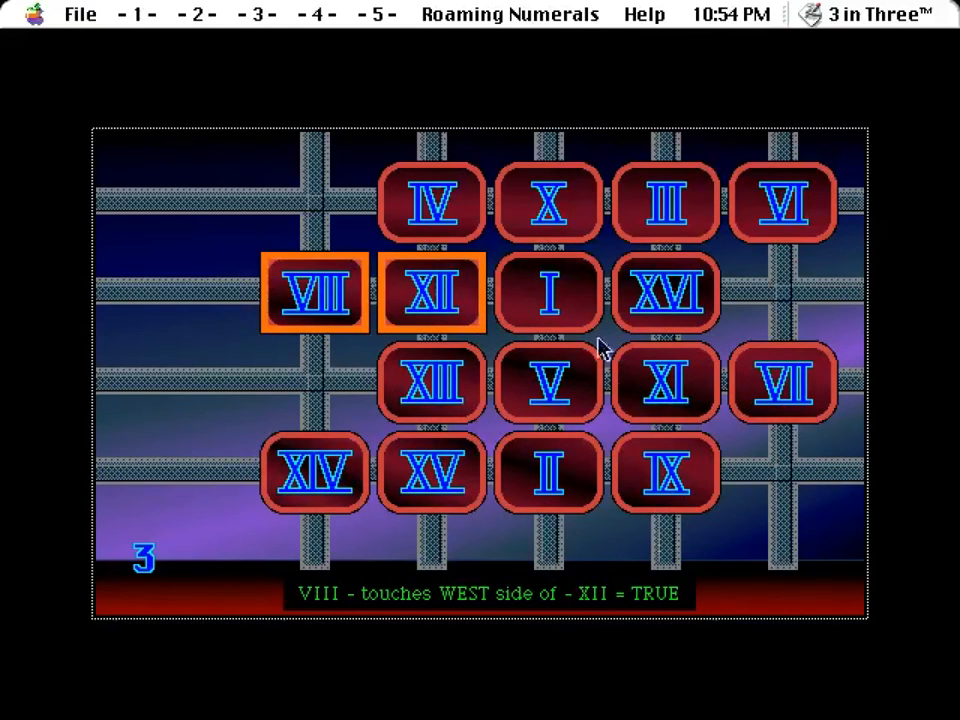
left_click(784, 384)
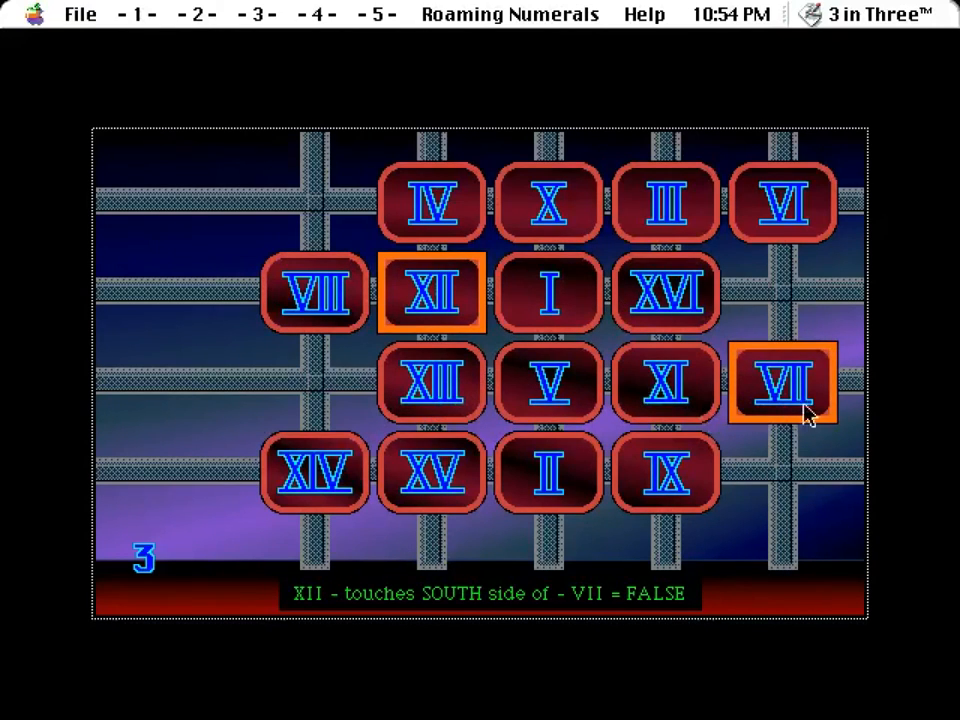
mouse_move(780, 400)
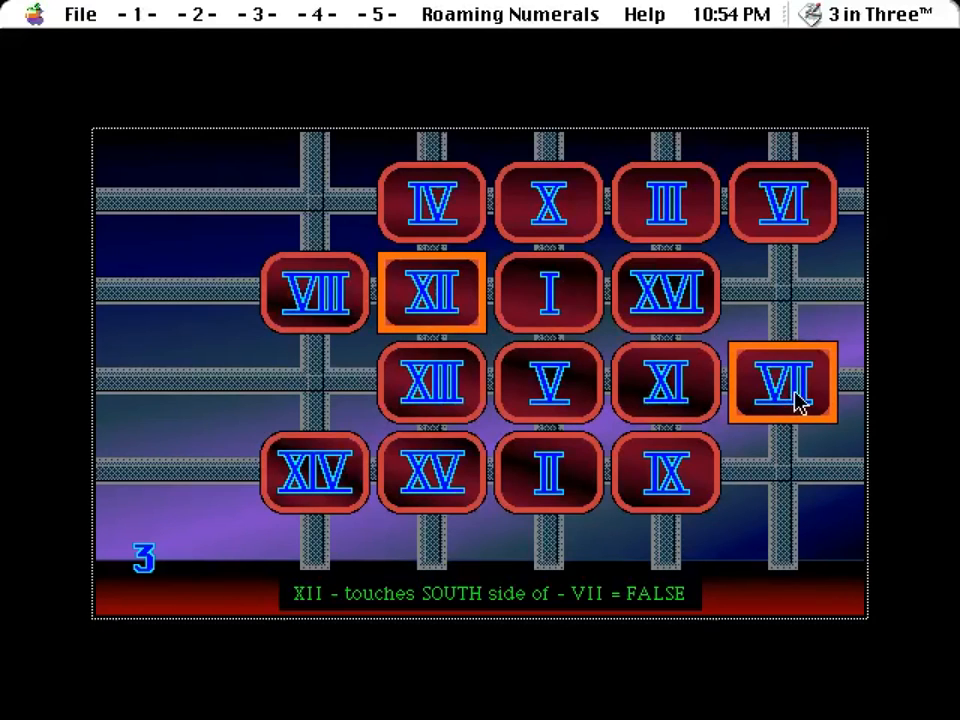
mouse_move(500, 24)
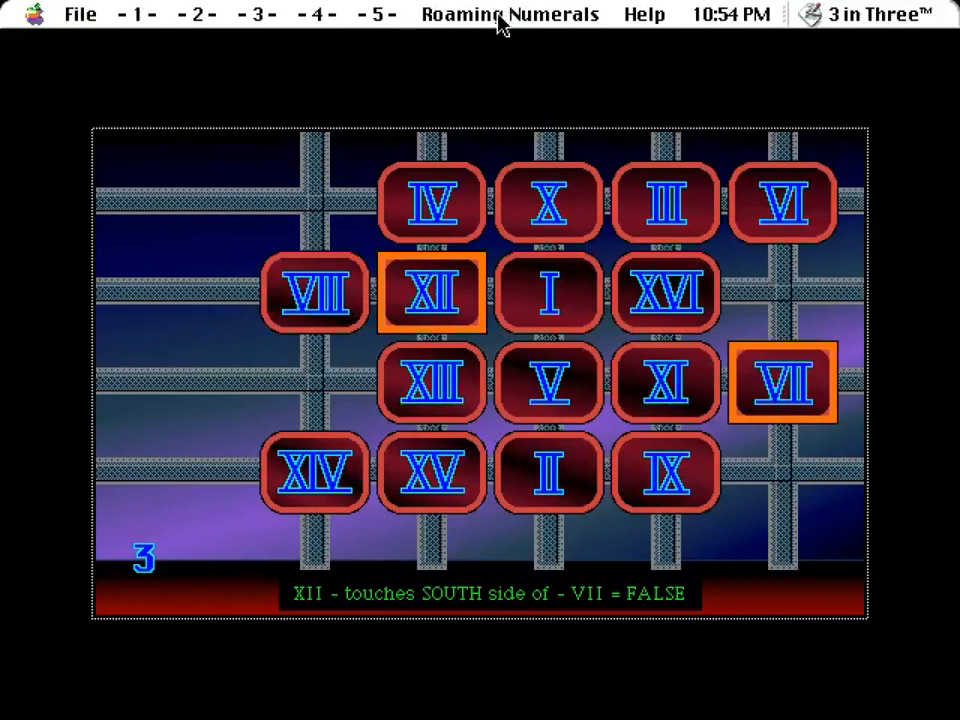
mouse_move(624, 362)
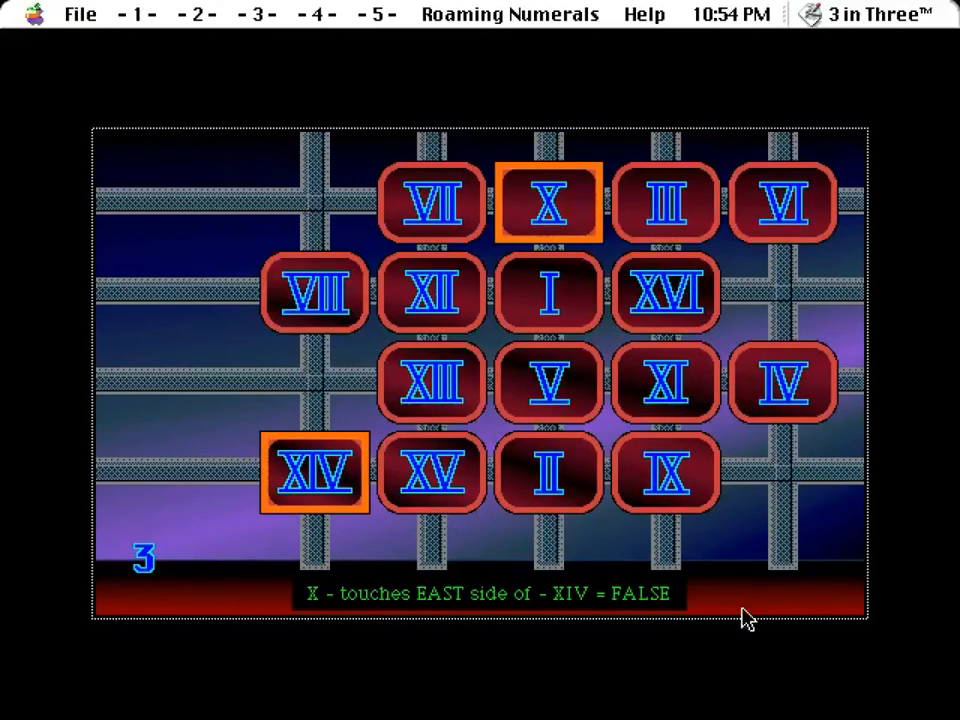
mouse_move(570, 486)
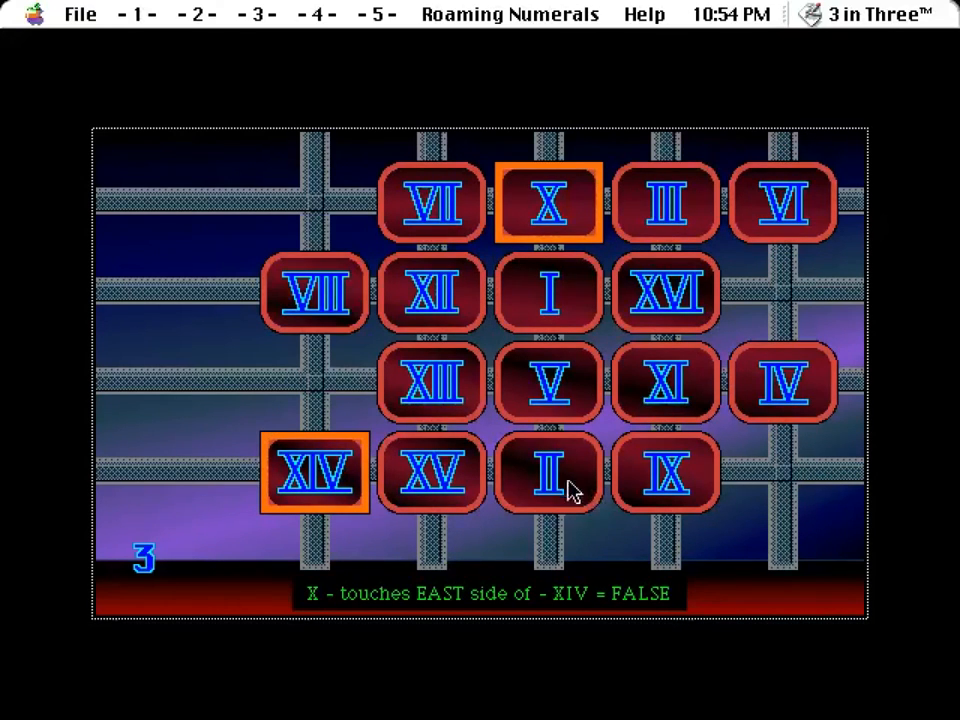
mouse_move(470, 164)
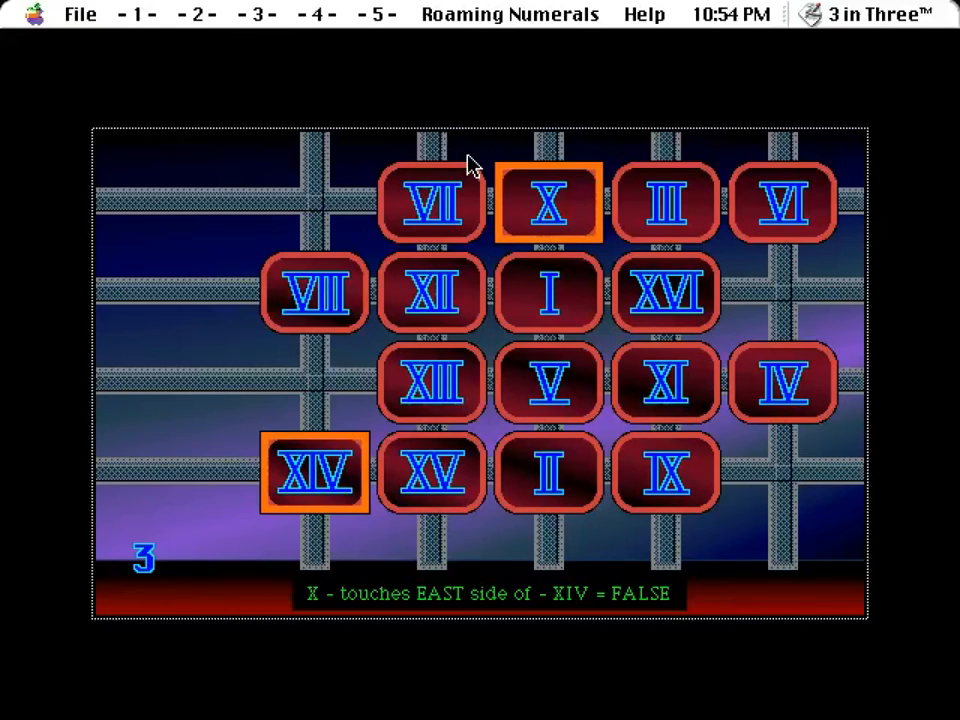
mouse_move(478, 362)
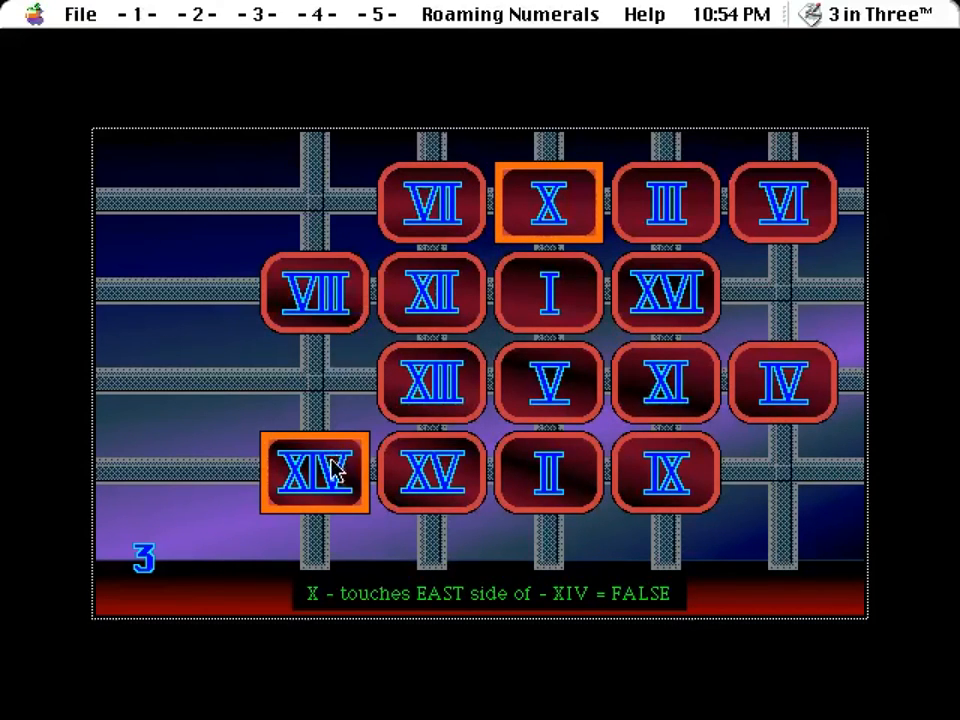
mouse_move(336, 482)
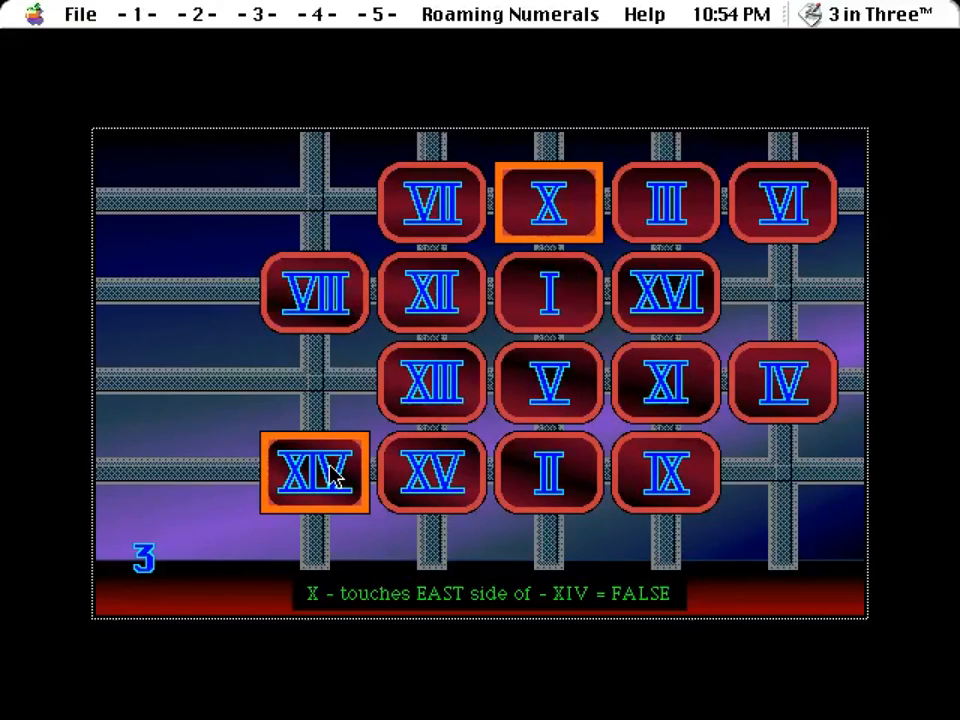
mouse_move(698, 150)
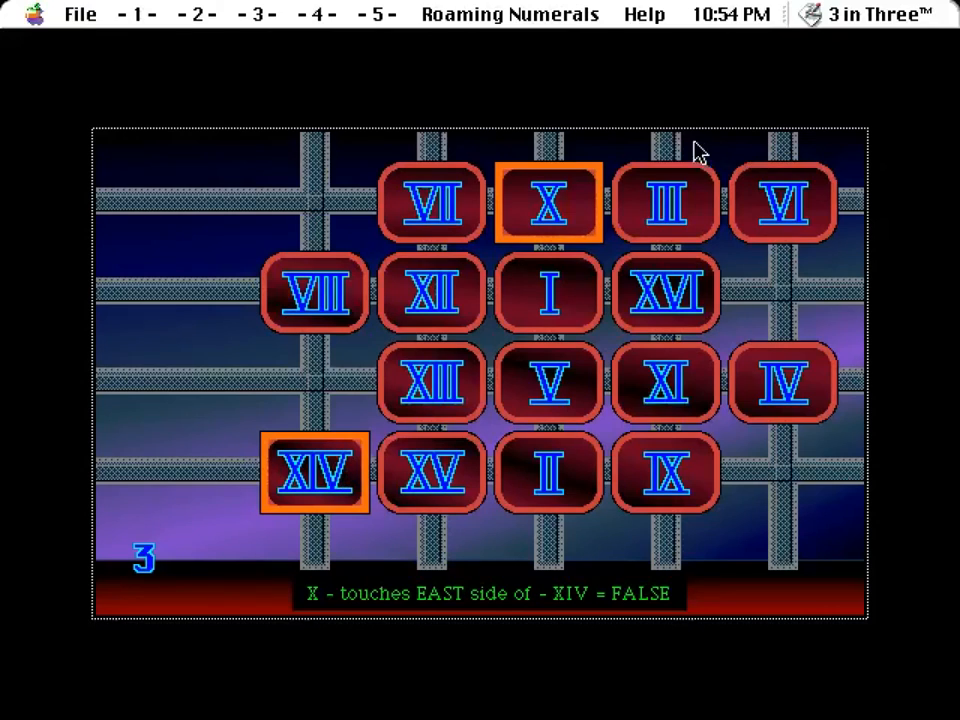
mouse_move(548, 202)
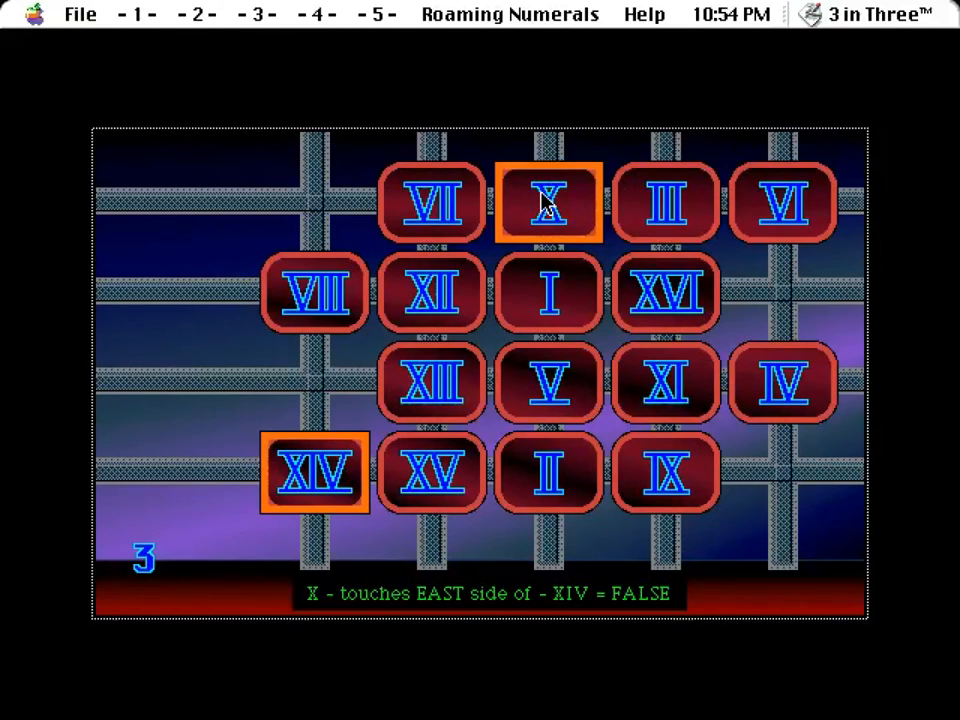
left_click(548, 204)
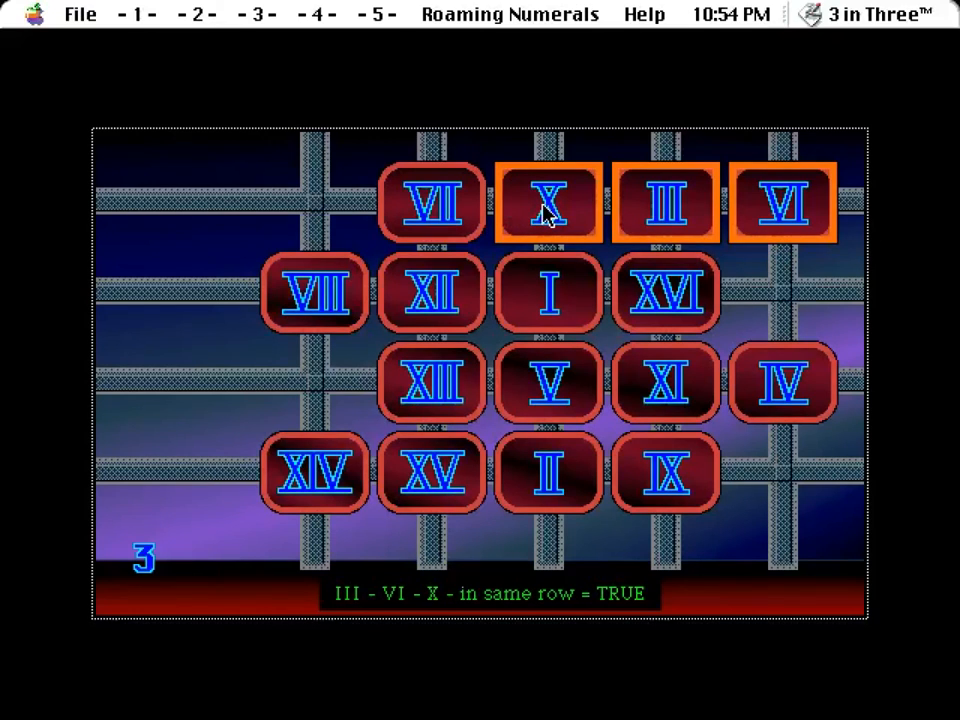
mouse_move(758, 210)
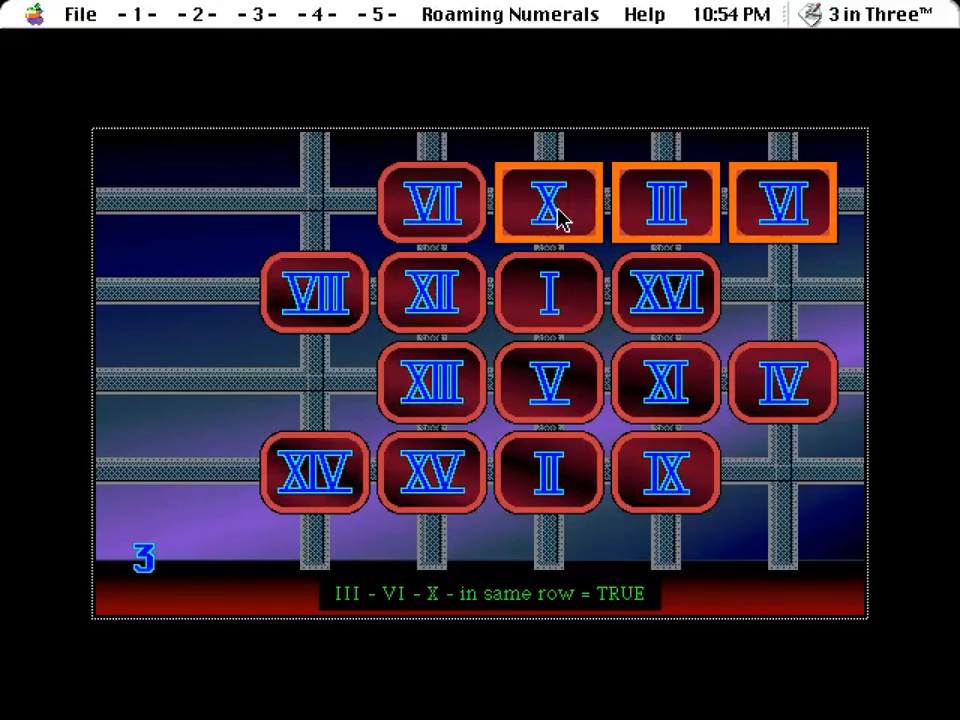
mouse_move(322, 486)
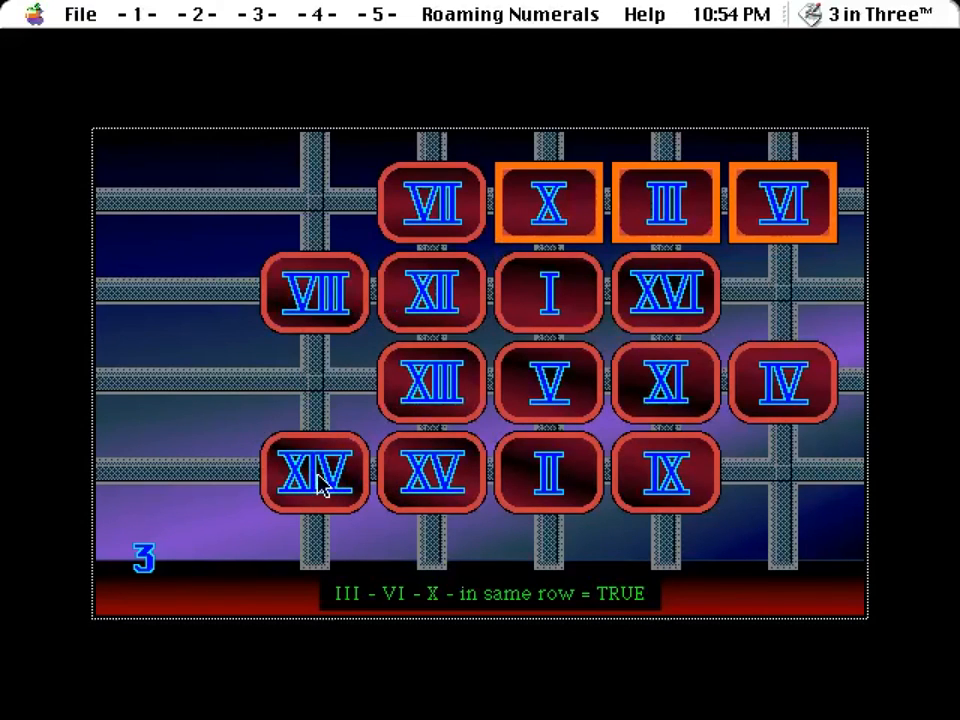
mouse_move(548, 196)
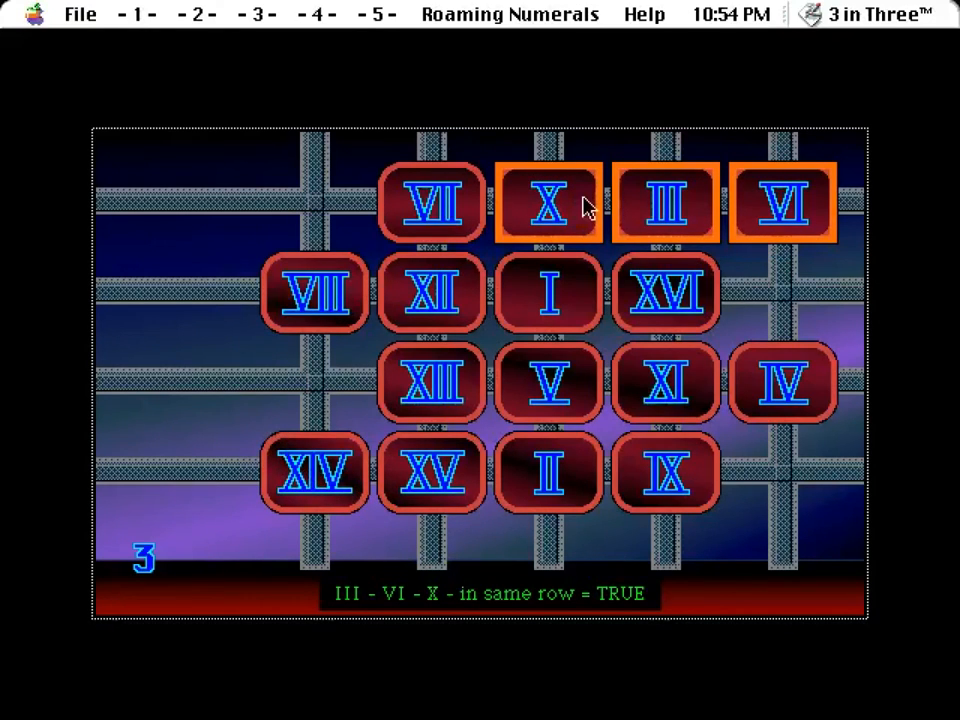
mouse_move(320, 490)
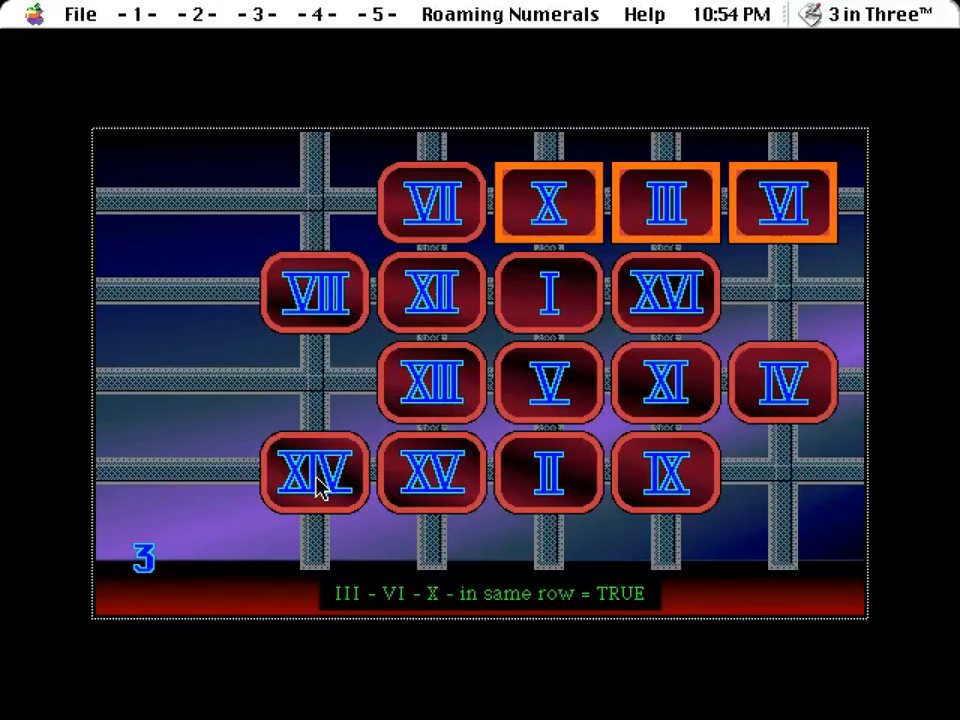
left_click(314, 472)
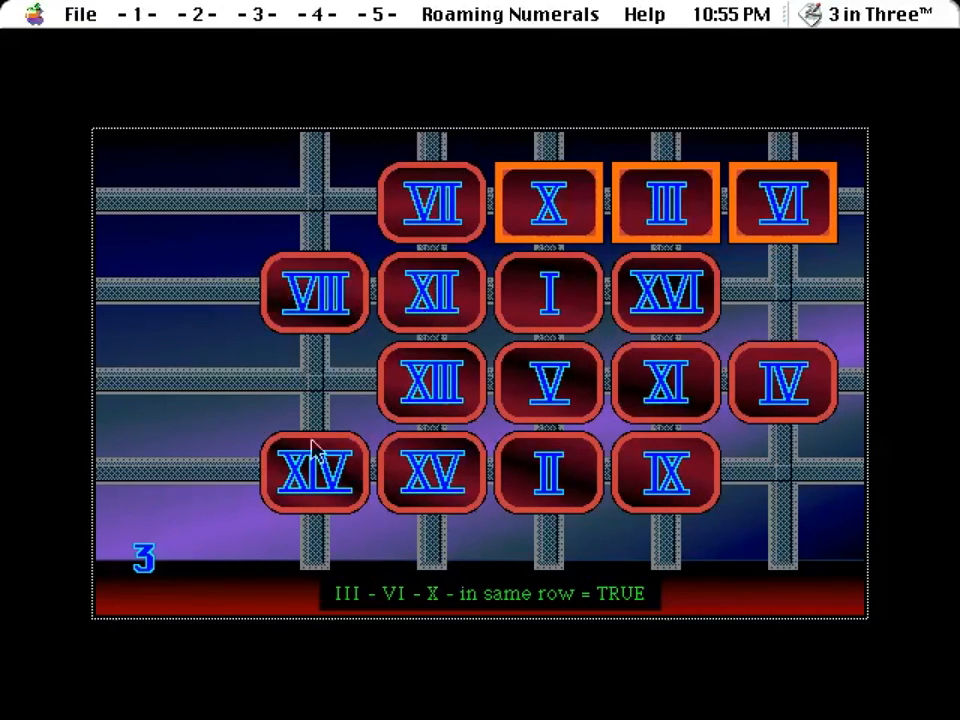
mouse_move(504, 280)
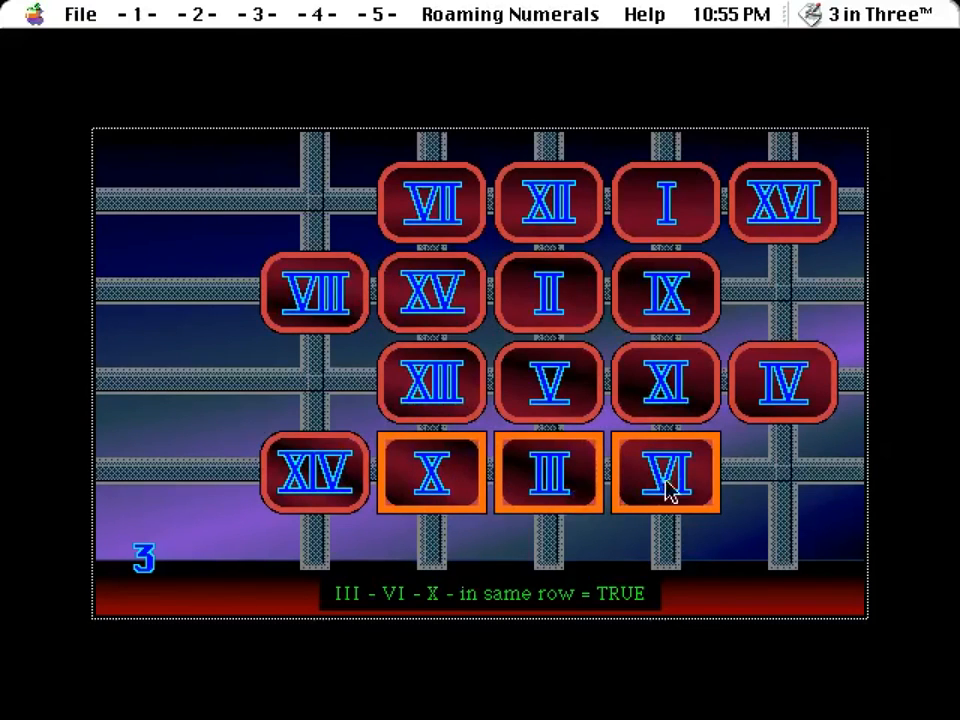
mouse_move(340, 510)
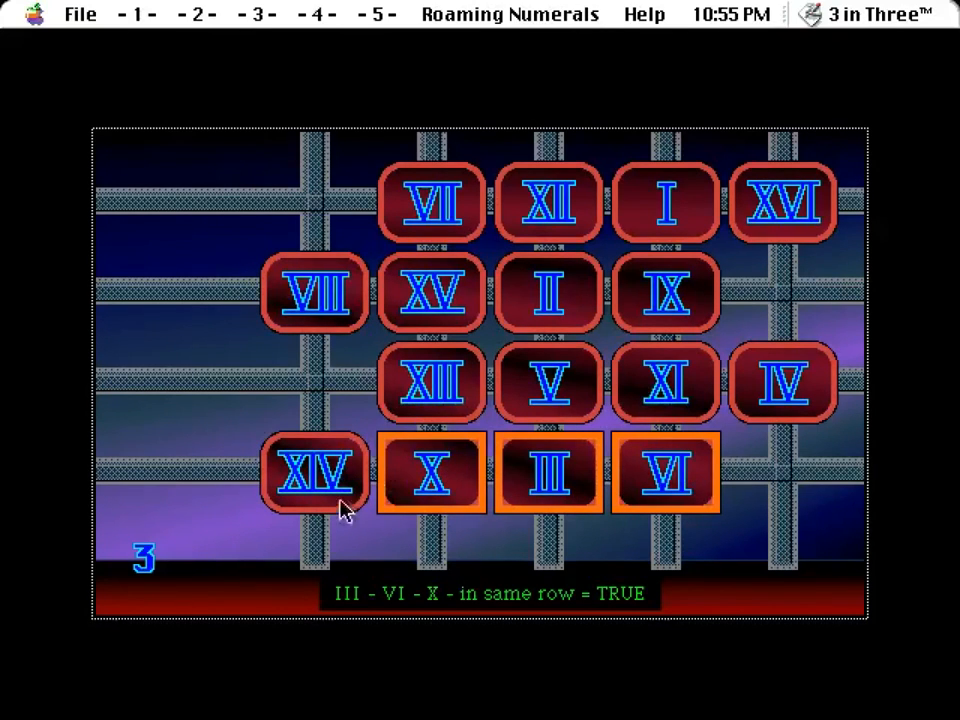
mouse_move(540, 476)
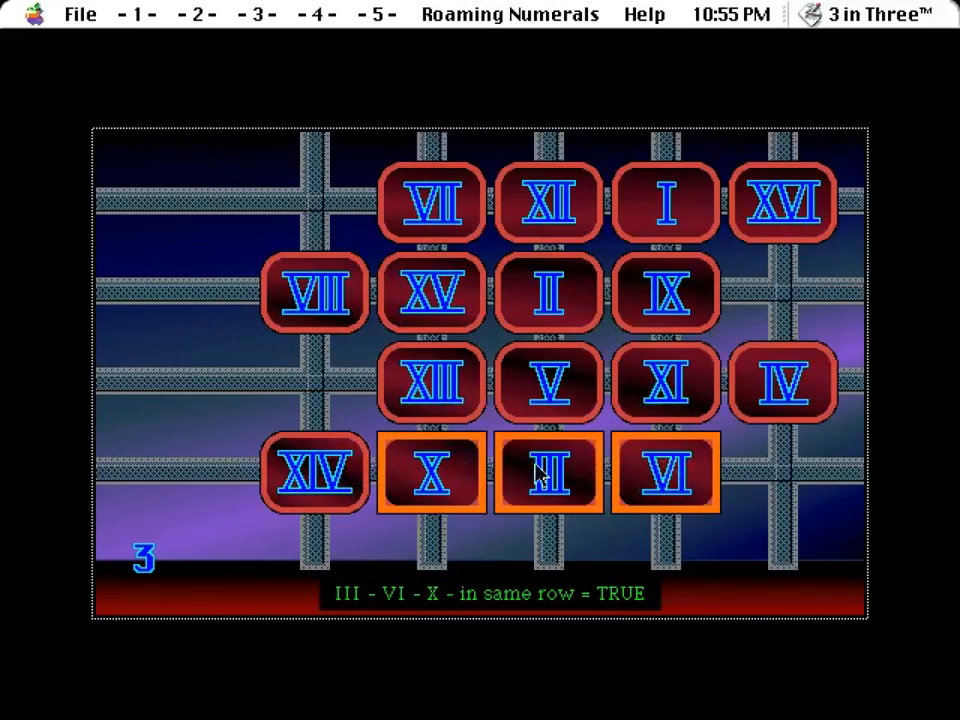
mouse_move(316, 304)
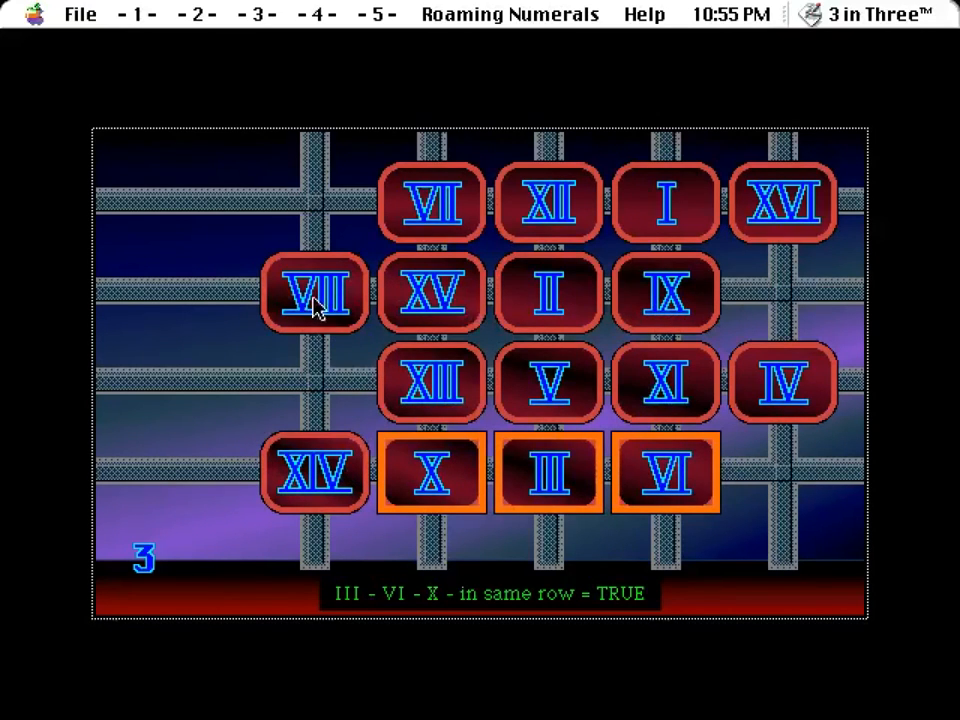
mouse_move(736, 530)
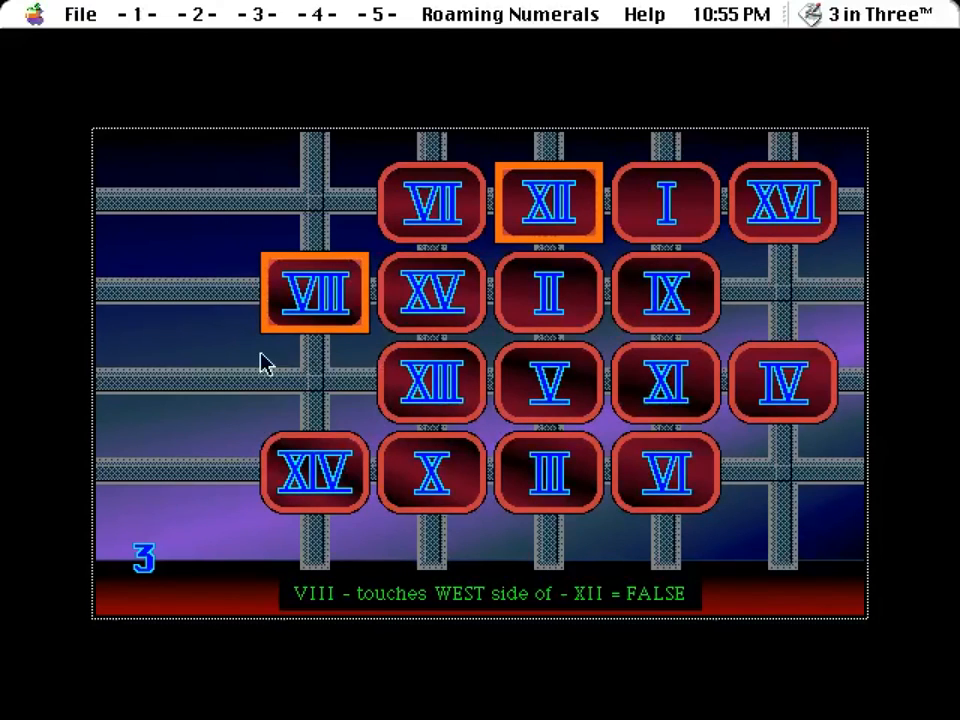
mouse_move(592, 492)
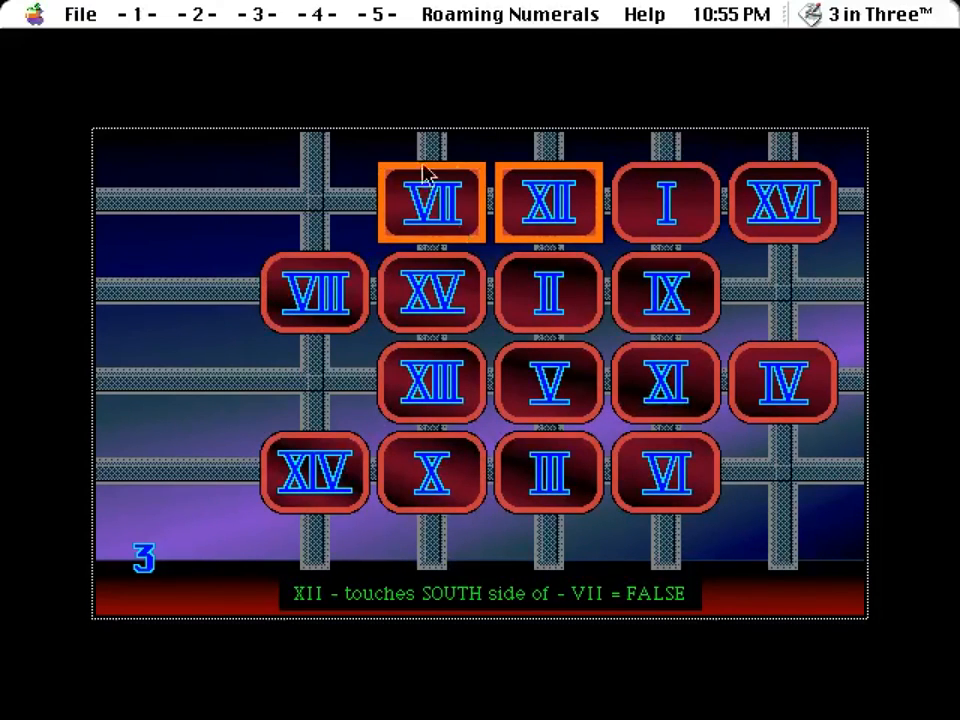
Step: Swap Roaming Numerals tiles so IV, X and VIII share one column, satisfying that clue
left_click(432, 472)
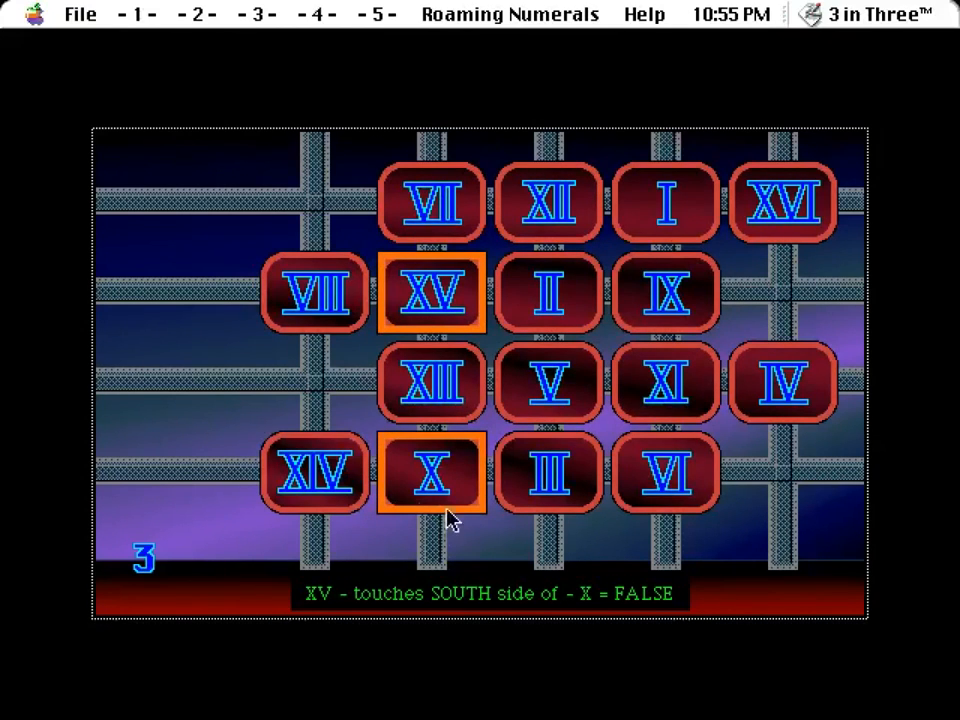
mouse_move(480, 470)
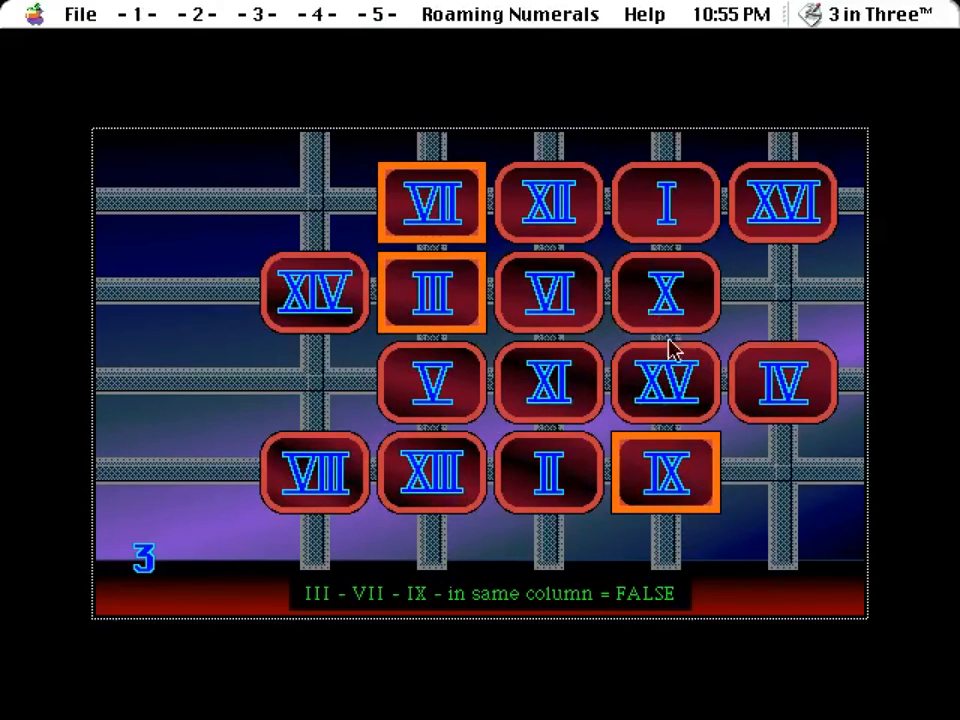
left_click(664, 290)
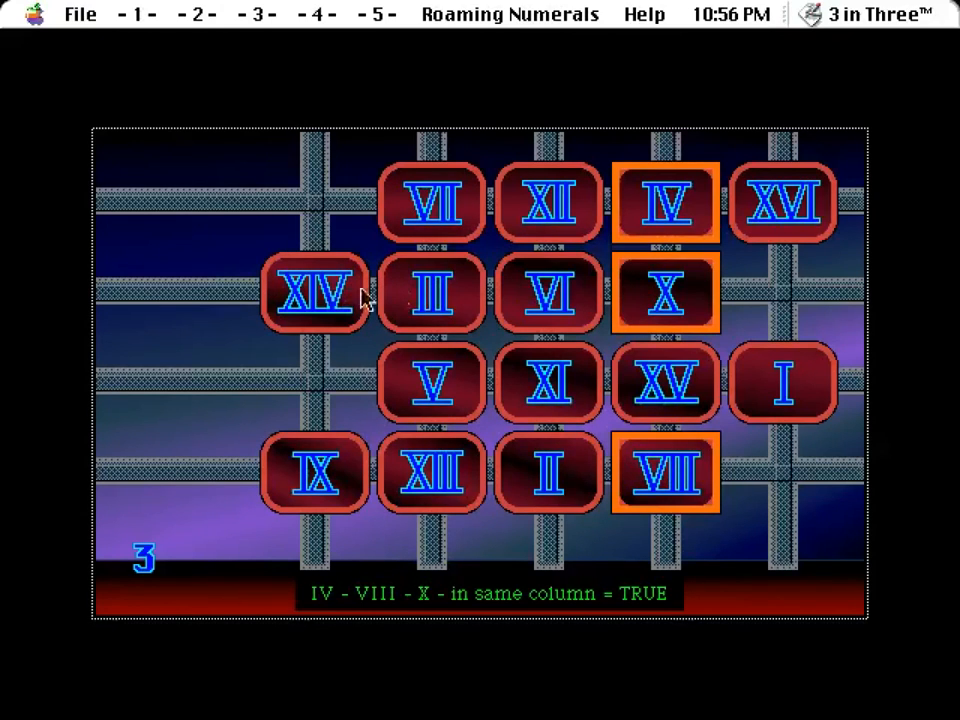
mouse_move(610, 300)
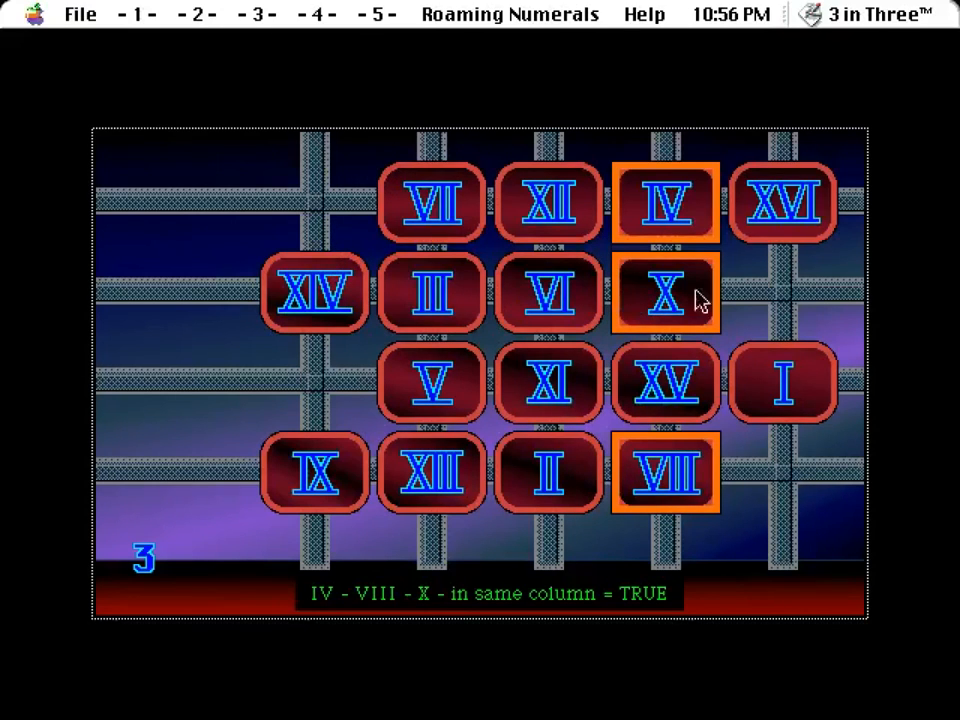
mouse_move(670, 260)
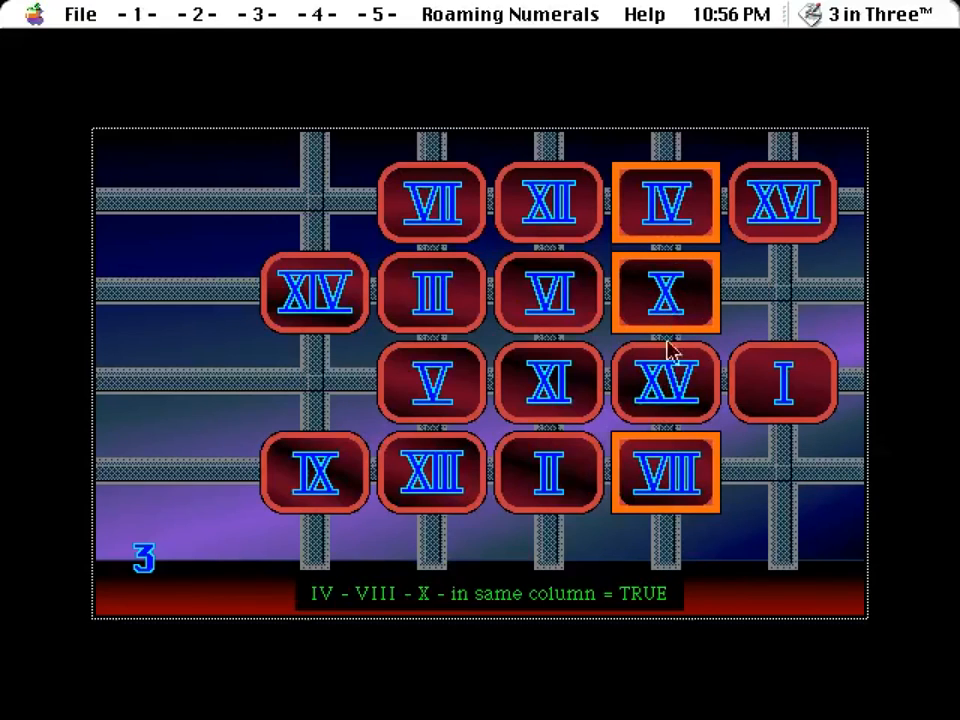
mouse_move(736, 320)
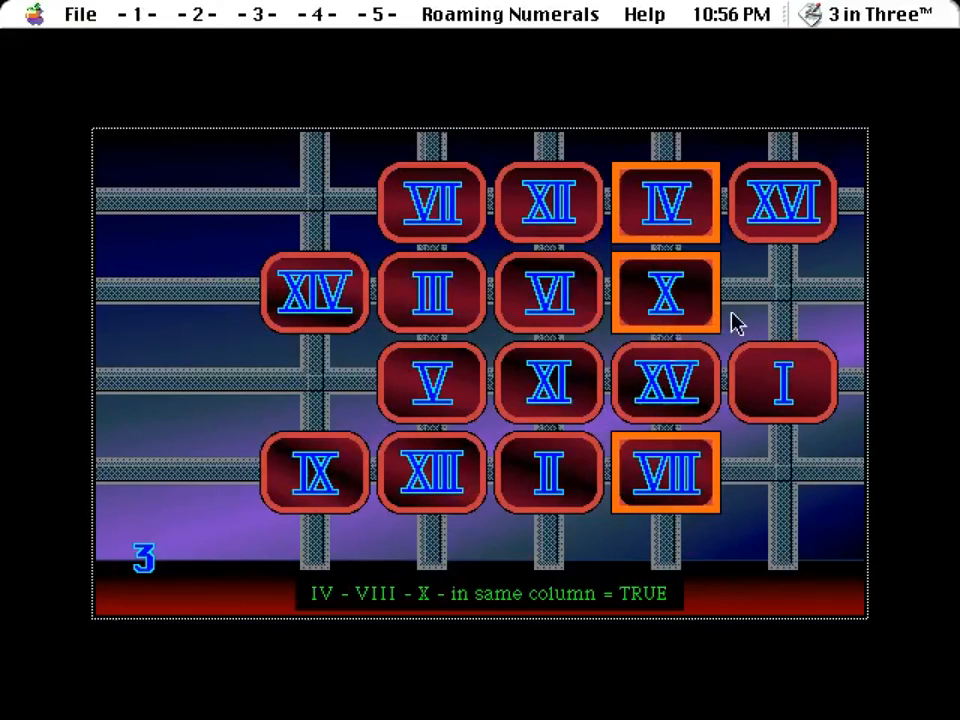
mouse_move(670, 270)
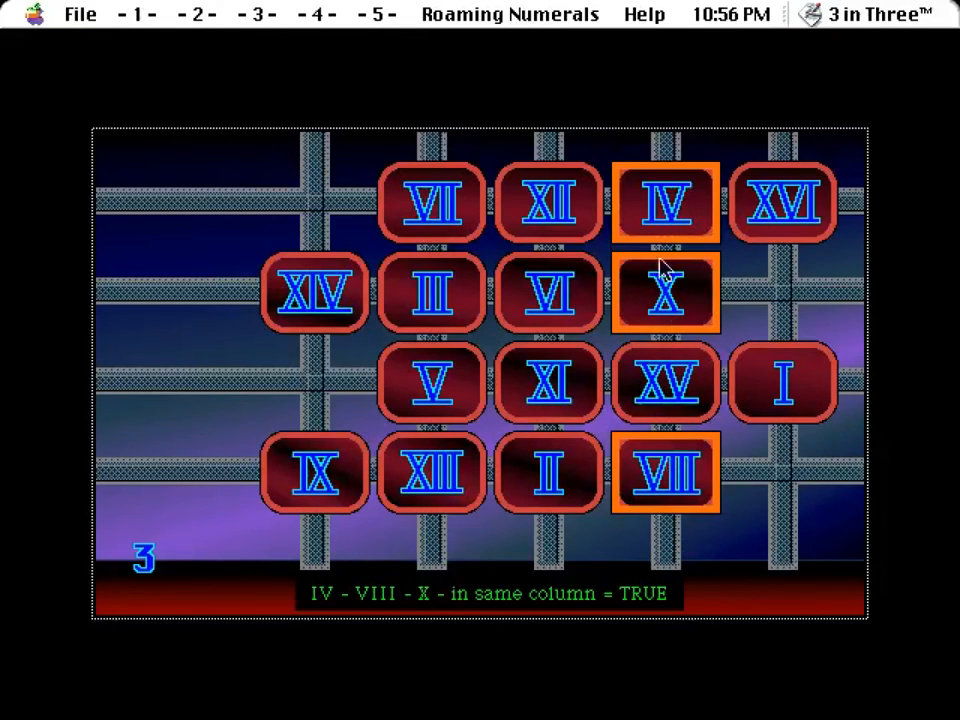
mouse_move(450, 204)
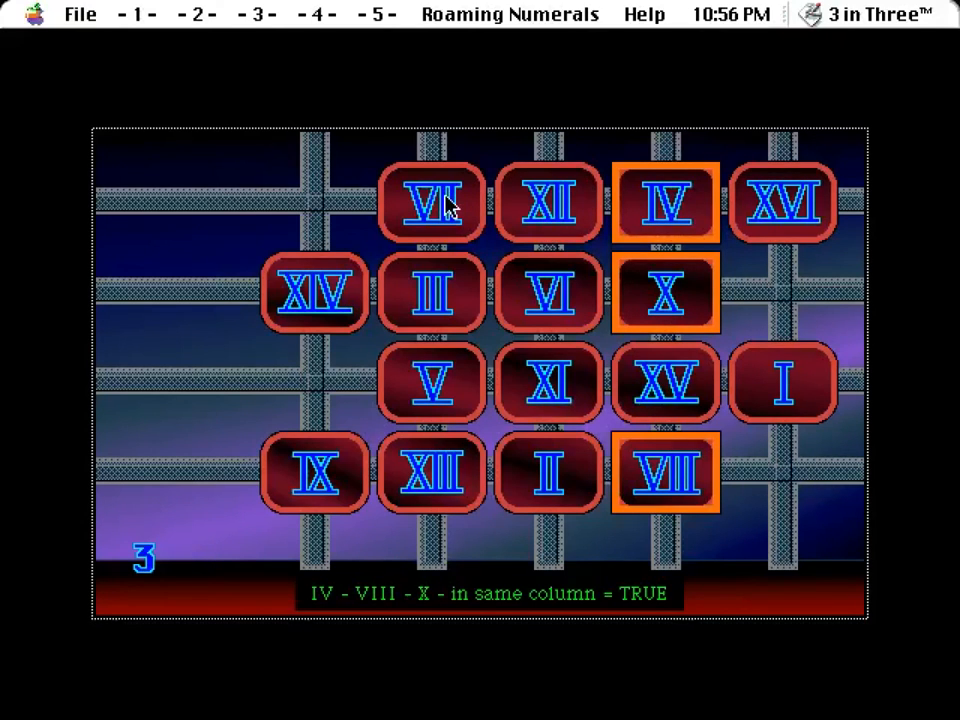
mouse_move(670, 300)
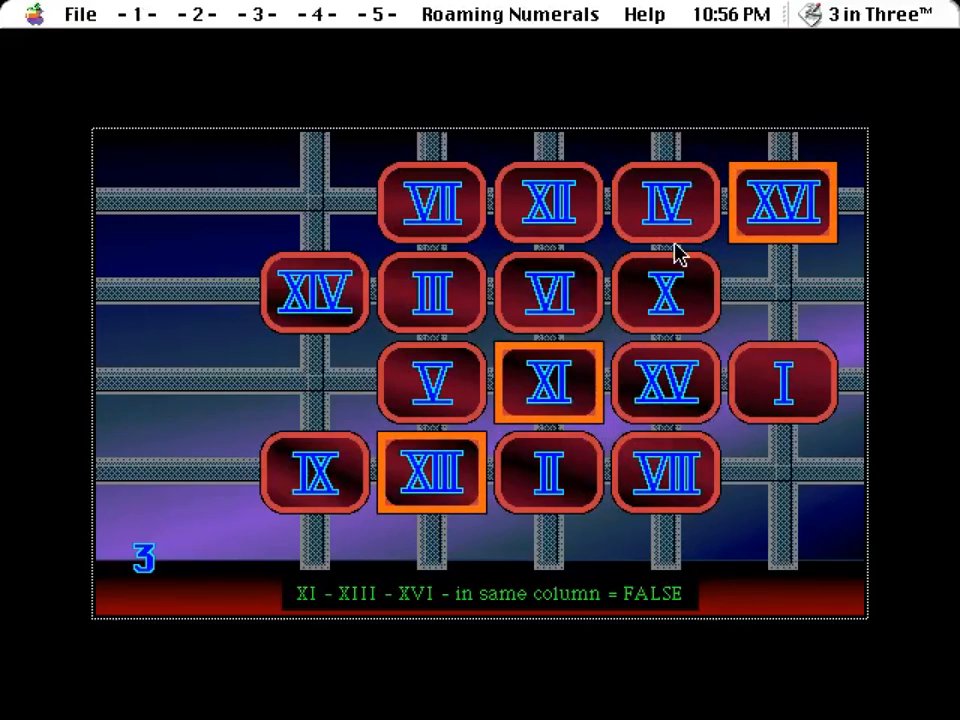
Step: Place VII directly east of XV, then swap two more numeral pairs toward other clues
left_click(664, 382)
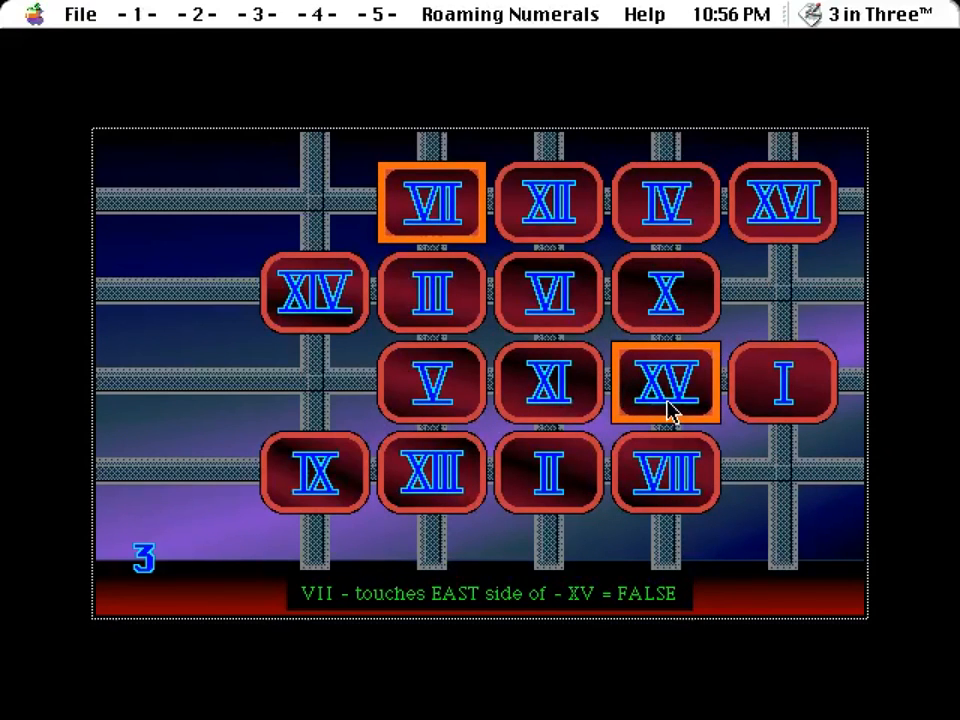
mouse_move(460, 224)
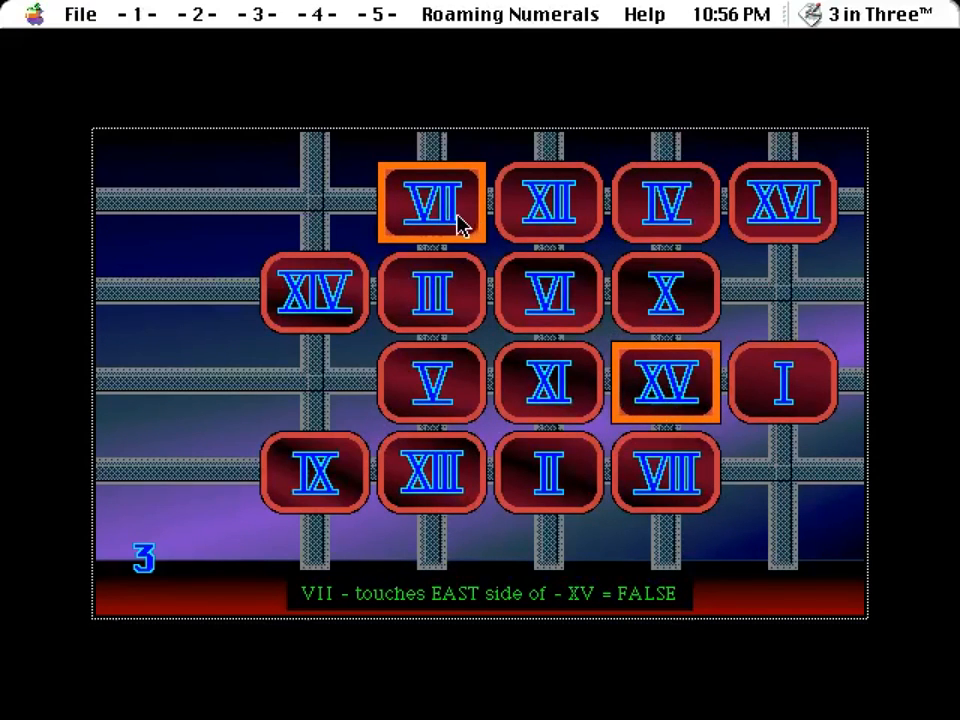
left_click(432, 204)
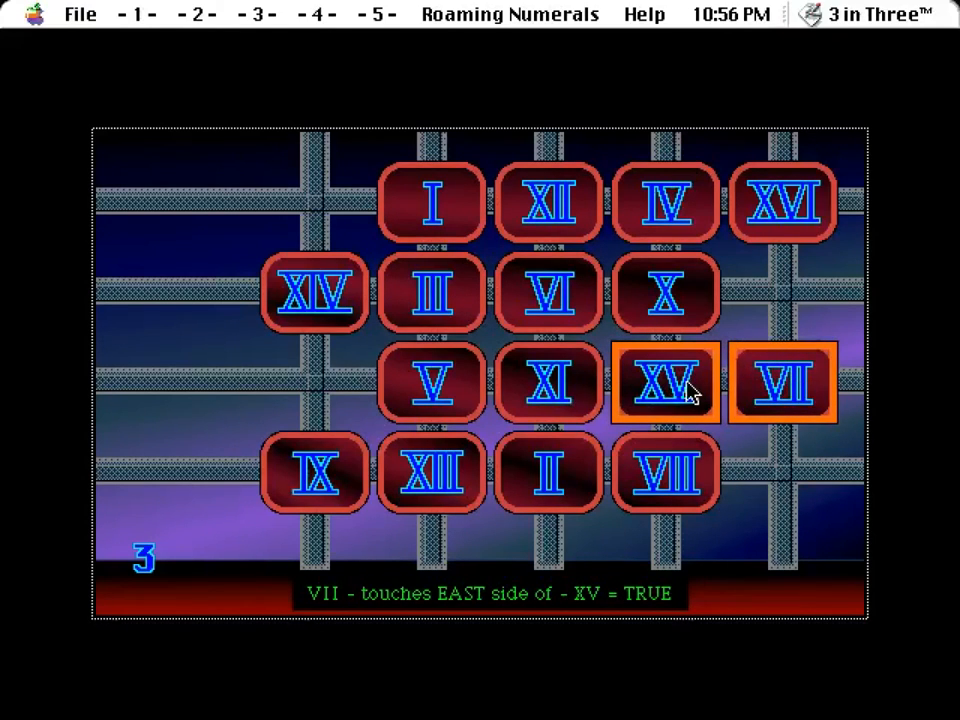
left_click(548, 384)
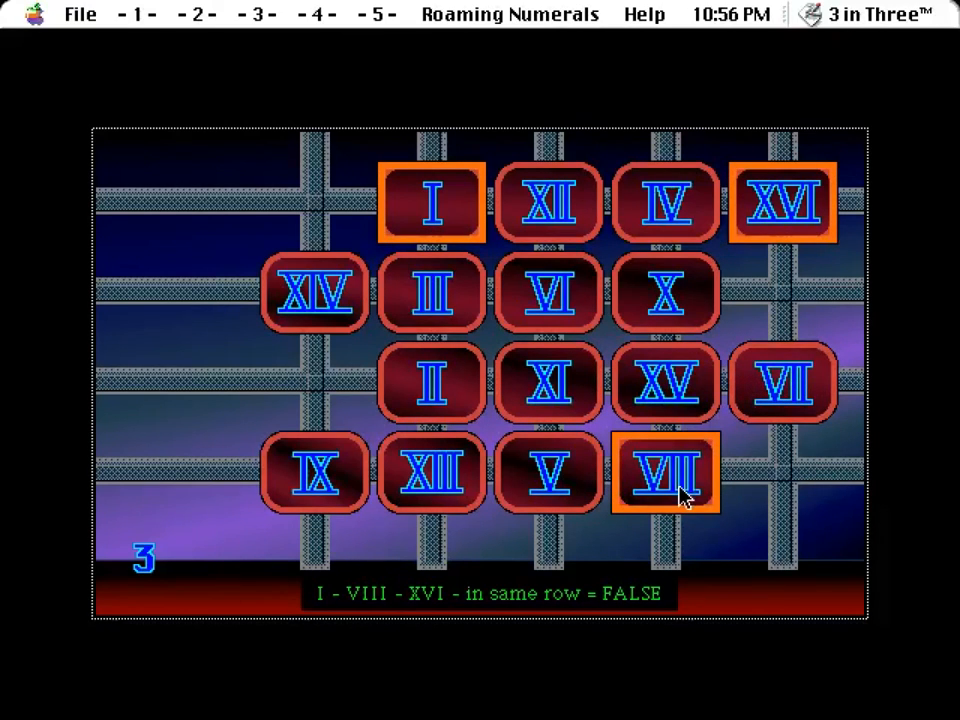
left_click(666, 472)
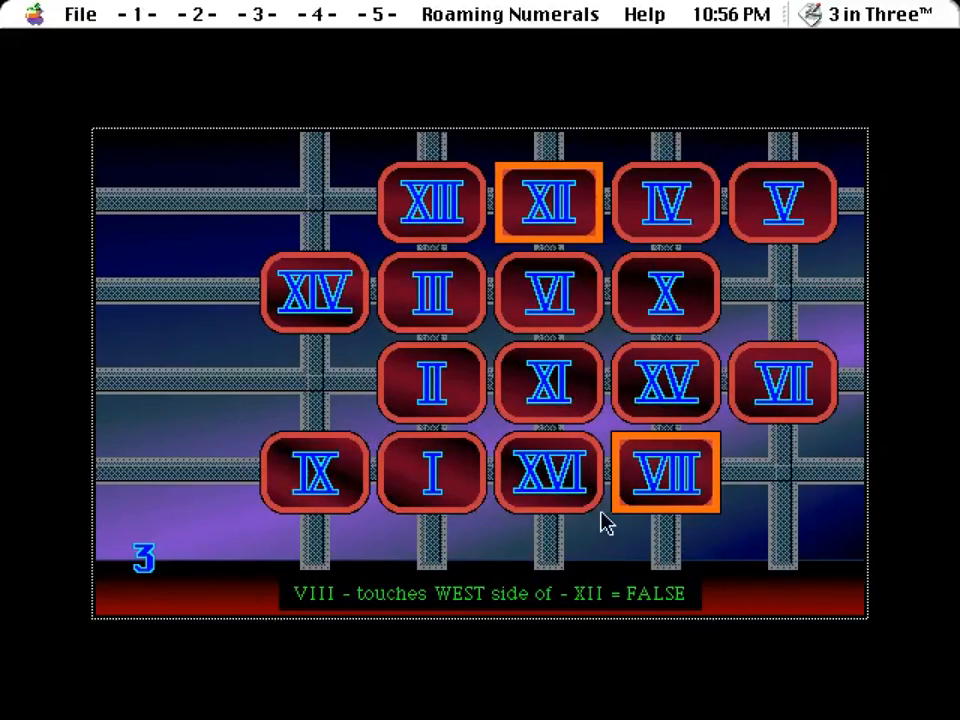
Step: Swap the XI tile with its neighbour, putting VIII just west of XII
left_click(432, 472)
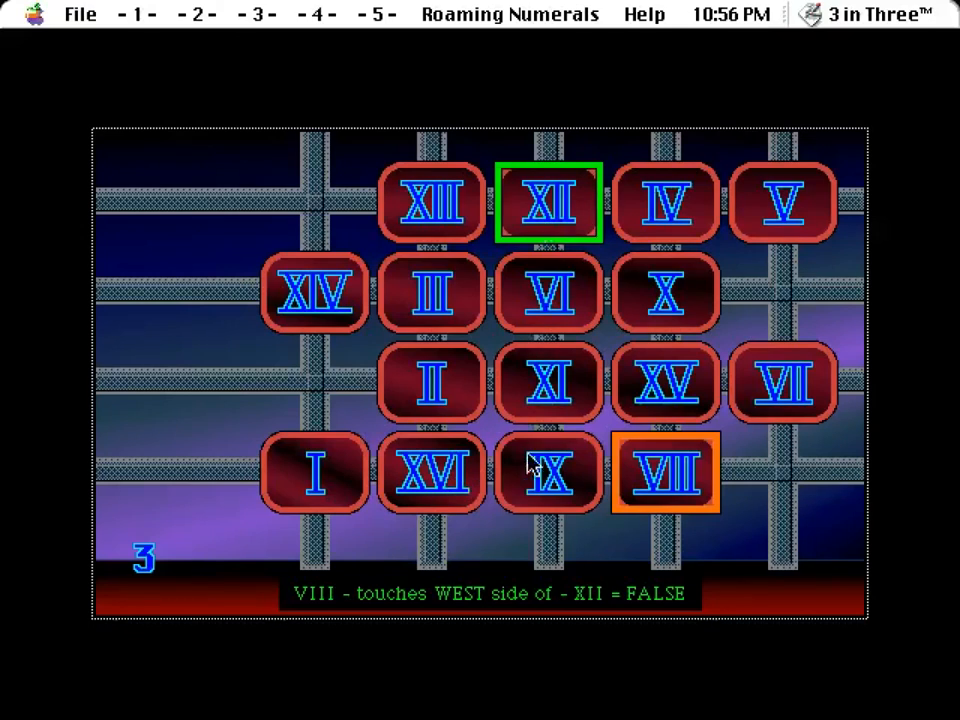
left_click(548, 472)
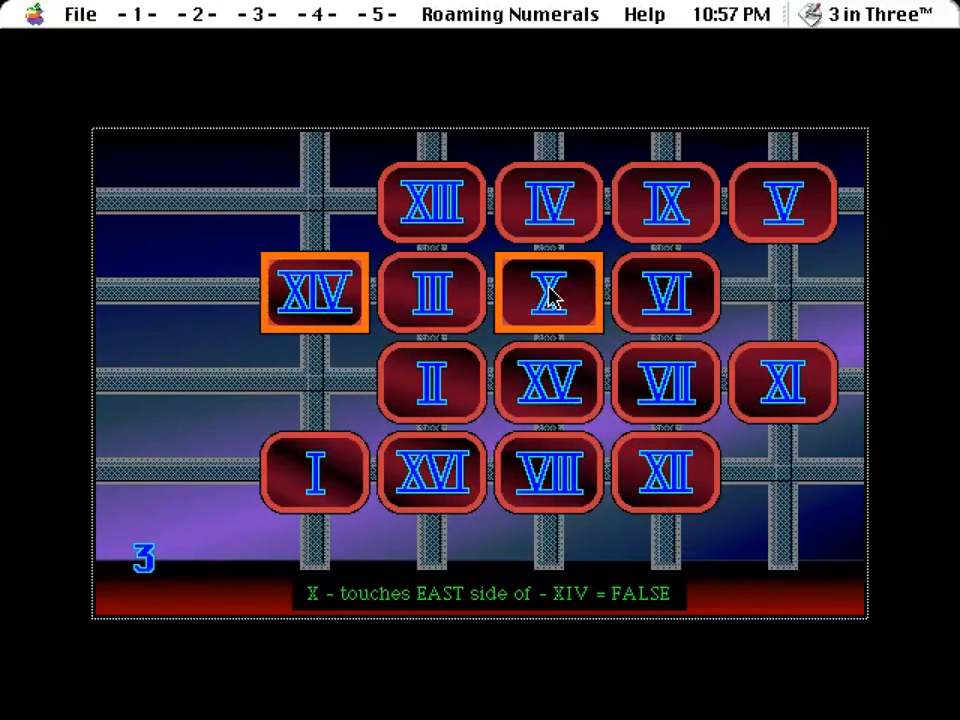
mouse_move(544, 296)
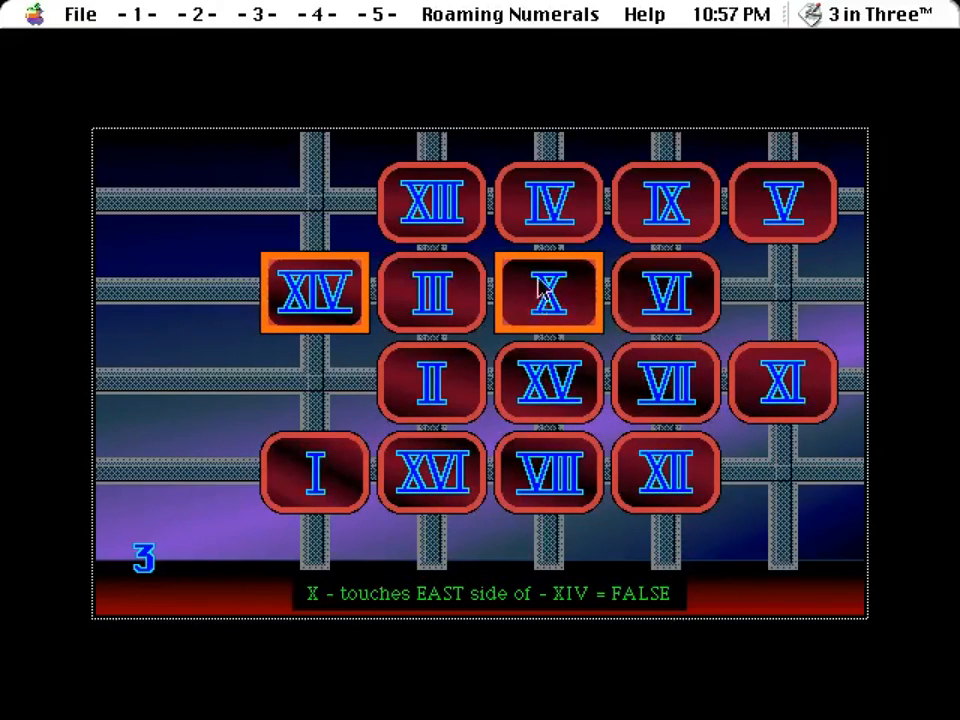
mouse_move(330, 404)
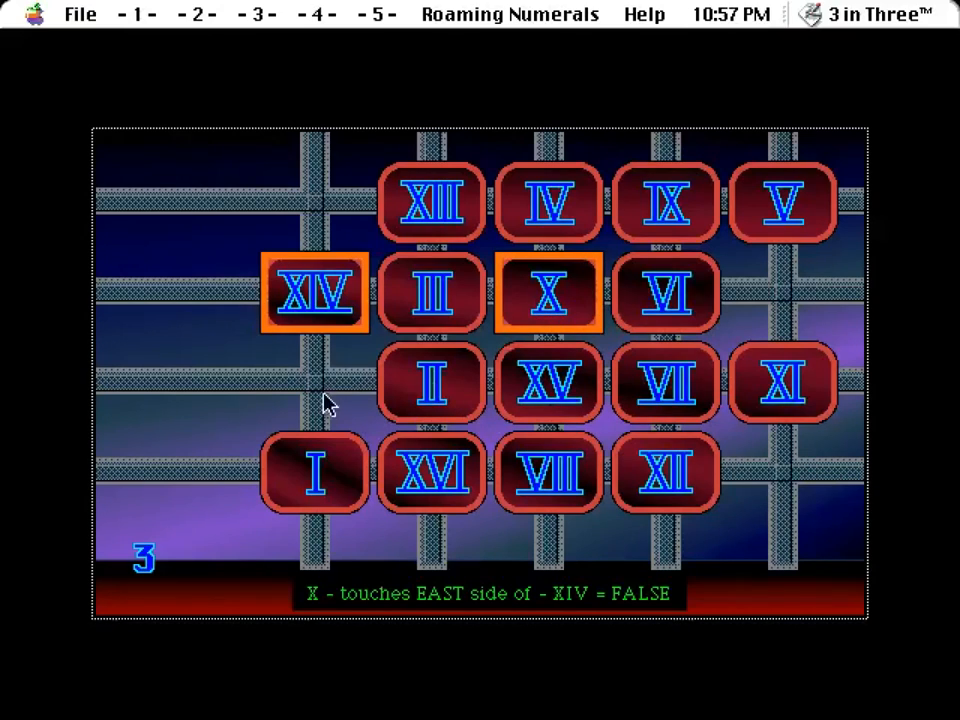
mouse_move(576, 300)
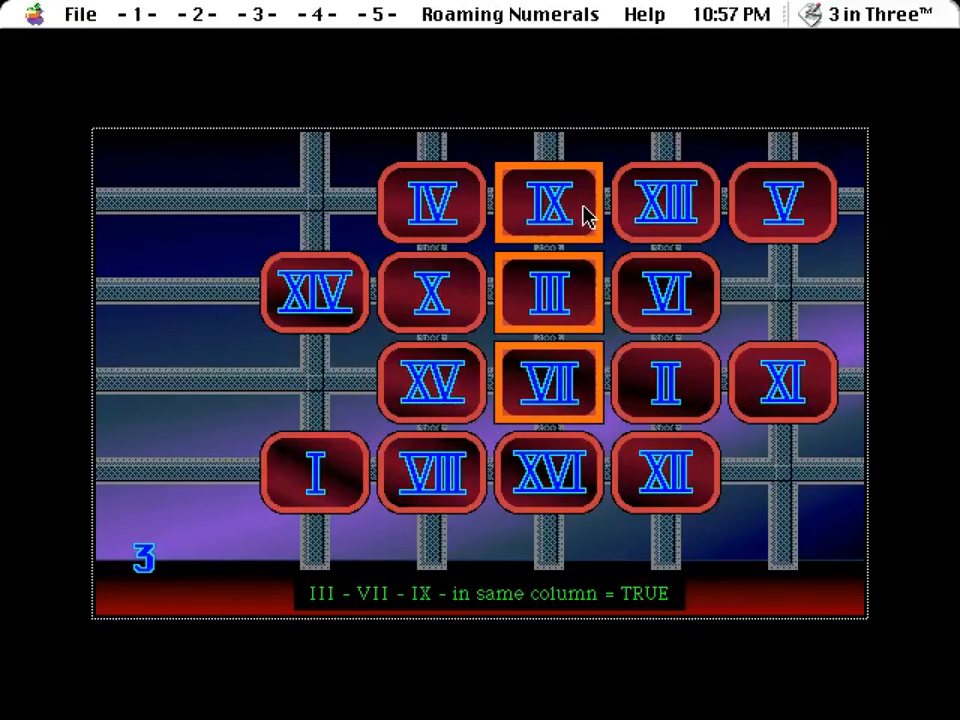
mouse_move(340, 344)
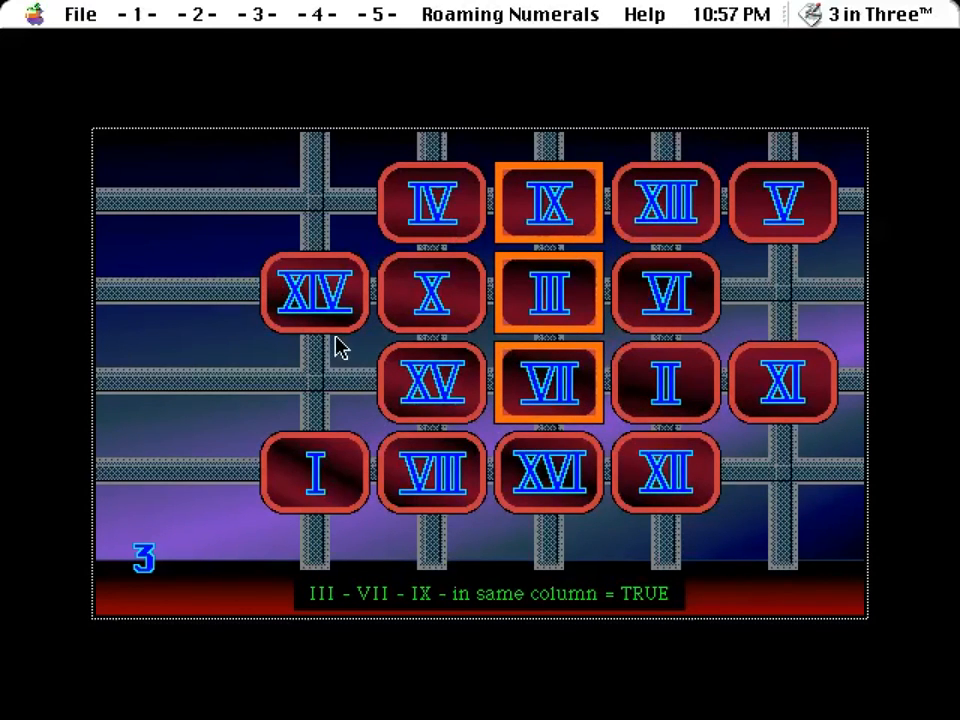
mouse_move(318, 316)
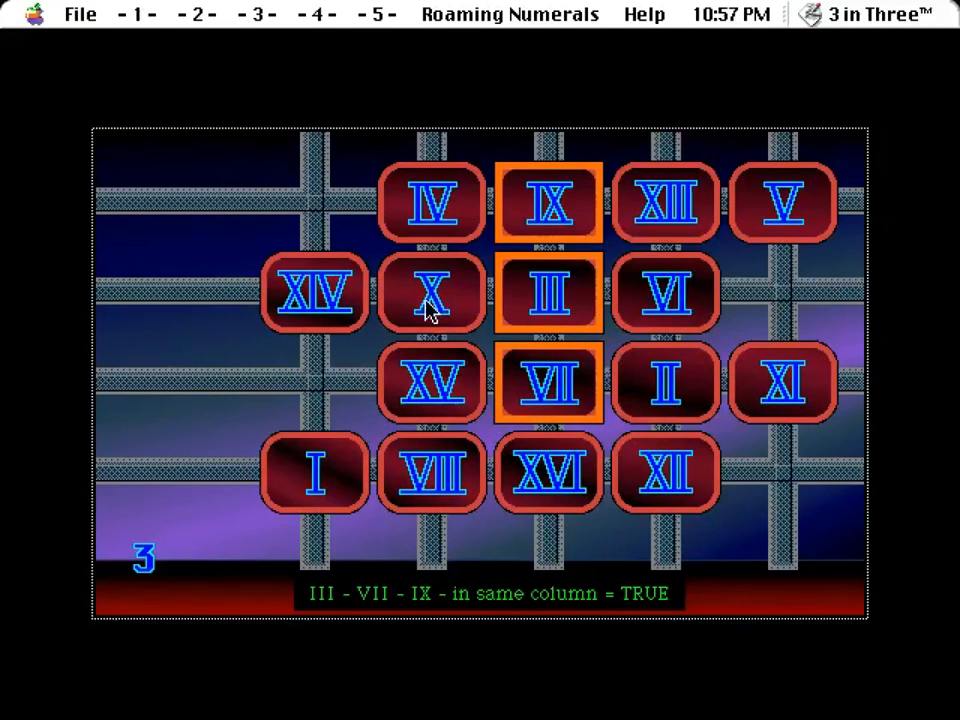
mouse_move(456, 296)
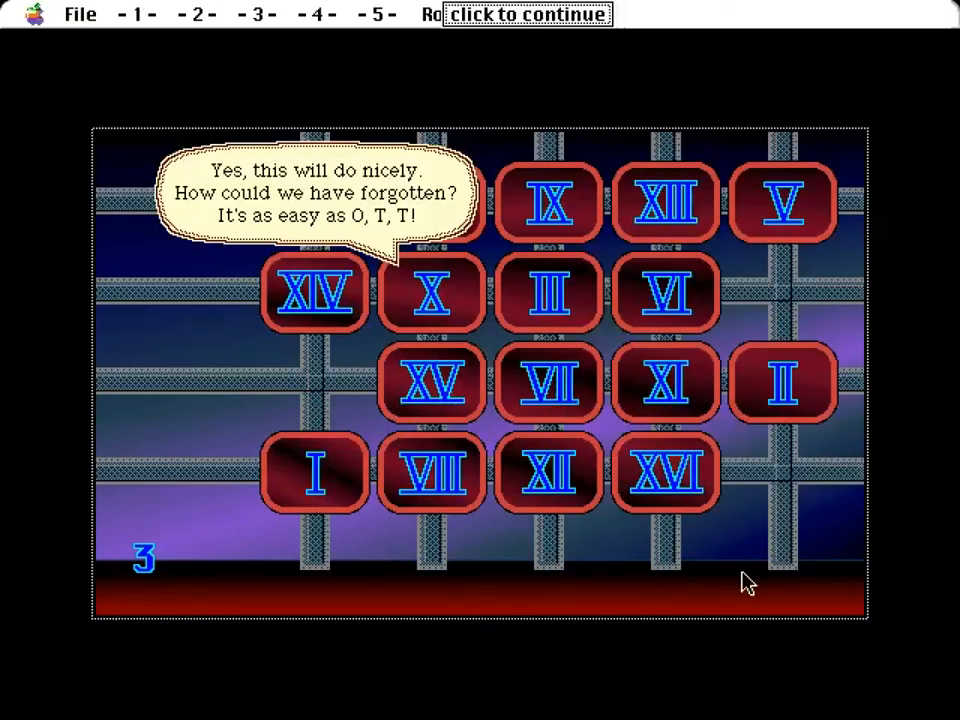
mouse_move(716, 508)
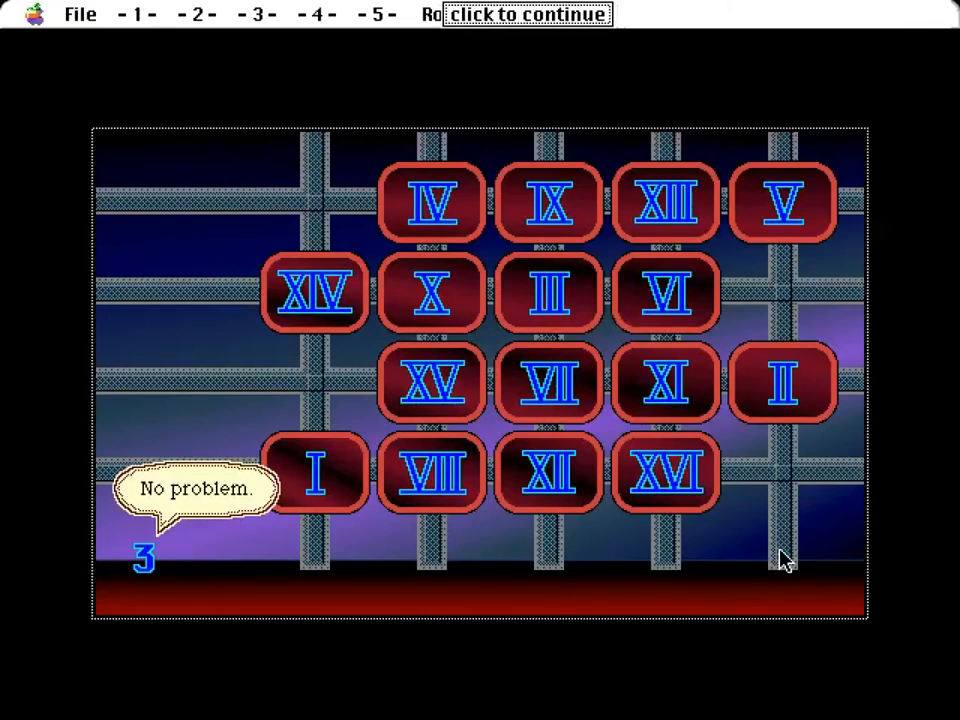
Step: Continue past the 'No problem' and 'Young whippersnapper' closing remarks
left_click(524, 12)
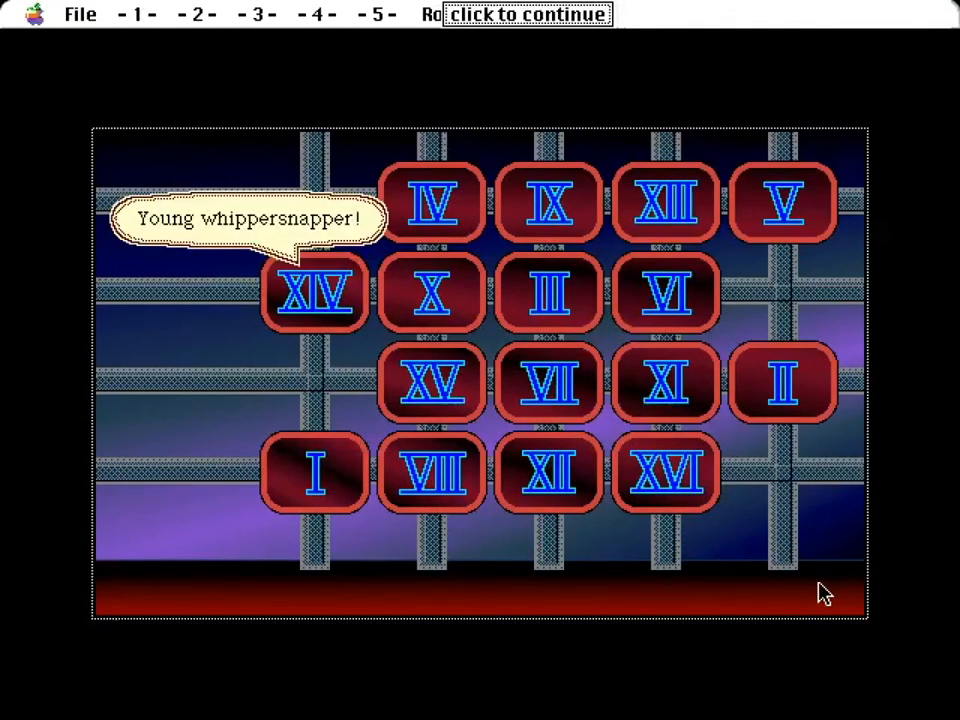
left_click(526, 12)
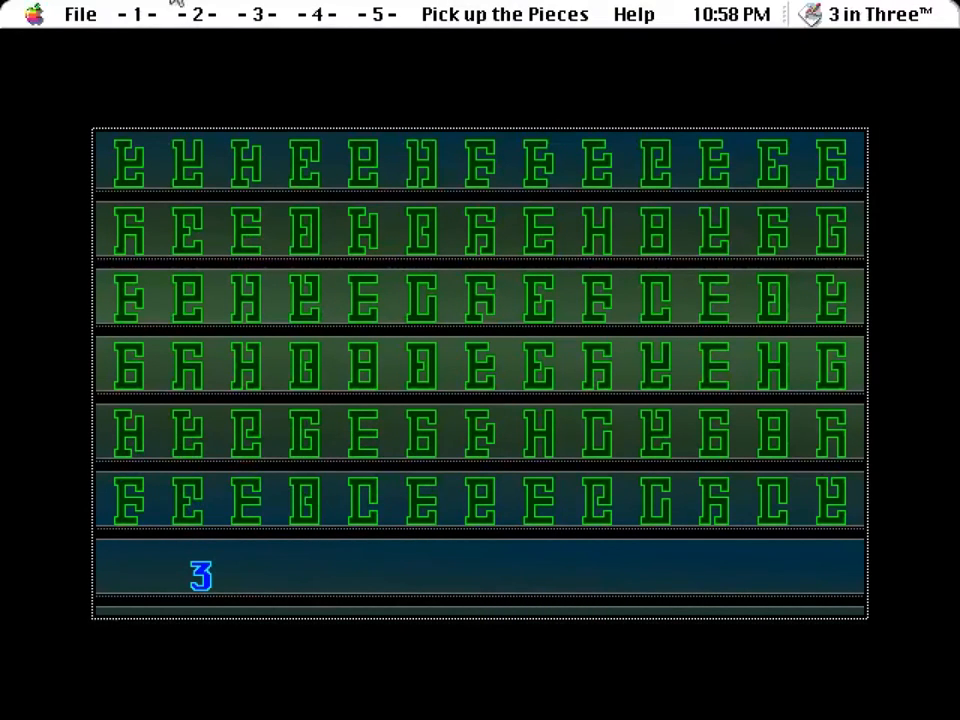
left_click(190, 14)
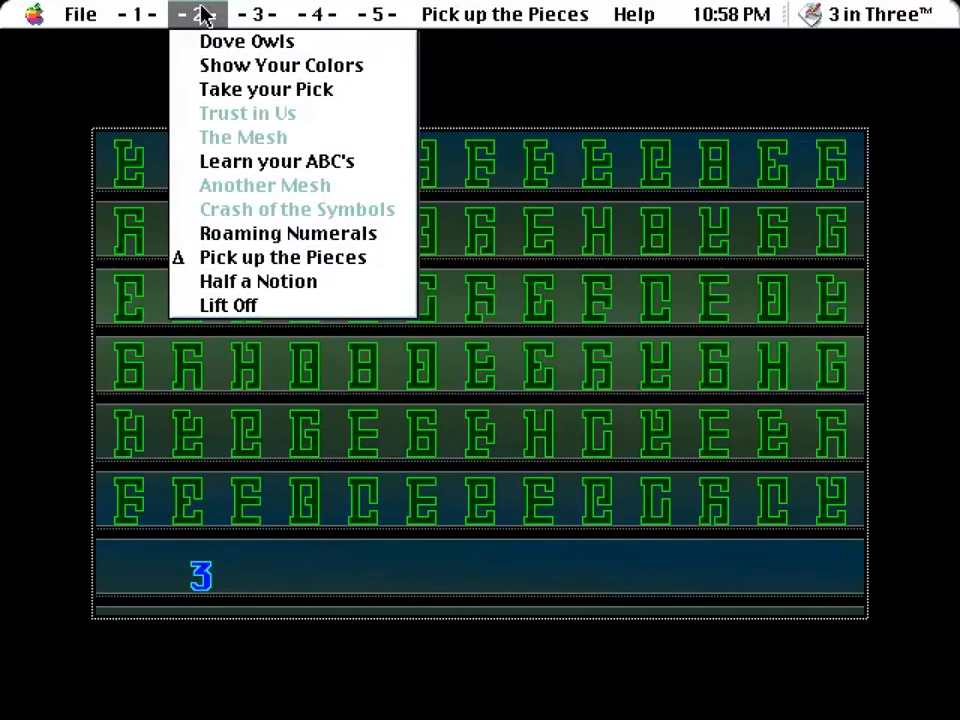
left_click(316, 14)
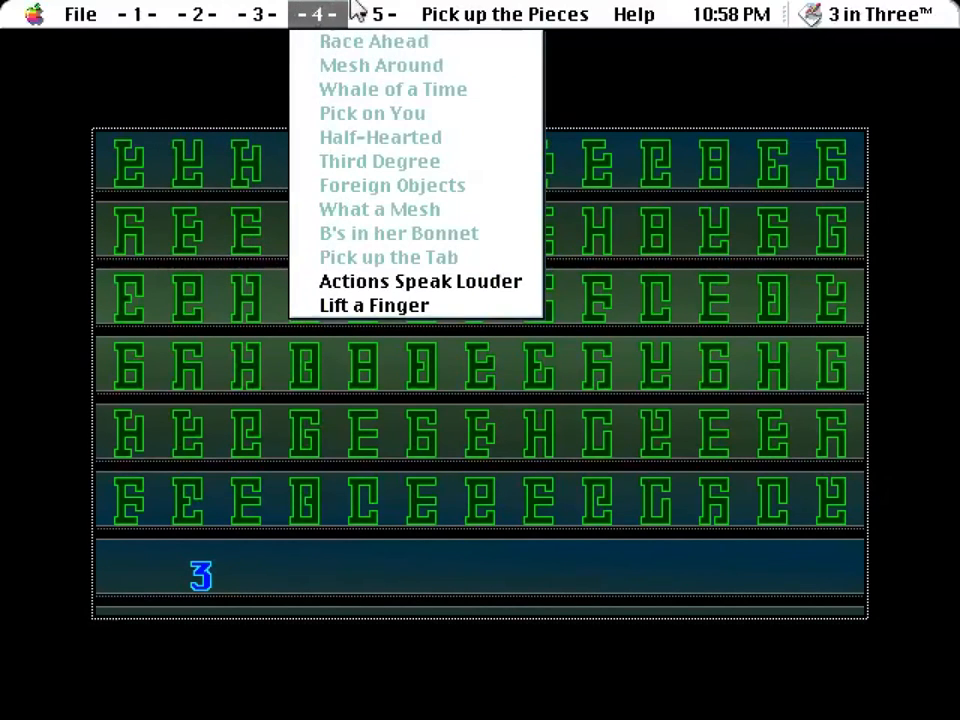
left_click(420, 280)
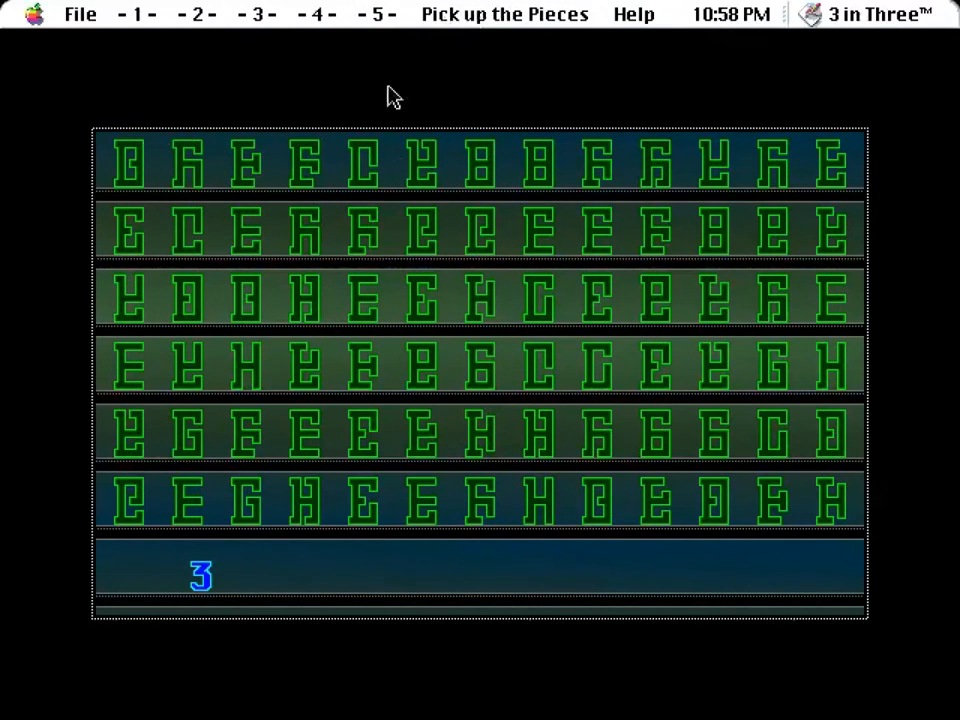
left_click(192, 14)
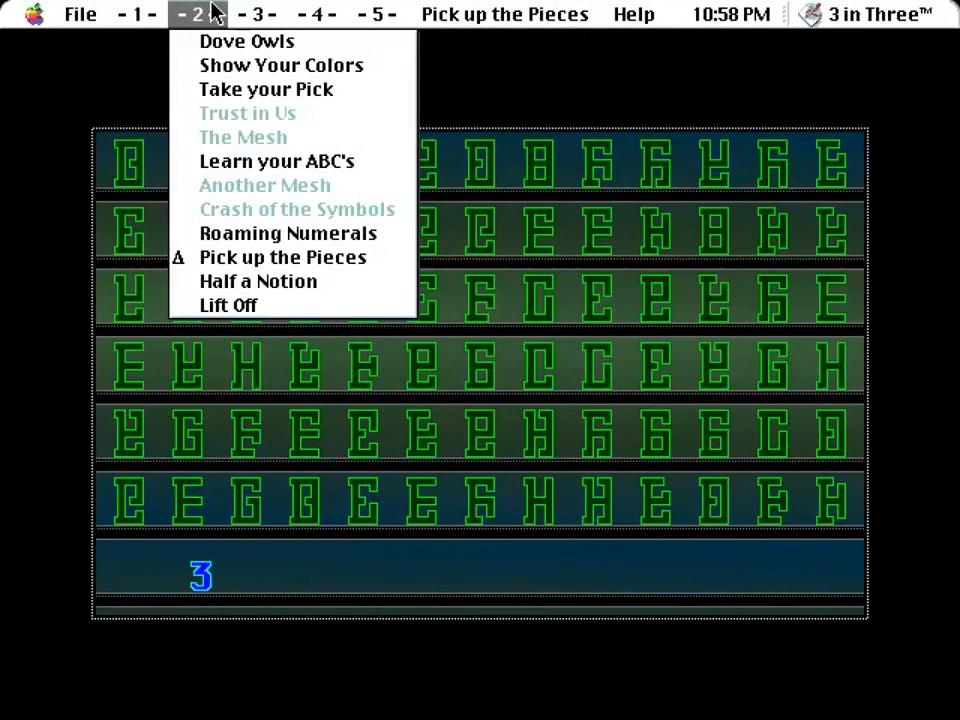
left_click(136, 14)
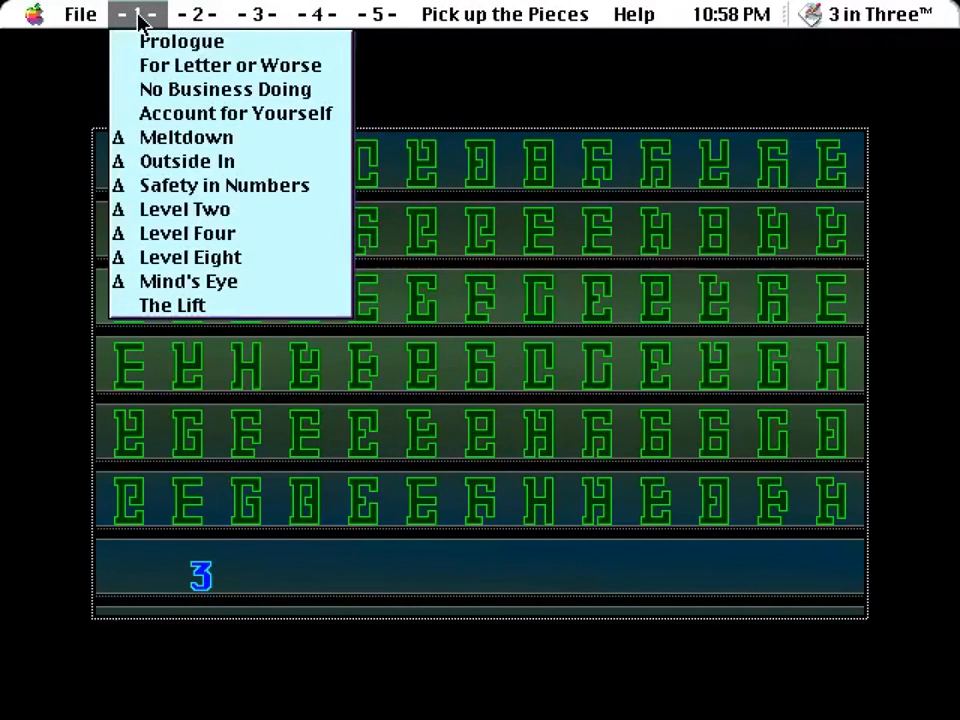
left_click(196, 14)
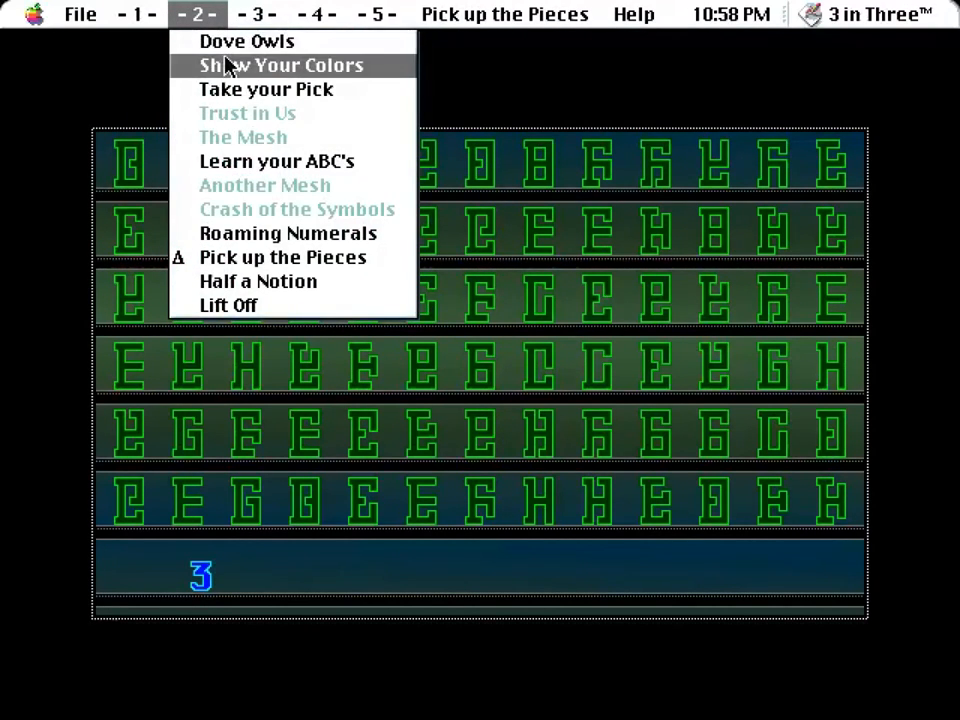
mouse_move(266, 88)
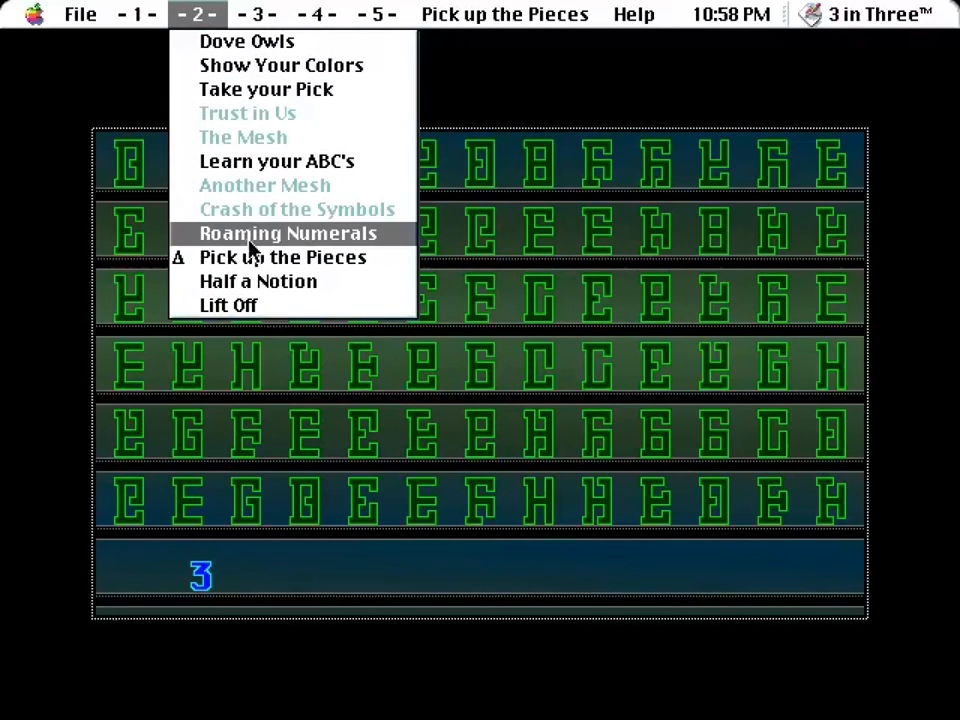
left_click(256, 14)
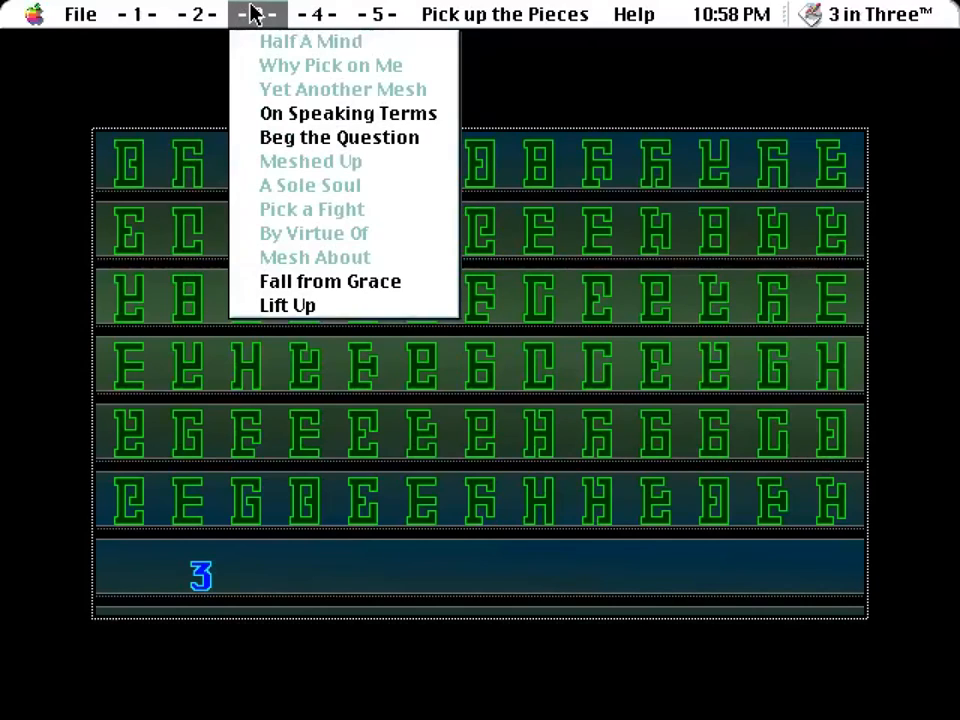
mouse_move(324, 212)
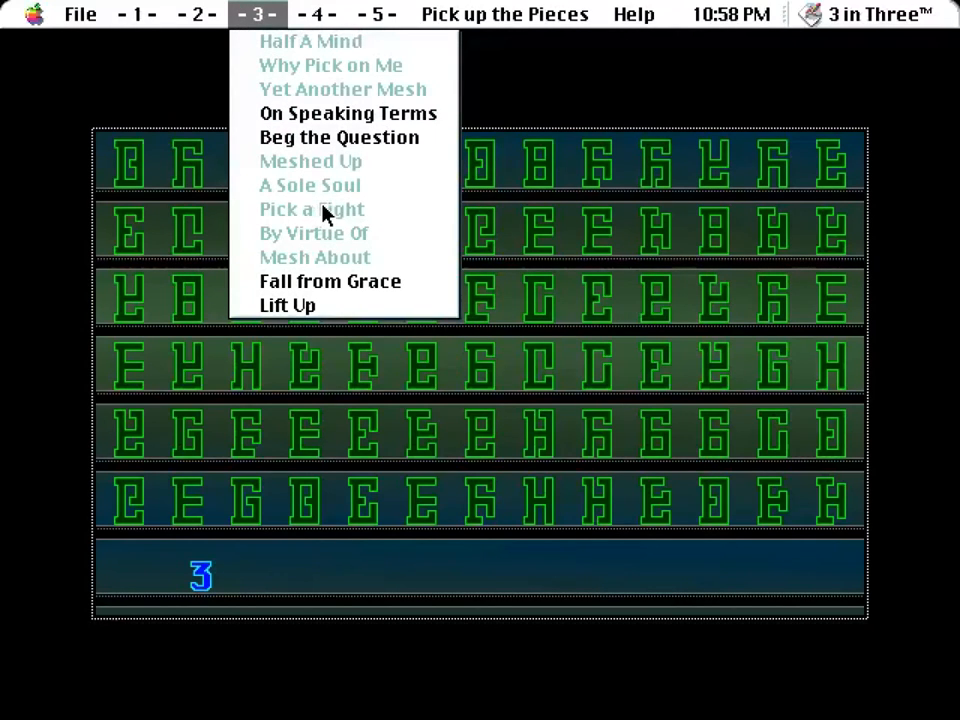
mouse_move(300, 218)
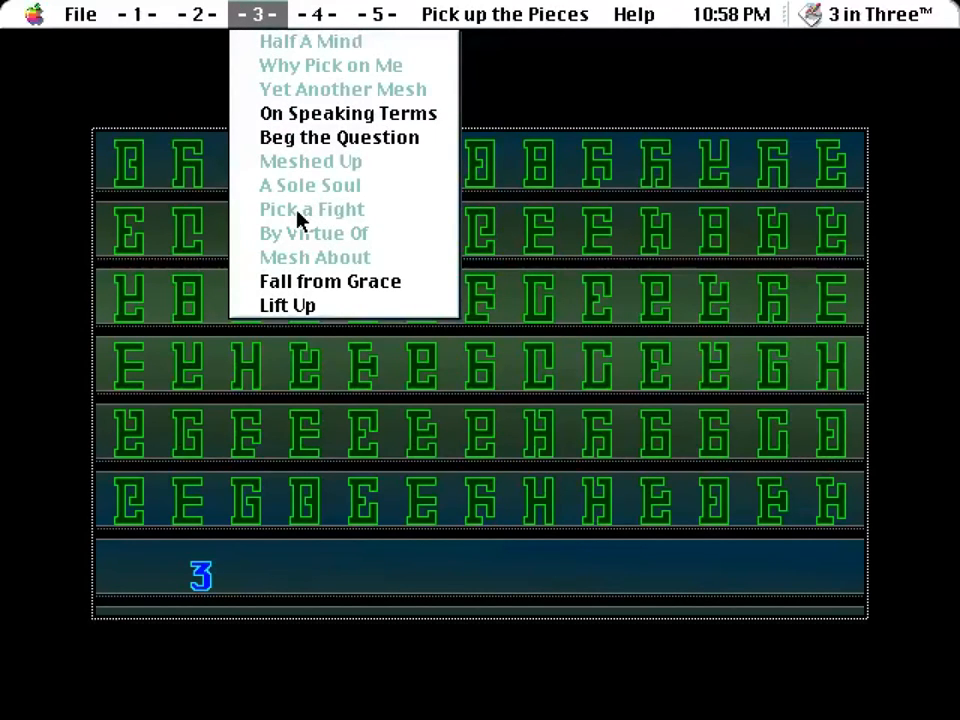
left_click(316, 14)
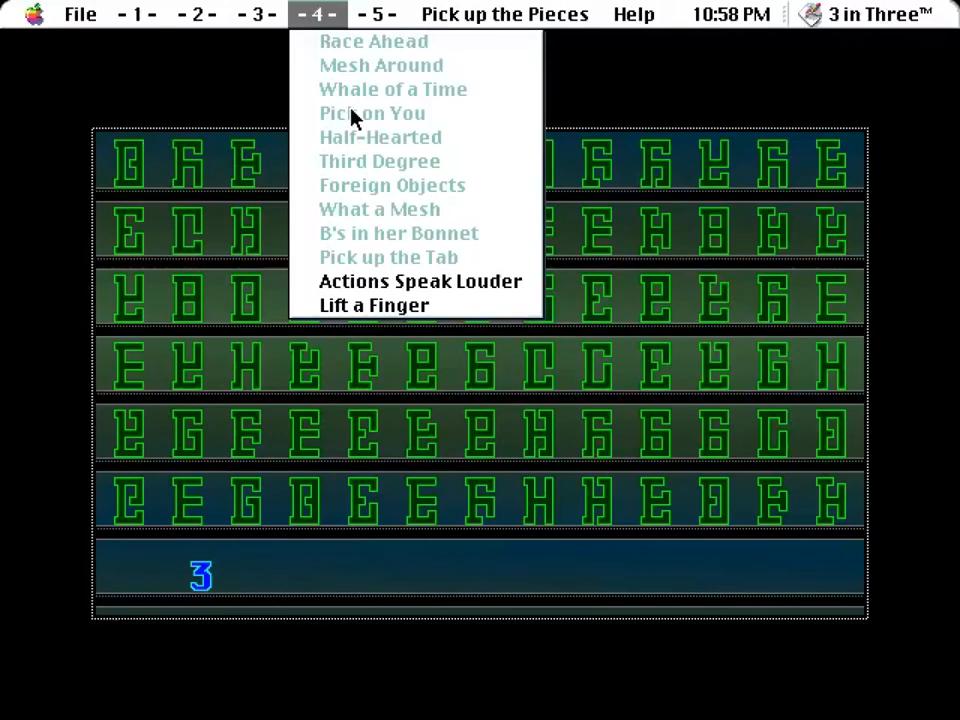
mouse_move(344, 150)
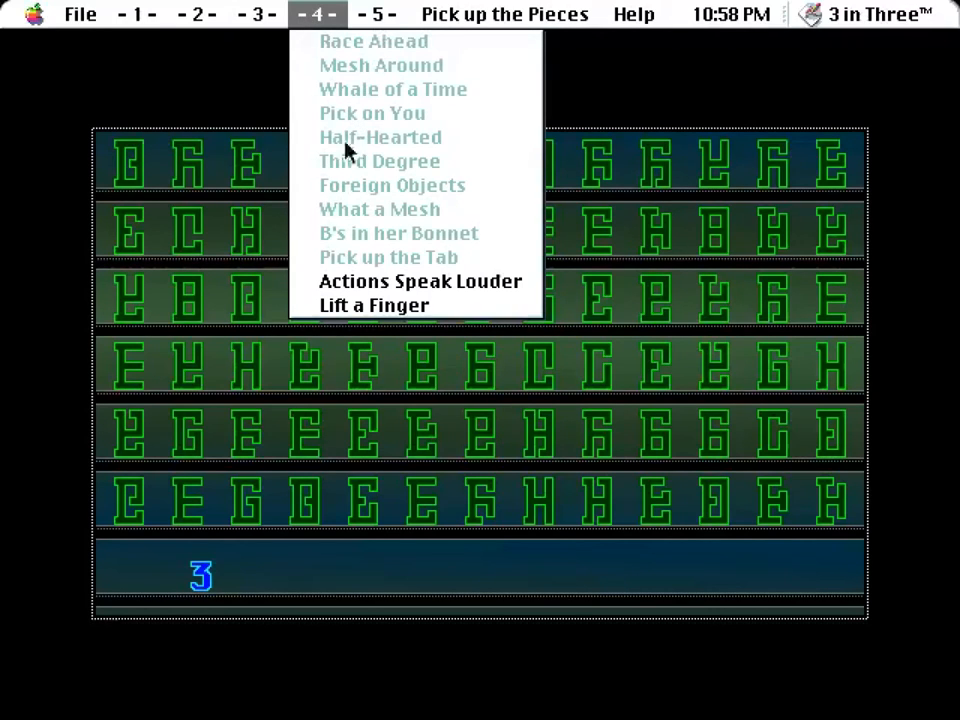
left_click(376, 14)
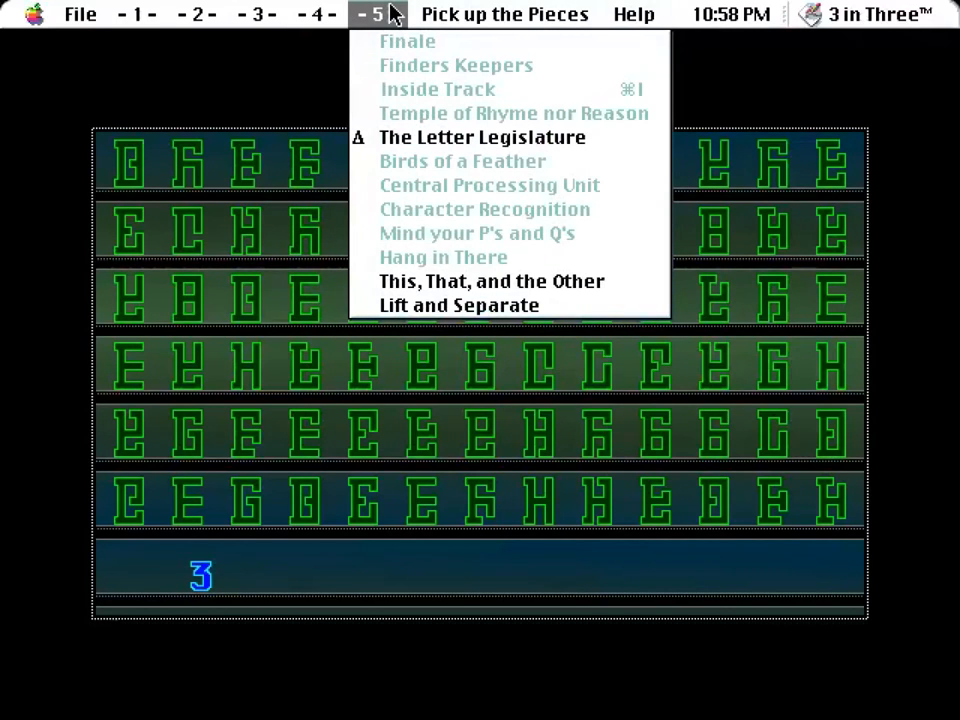
left_click(480, 136)
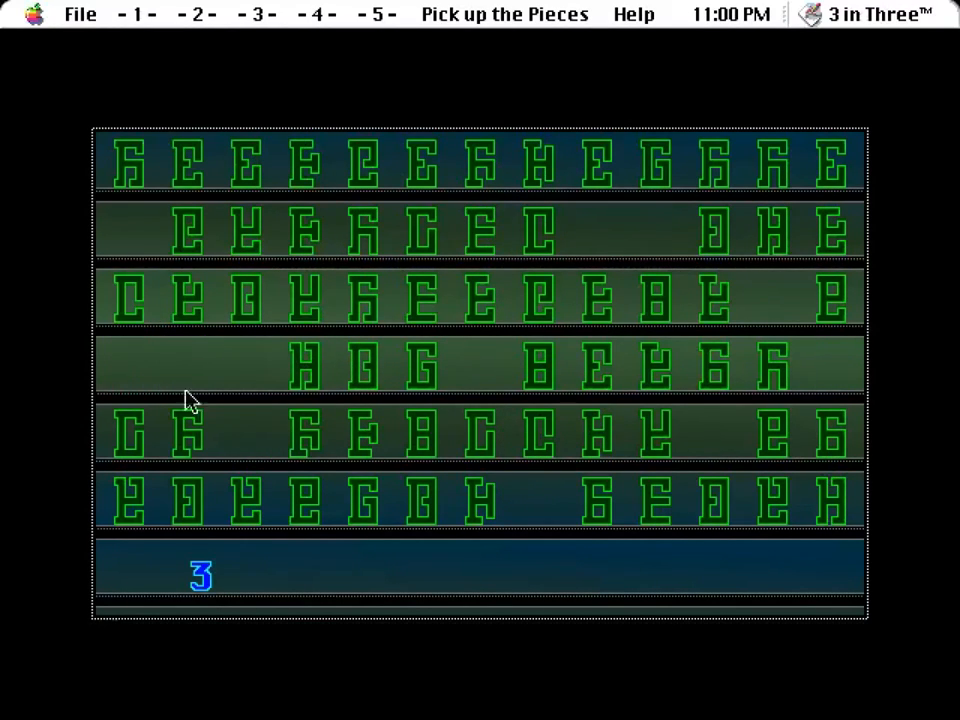
Step: Remove the fifth-row C tile and two more letter tiles from the board
left_click(128, 432)
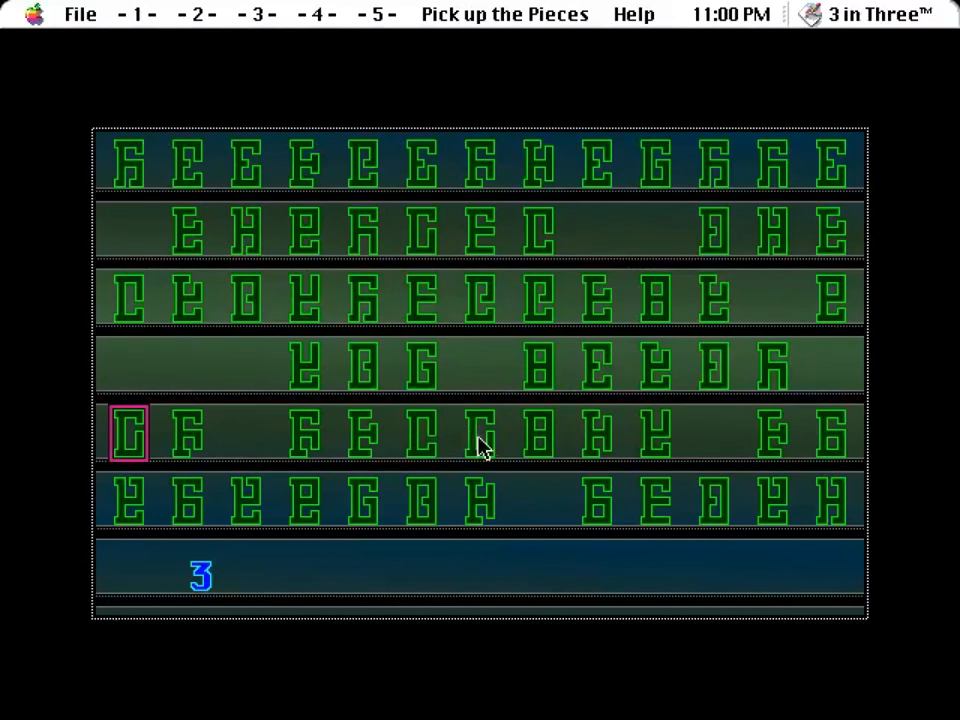
left_click(480, 432)
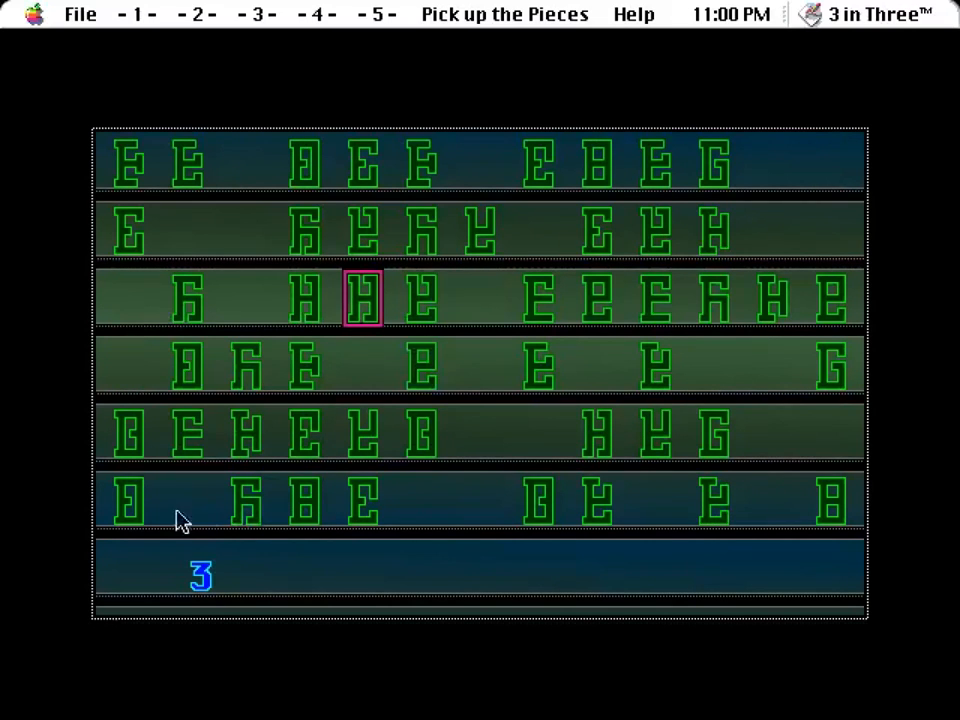
left_click(126, 500)
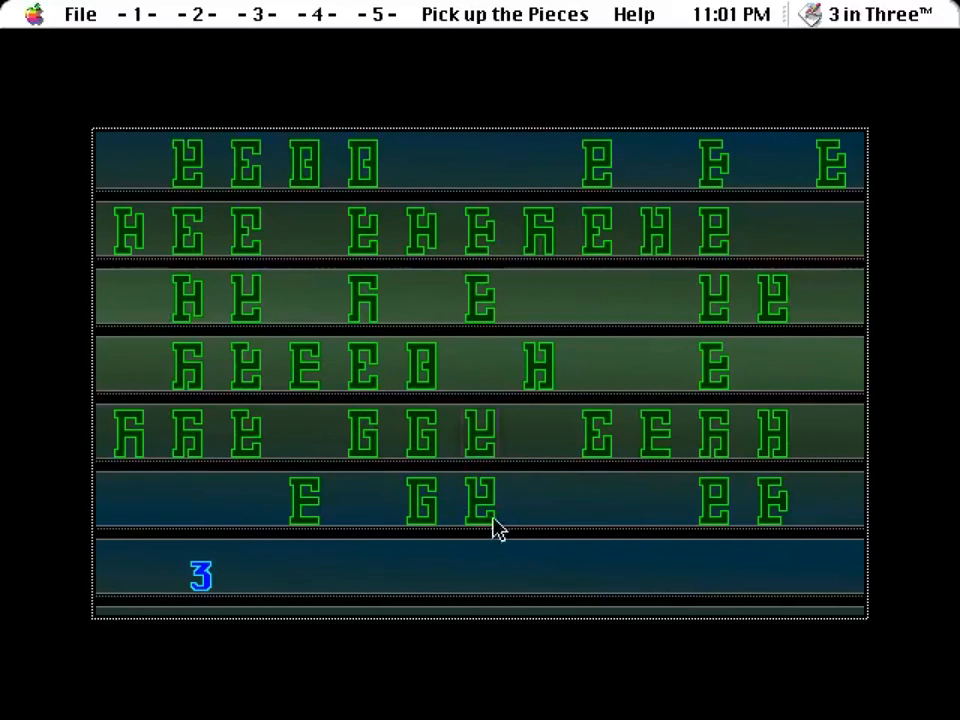
Step: Clear another letter tile, leaving a scattered handful on the board
left_click(480, 500)
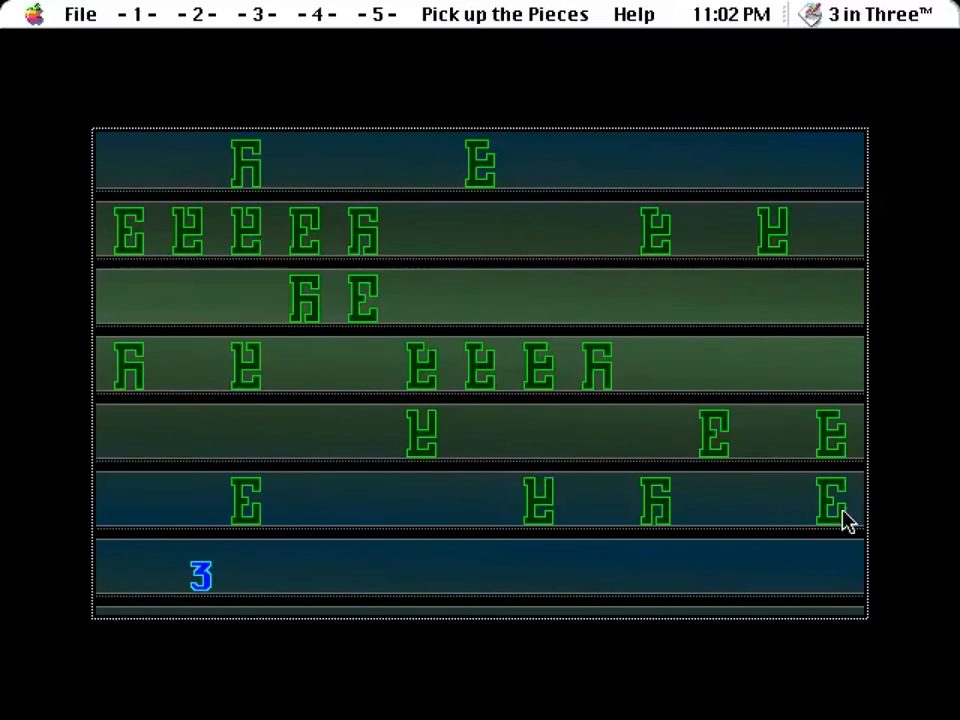
Step: Clear another tile so only a single E remains in the sixth row
left_click(246, 500)
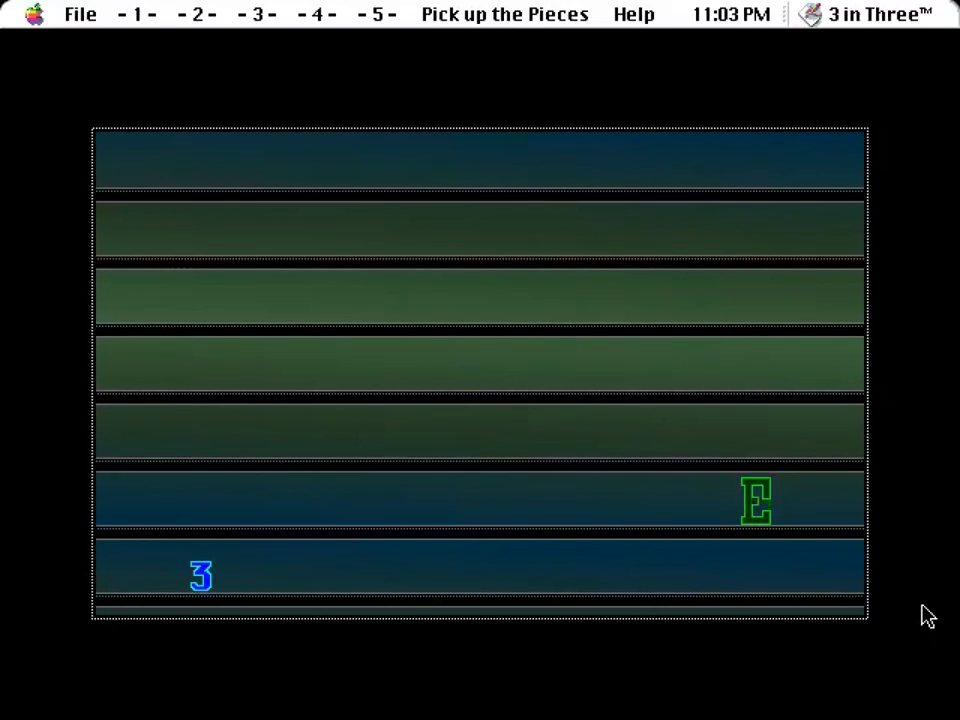
Step: Clear the final E tile and dismiss the 'Must be a silent E' remark
left_click(756, 500)
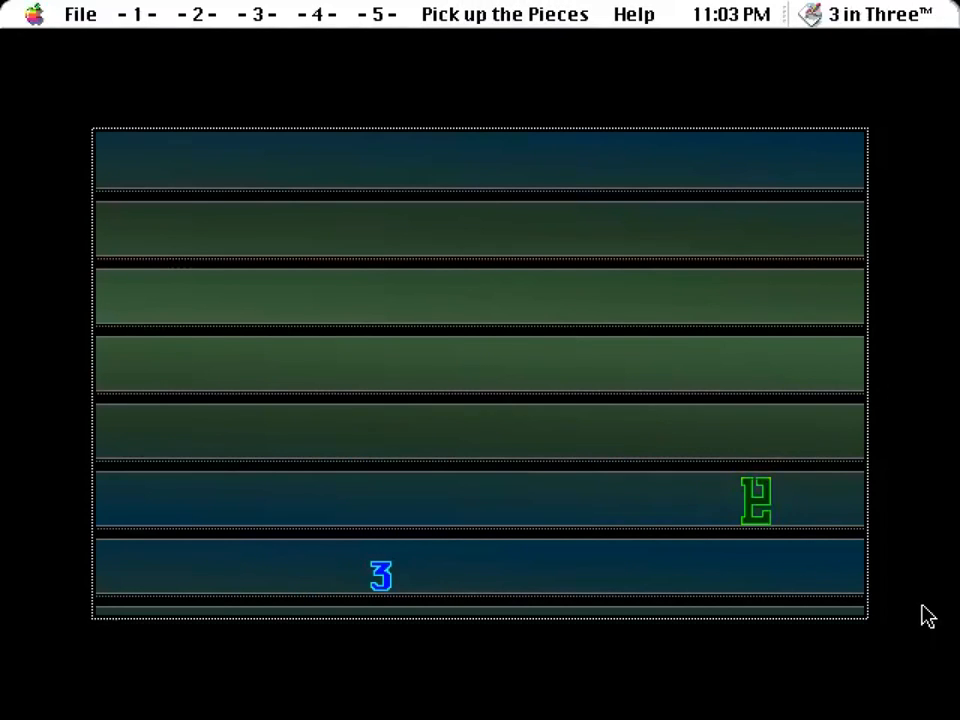
left_click(756, 500)
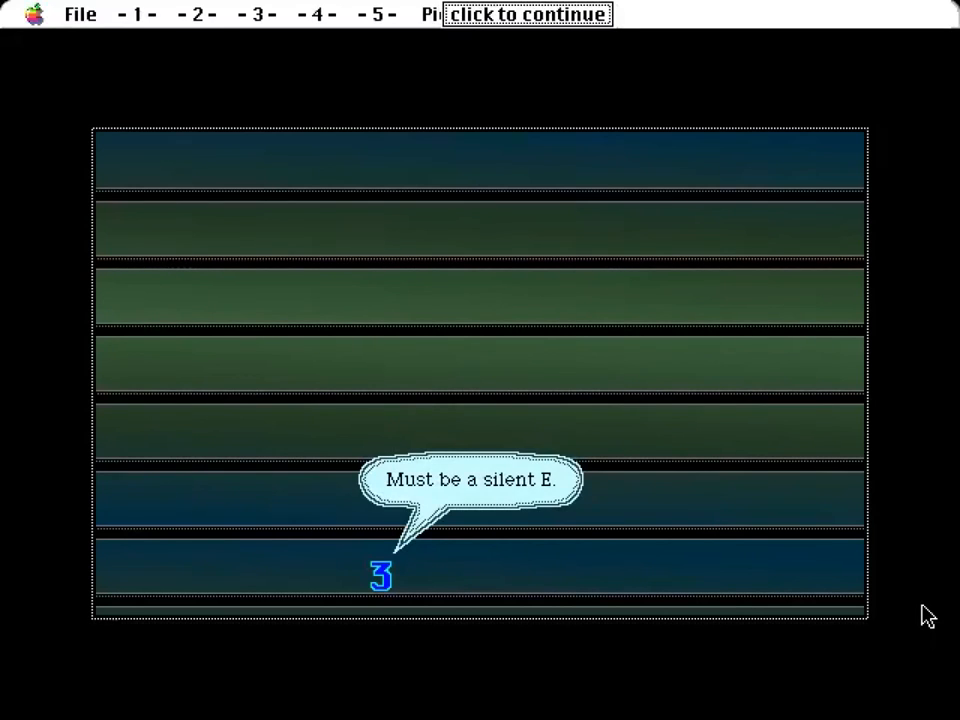
left_click(528, 14)
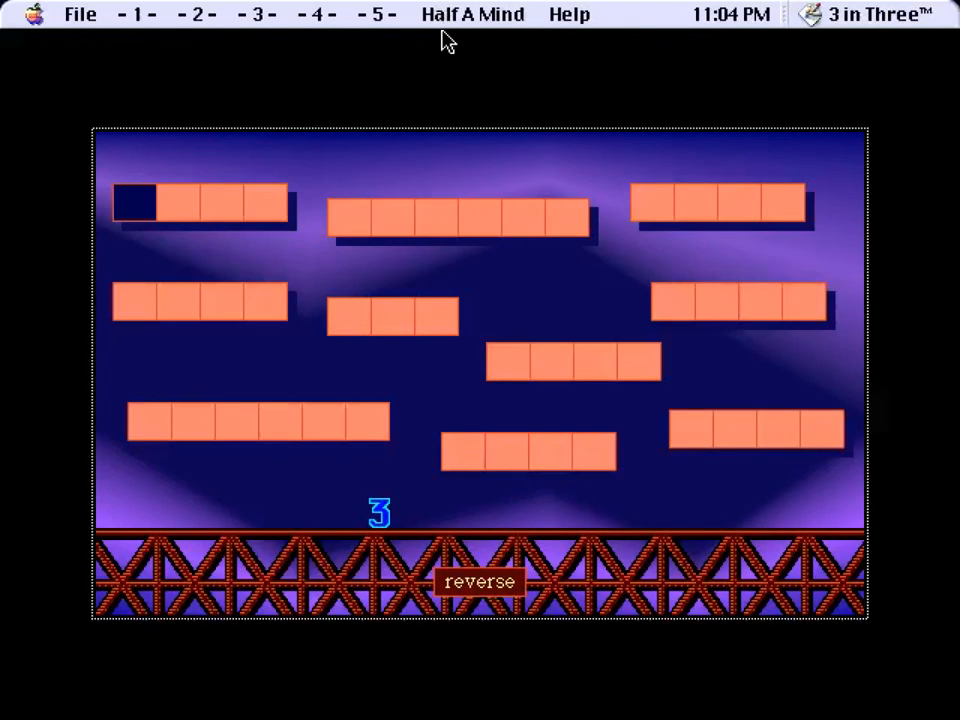
Step: Show the Half A Mind hint 'A puzzle compounded may leave you dumbfounded'
left_click(316, 14)
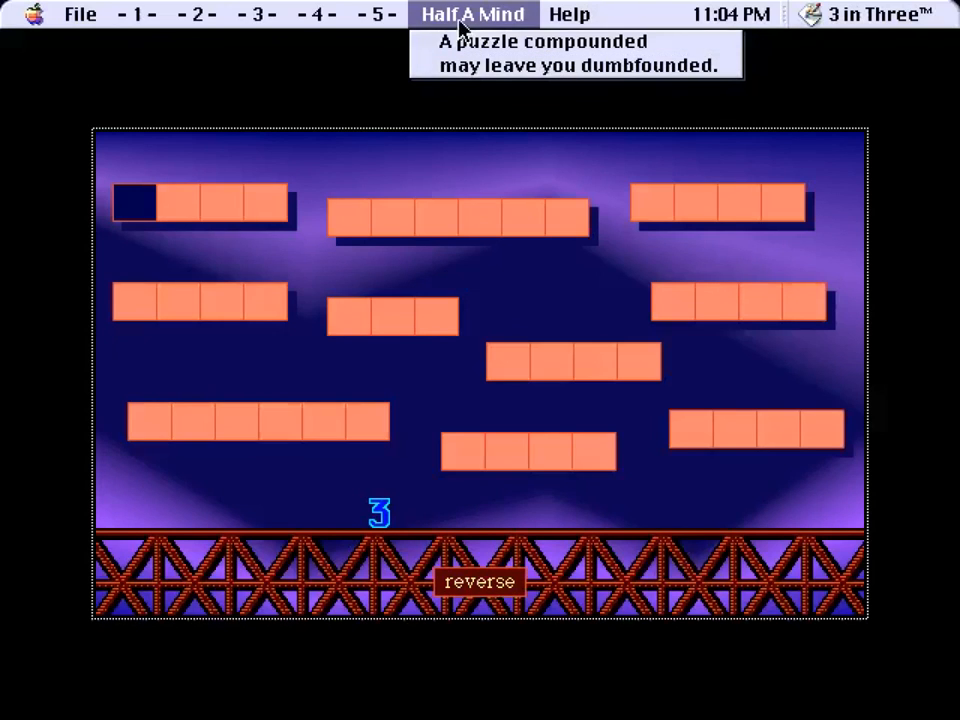
Step: Browse the level two, three and four puzzle lists, ending on the third group's list
left_click(198, 14)
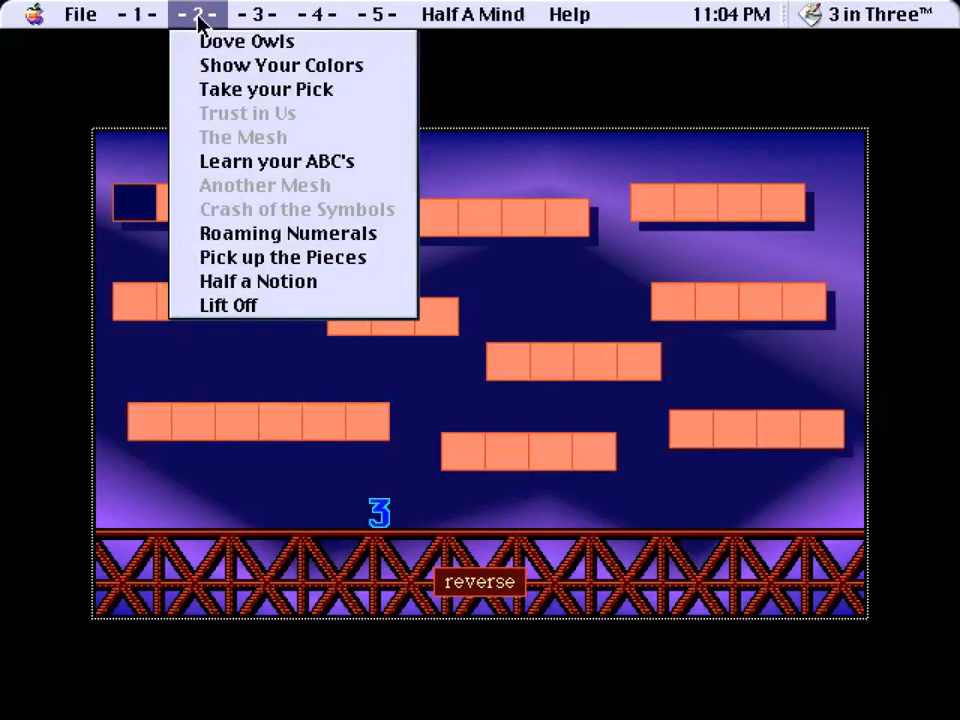
left_click(258, 340)
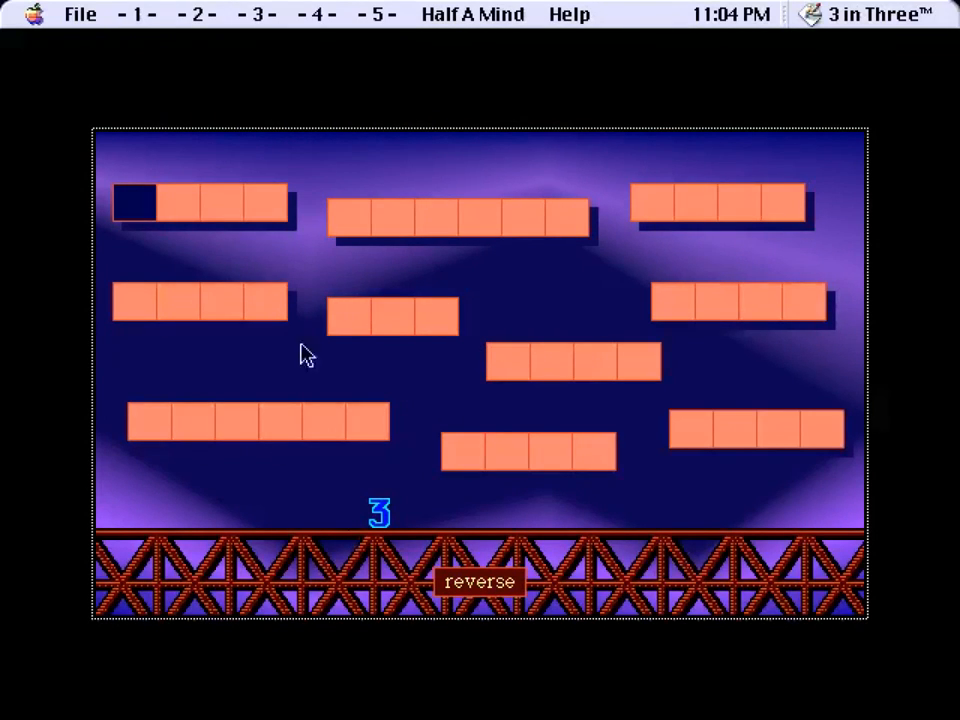
mouse_move(284, 14)
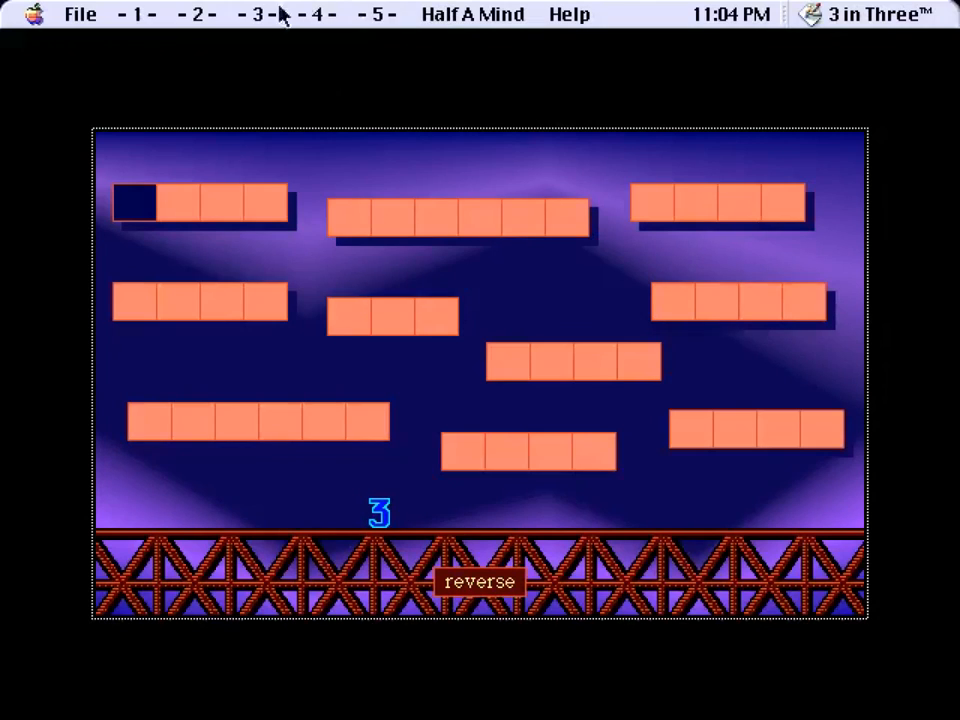
left_click(256, 14)
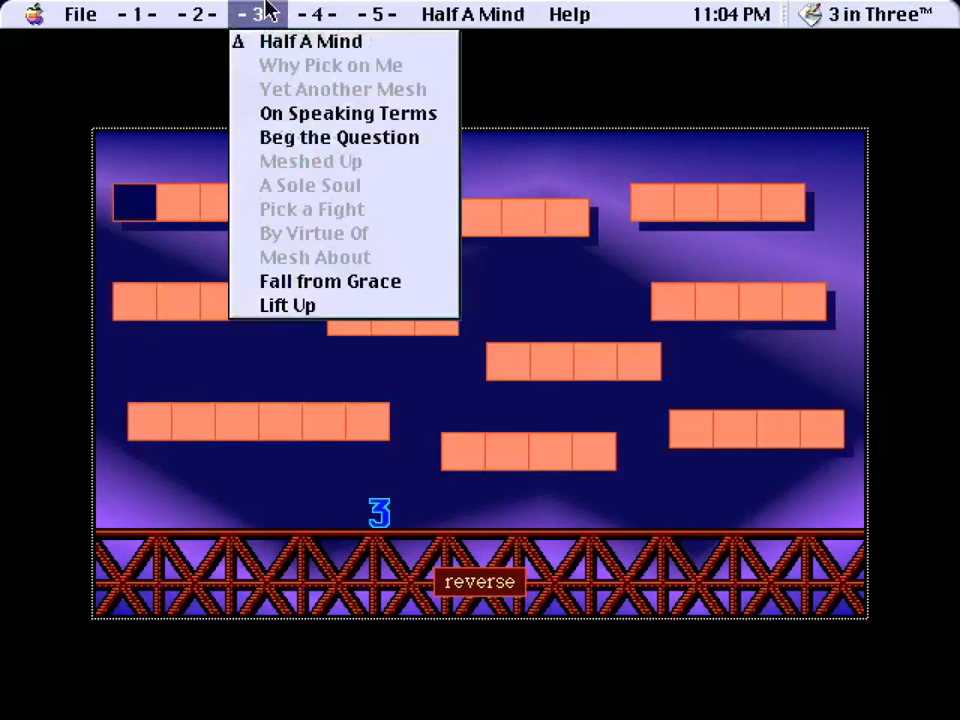
left_click(316, 14)
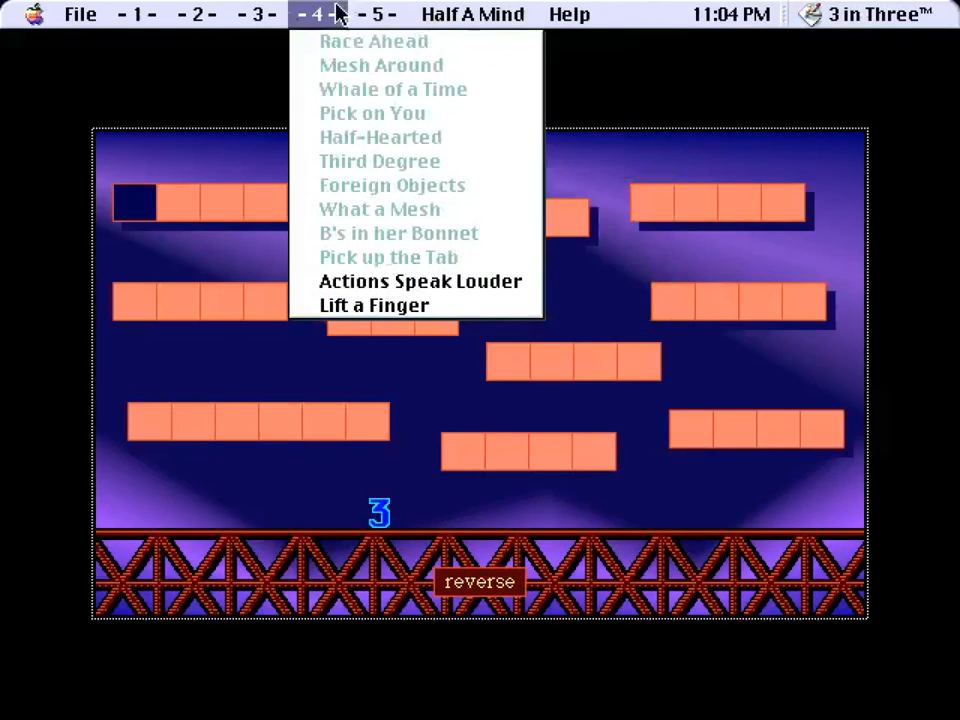
left_click(256, 14)
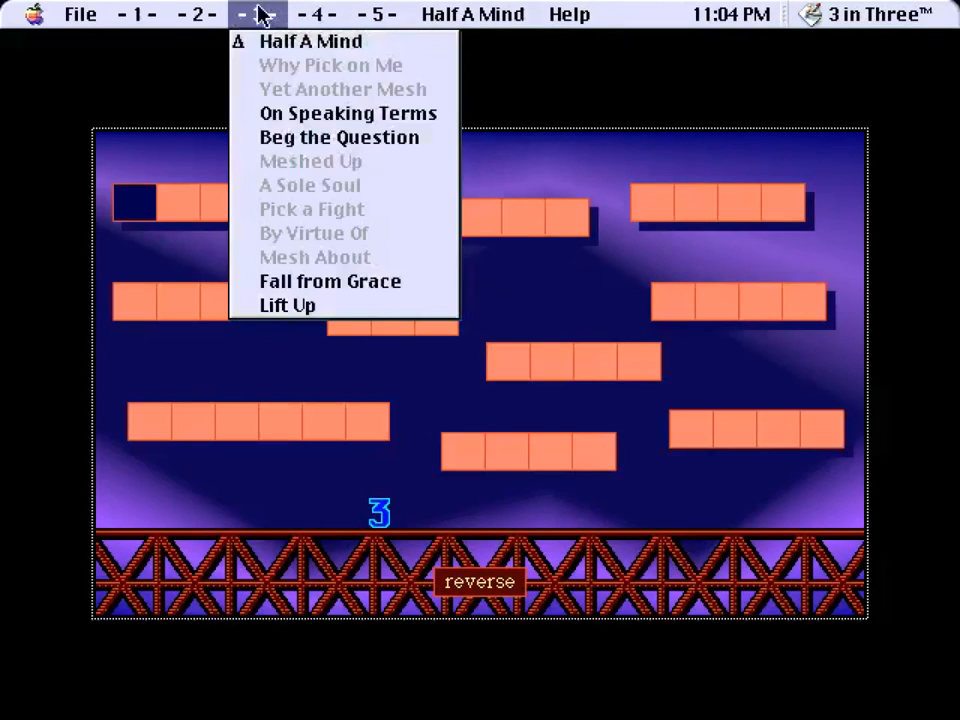